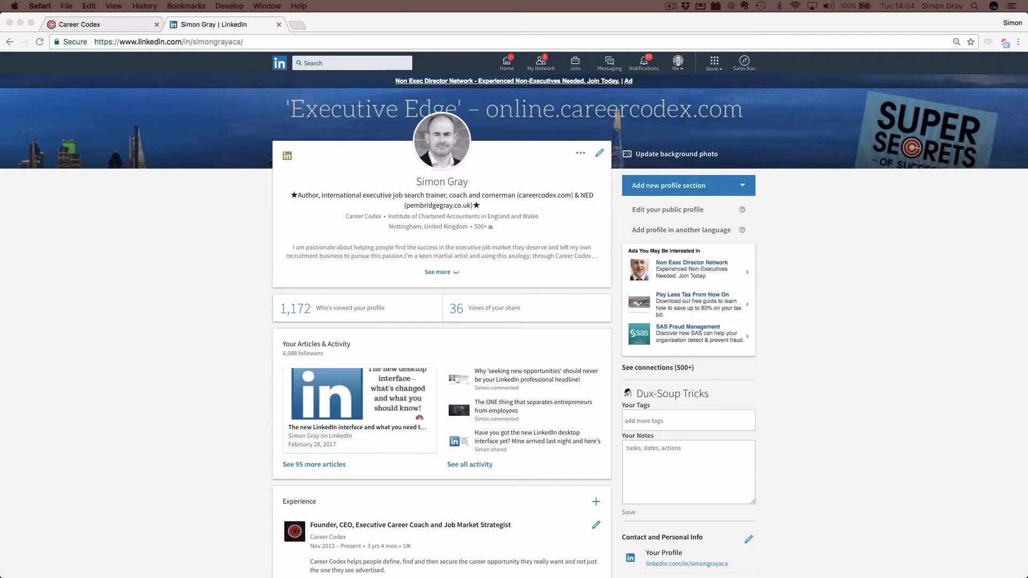
{"action": "mouse_move", "coordinate": [477, 70]}
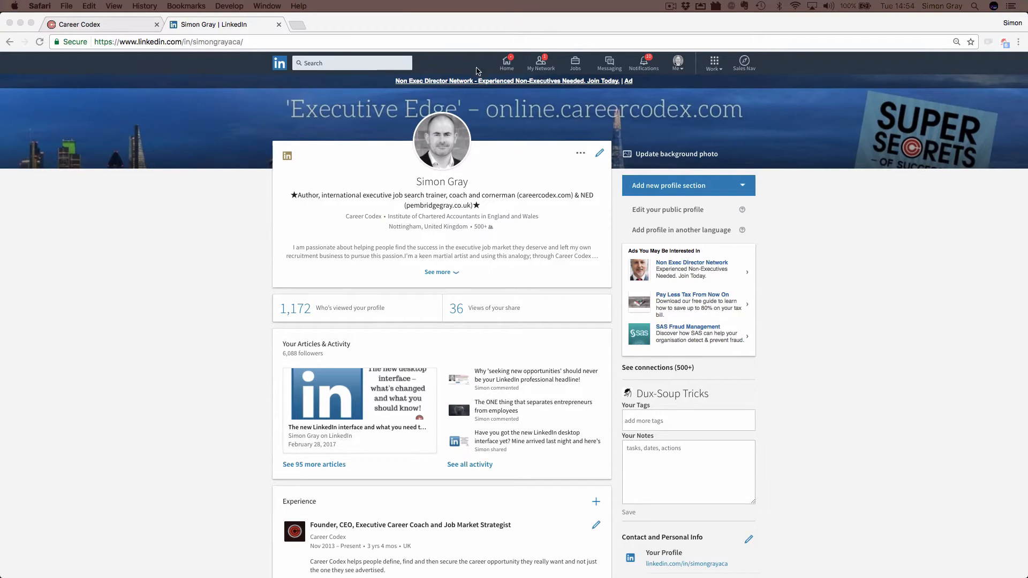
{"action": "mouse_move", "coordinate": [662, 108]}
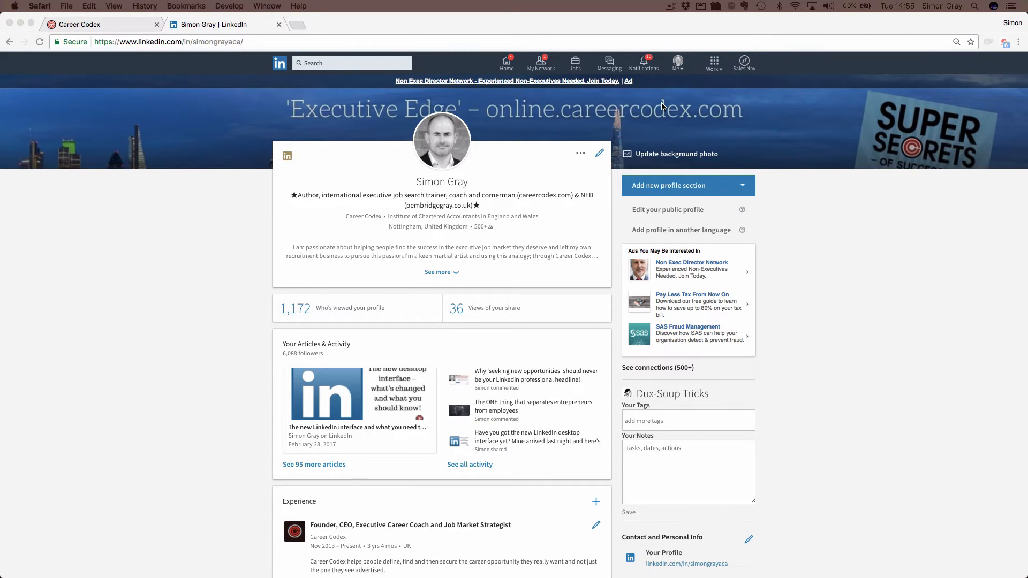
{"action": "mouse_move", "coordinate": [482, 140]}
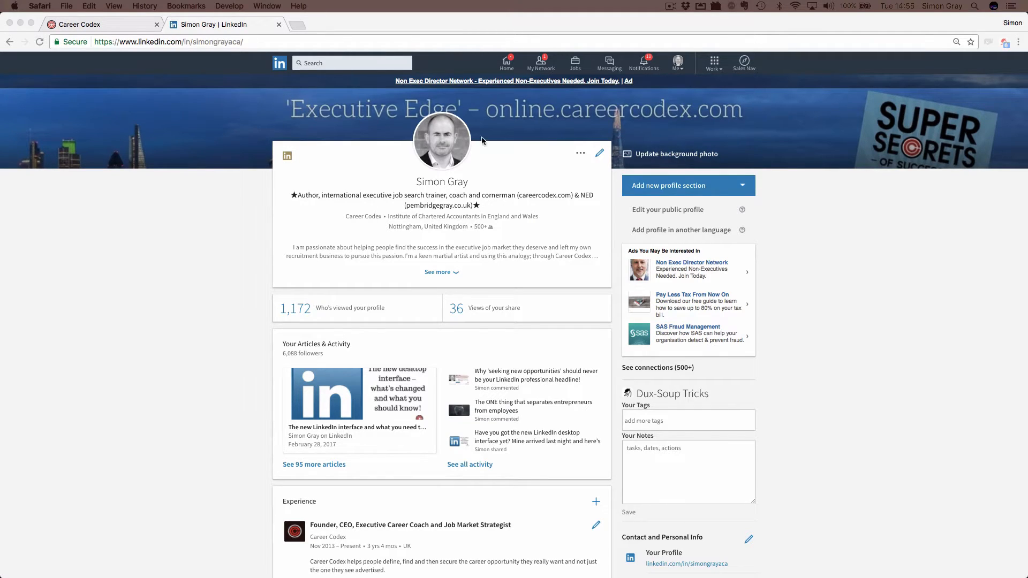
{"action": "mouse_move", "coordinate": [425, 153]}
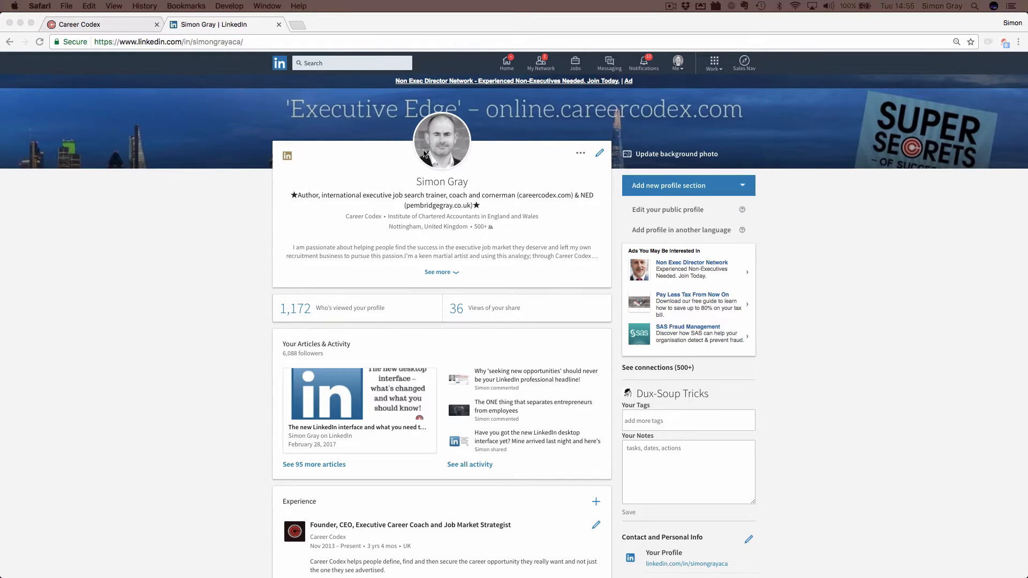
{"action": "mouse_move", "coordinate": [524, 219]}
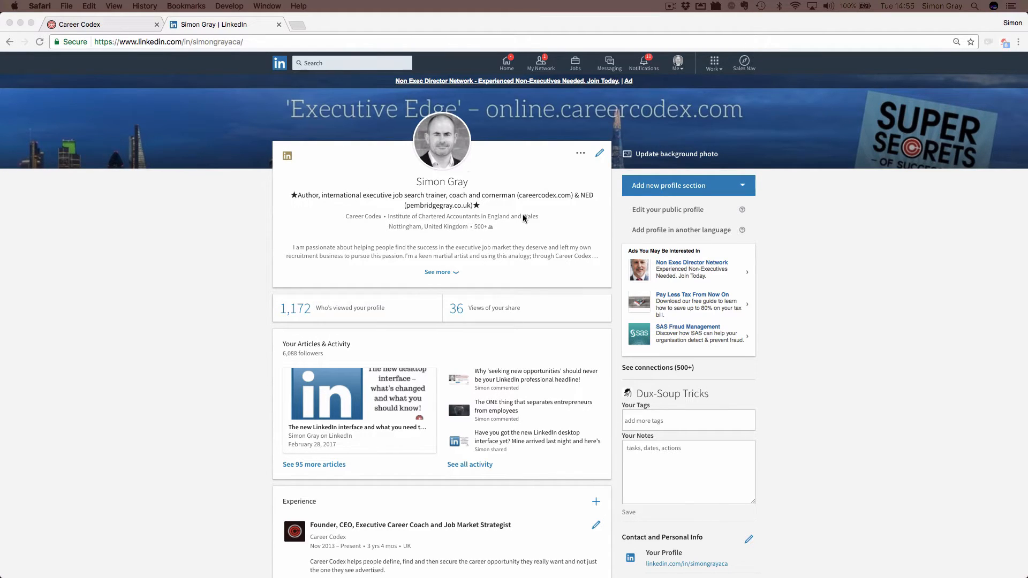
{"action": "mouse_move", "coordinate": [523, 205]}
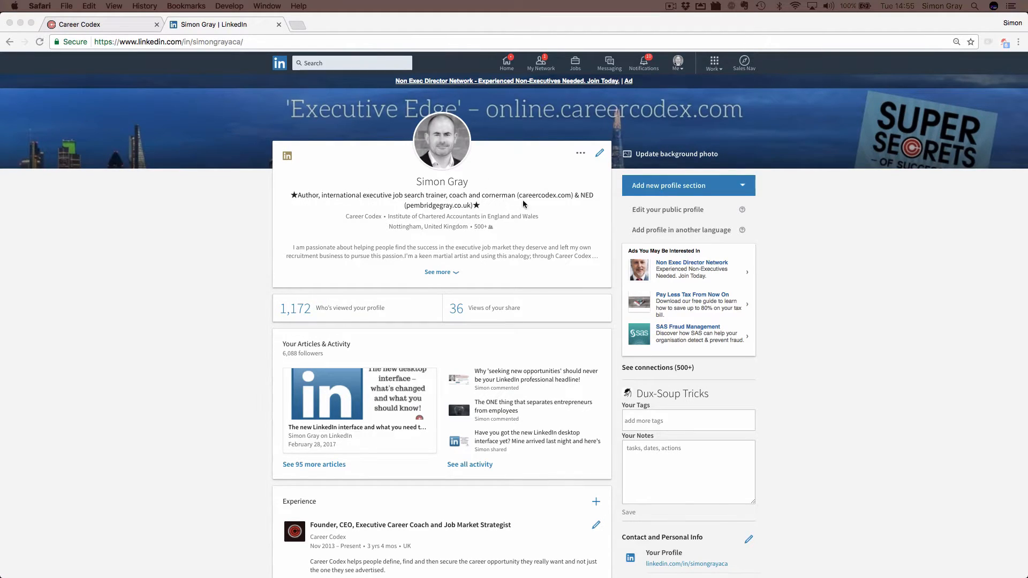
{"action": "mouse_move", "coordinate": [514, 209]}
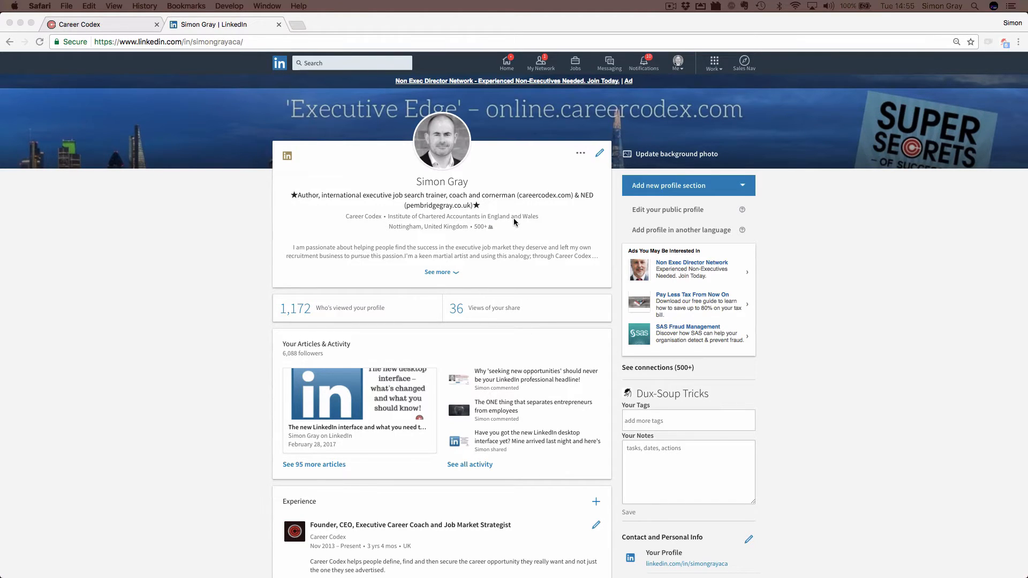
{"action": "mouse_move", "coordinate": [487, 204]}
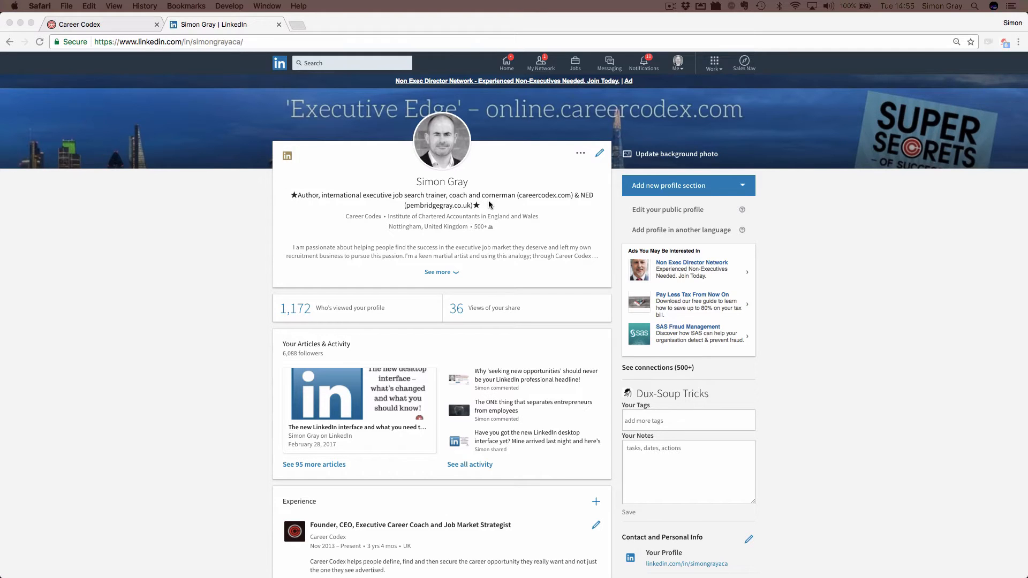
{"action": "mouse_move", "coordinate": [813, 133]}
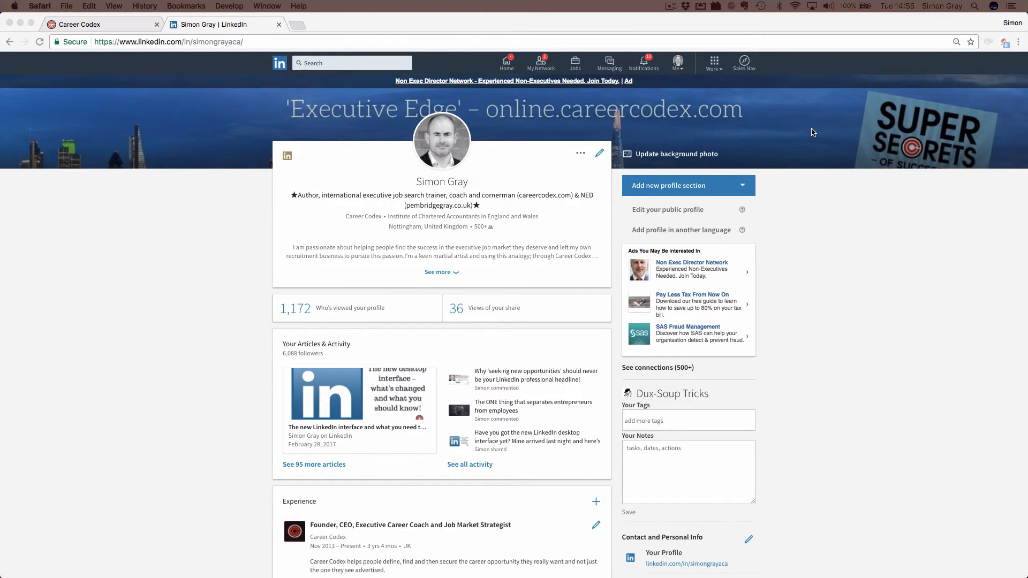
{"action": "mouse_move", "coordinate": [676, 160]}
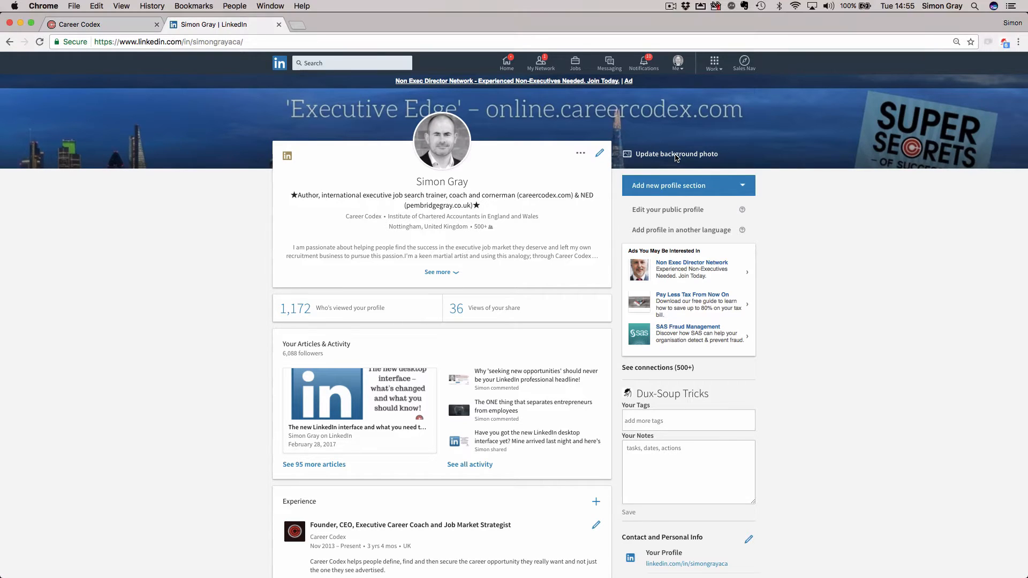
Open the profile's background photo options to reach Canva's designs home.
{"action": "left_click", "coordinate": [676, 154]}
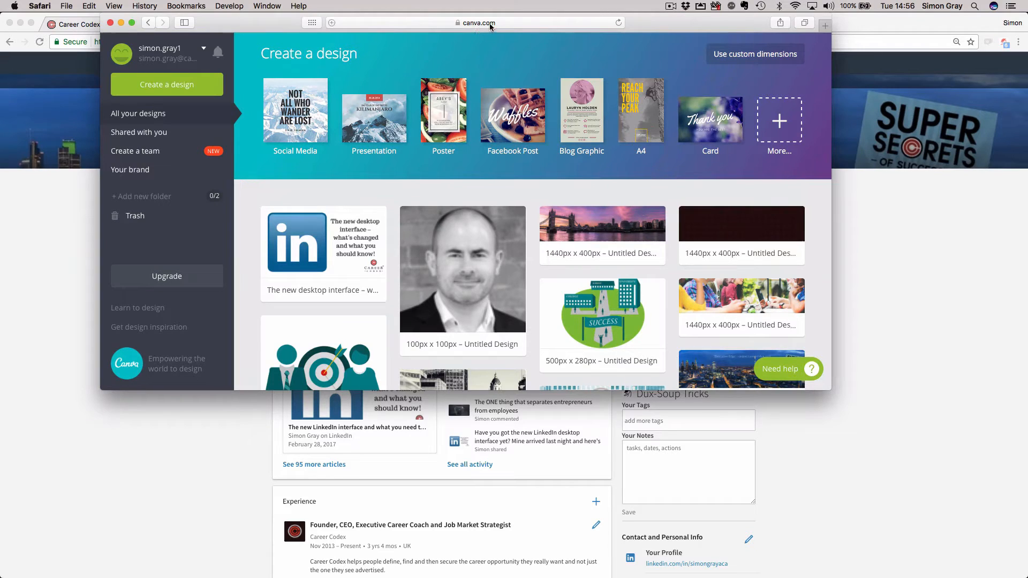
Create a blank custom Canva design sized 1536 × 768 px.
{"action": "left_click", "coordinate": [754, 54]}
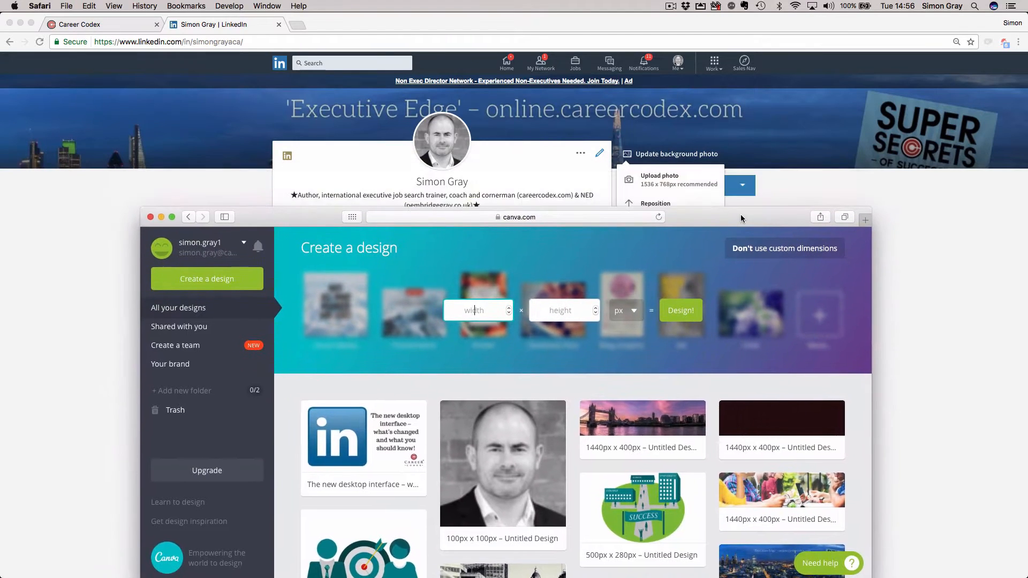
{"action": "type", "text": "1"}
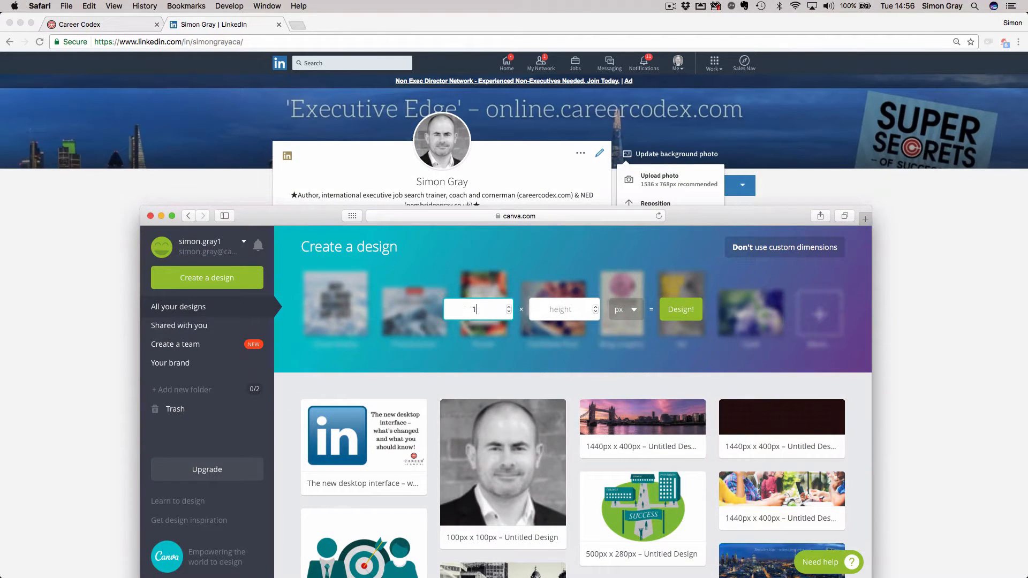
{"action": "type", "text": "1536"}
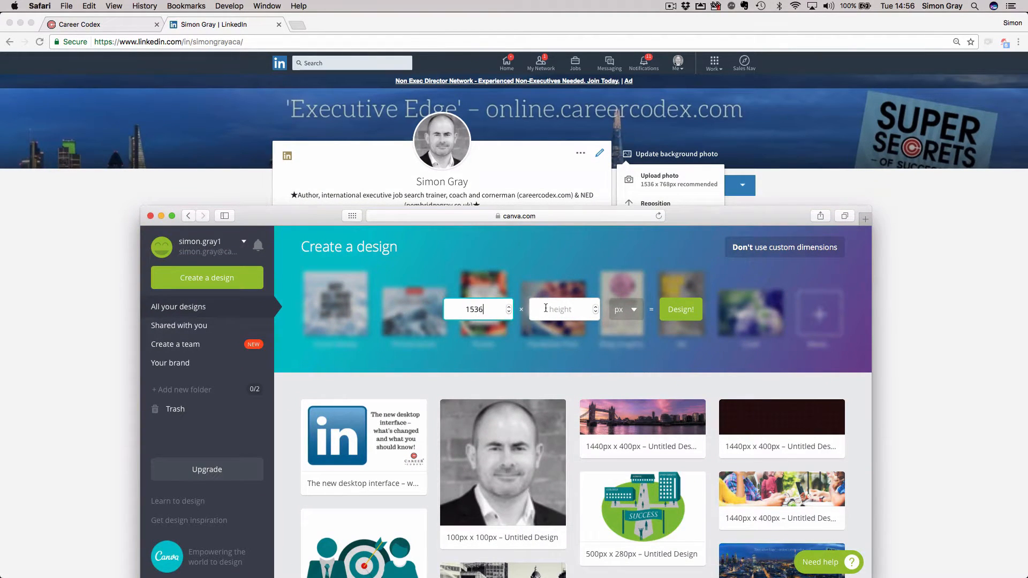
{"action": "type", "text": "768"}
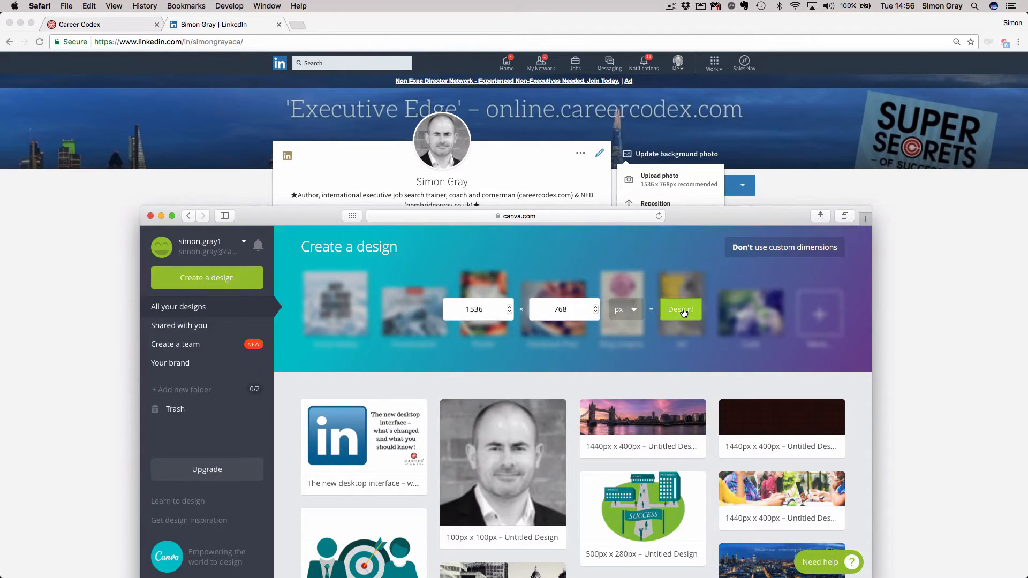
{"action": "left_click", "coordinate": [680, 309]}
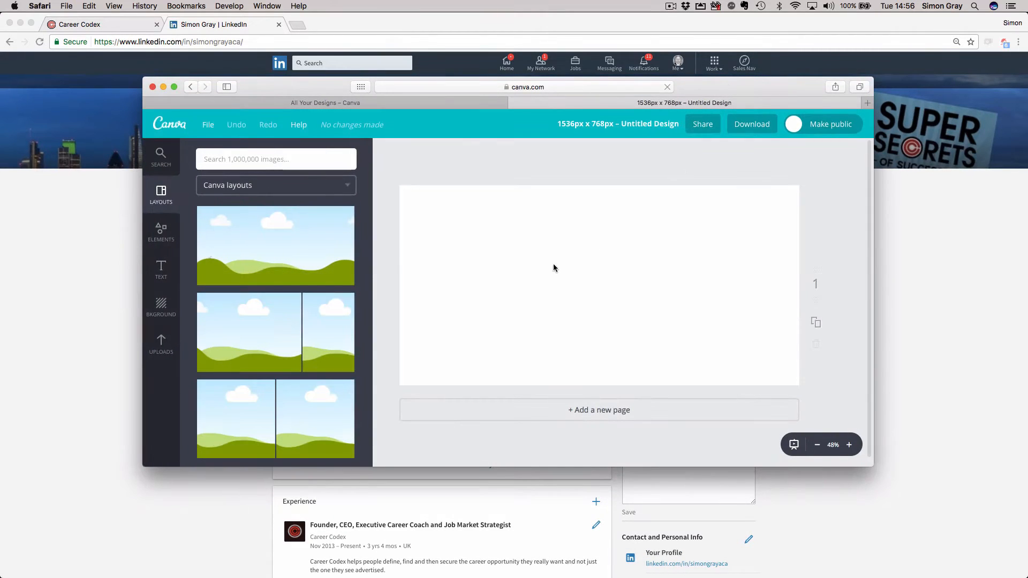
Scroll down and open the Uploads panel to show uploaded images.
{"action": "scroll", "scroll_direction": "down", "scroll_amount": 3}
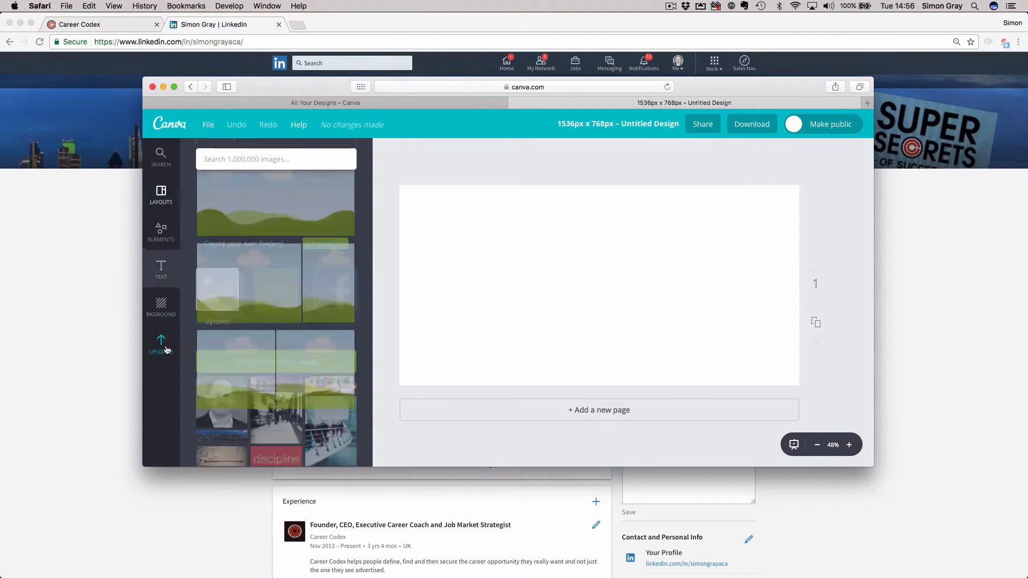
{"action": "left_click", "coordinate": [161, 344]}
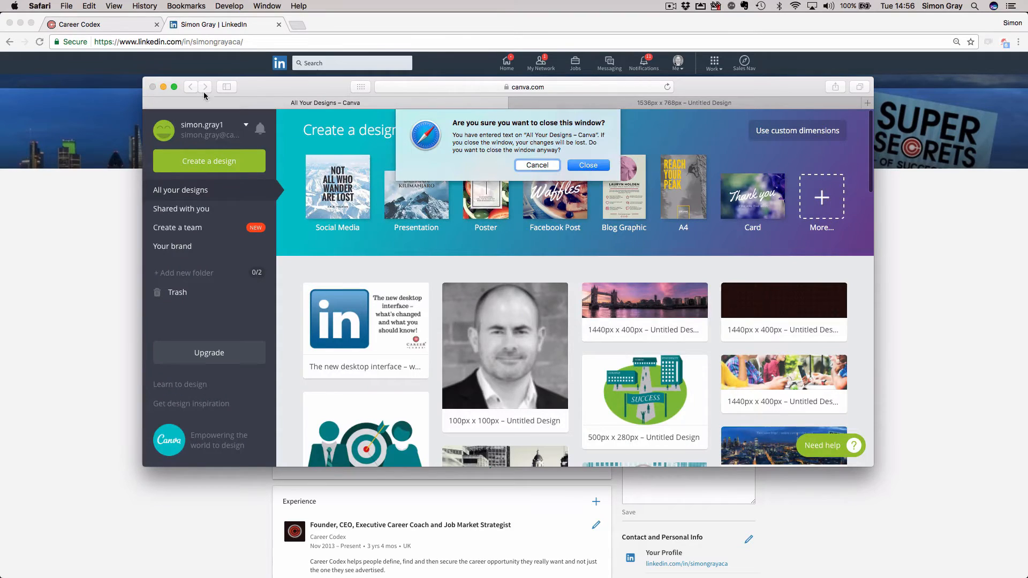
Confirm closing Canva and scroll through the LinkedIn profile.
{"action": "left_click", "coordinate": [587, 166]}
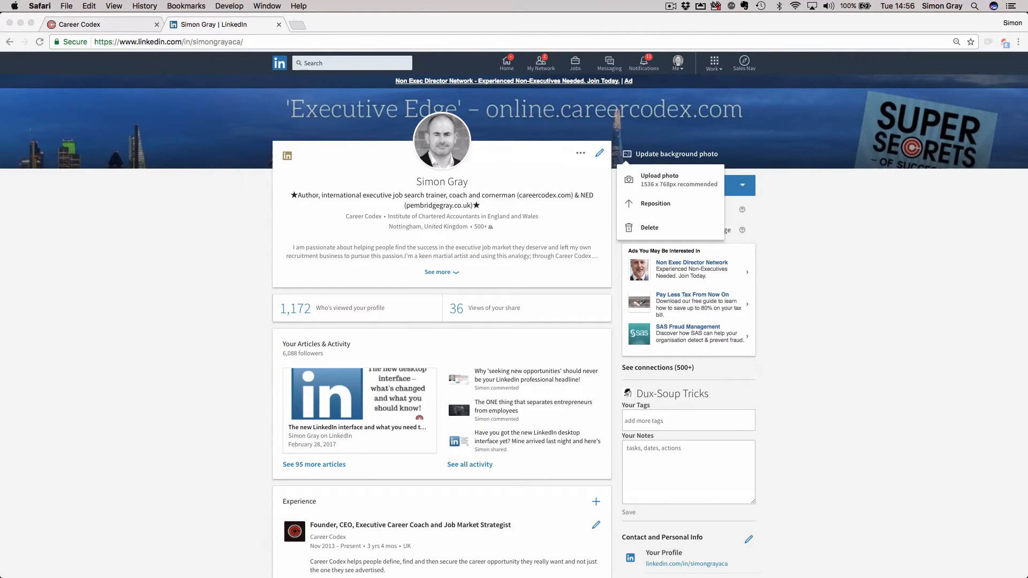
{"action": "mouse_move", "coordinate": [454, 272]}
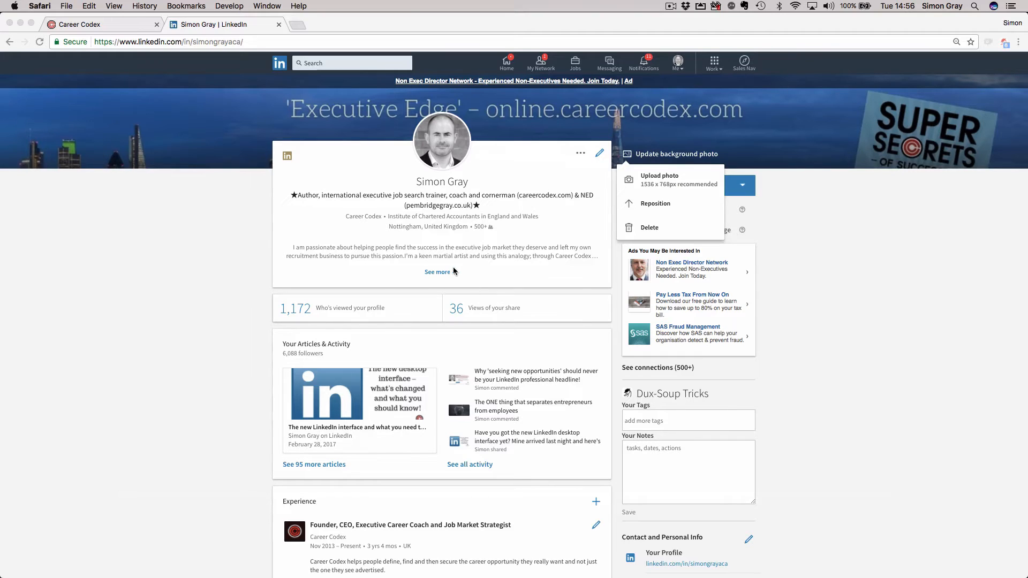
{"action": "mouse_move", "coordinate": [453, 265]}
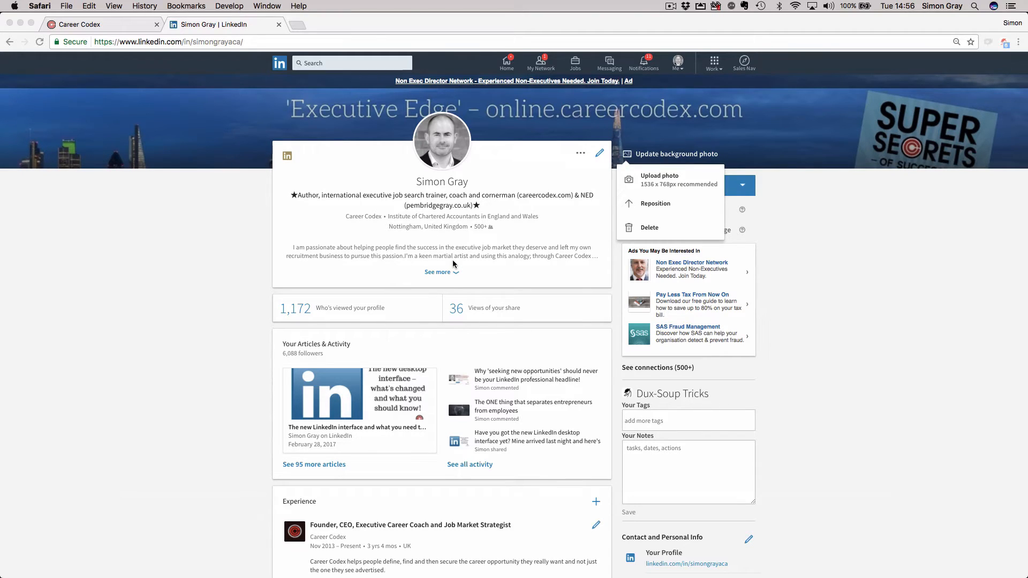
{"action": "mouse_move", "coordinate": [441, 272]}
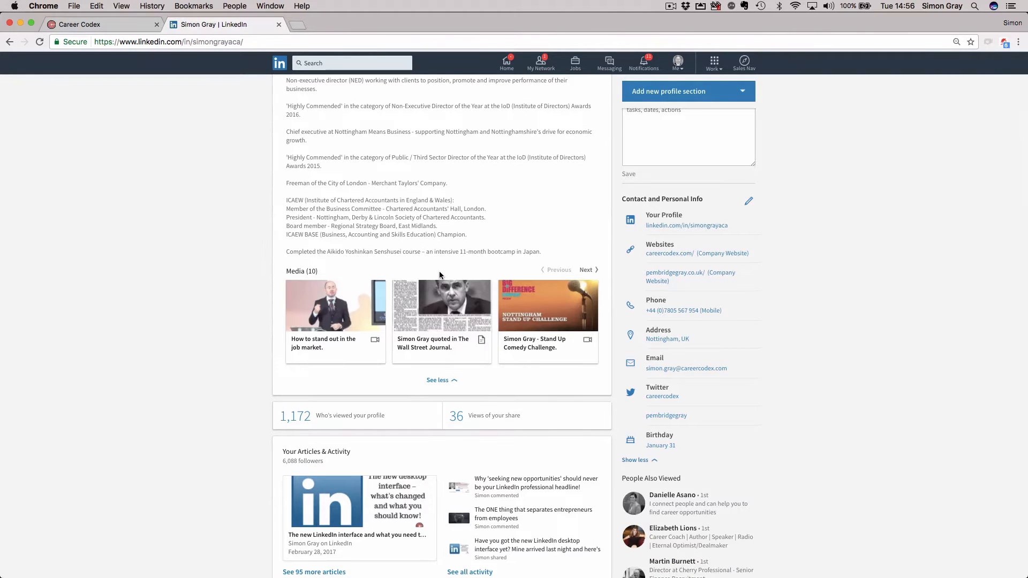
{"action": "mouse_move", "coordinate": [554, 319]}
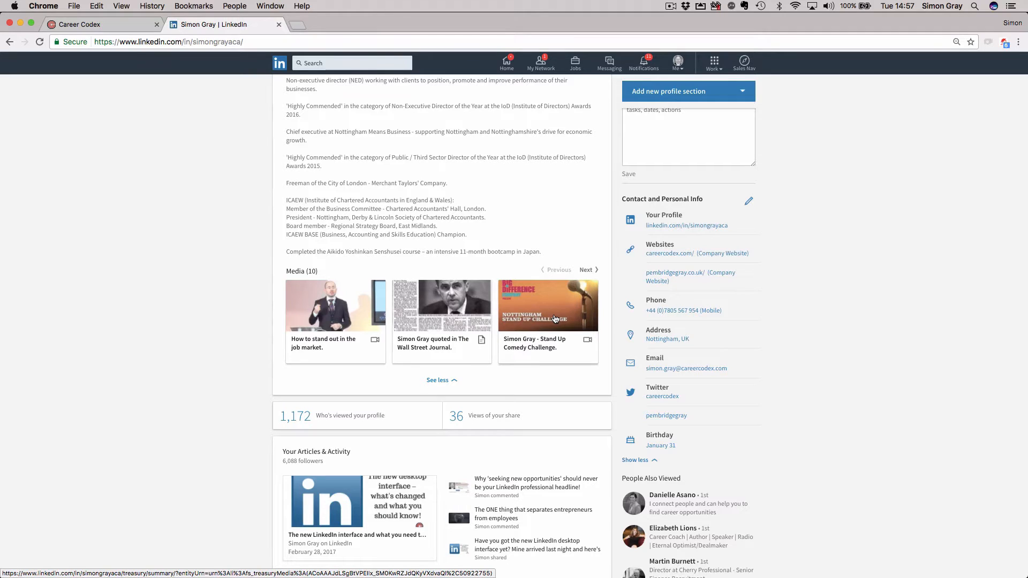
{"action": "scroll", "scroll_direction": "down", "scroll_amount": 3}
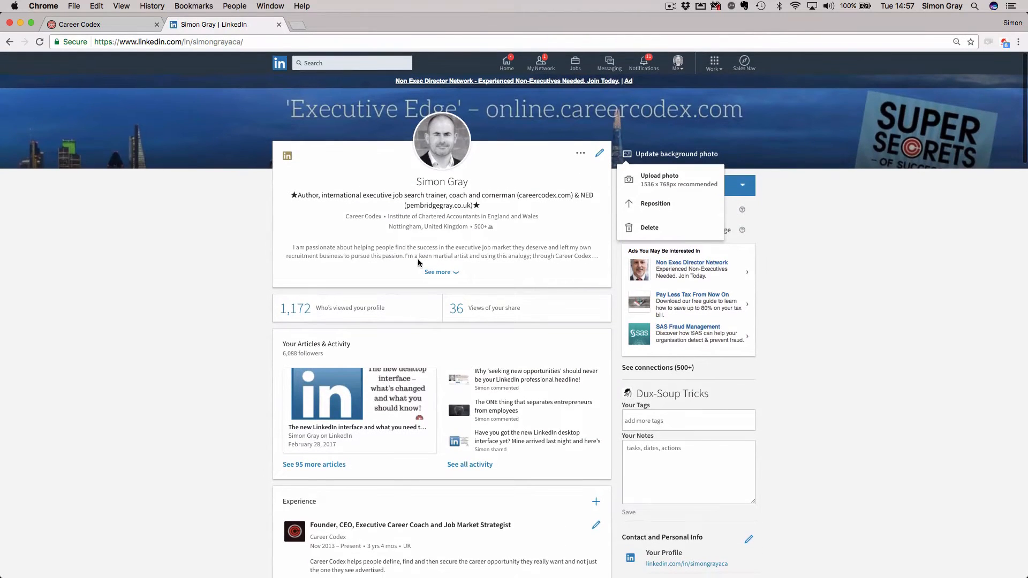
{"action": "mouse_move", "coordinate": [475, 206]}
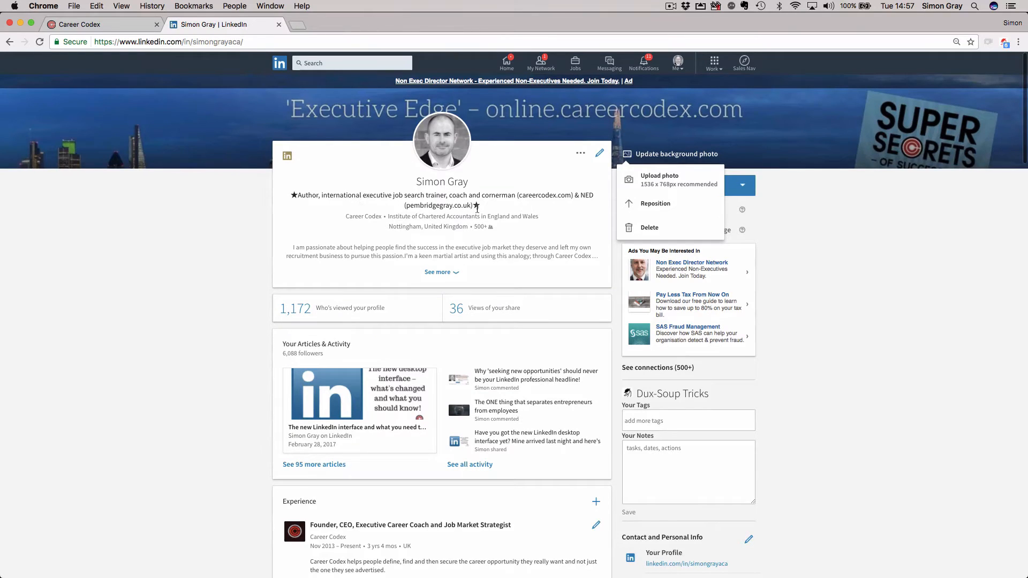
{"action": "mouse_move", "coordinate": [336, 251]}
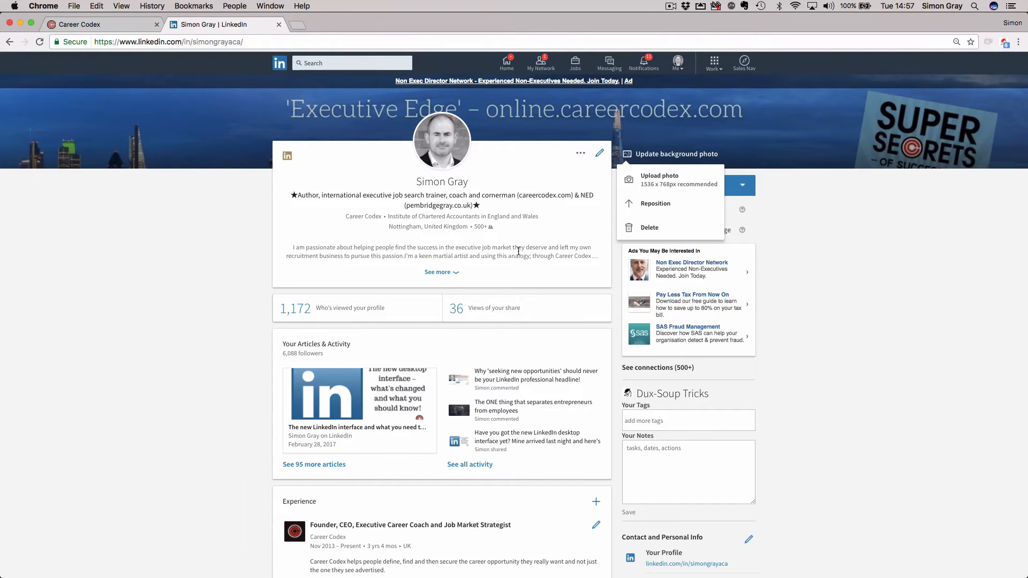
{"action": "scroll", "scroll_direction": "down", "scroll_amount": 3}
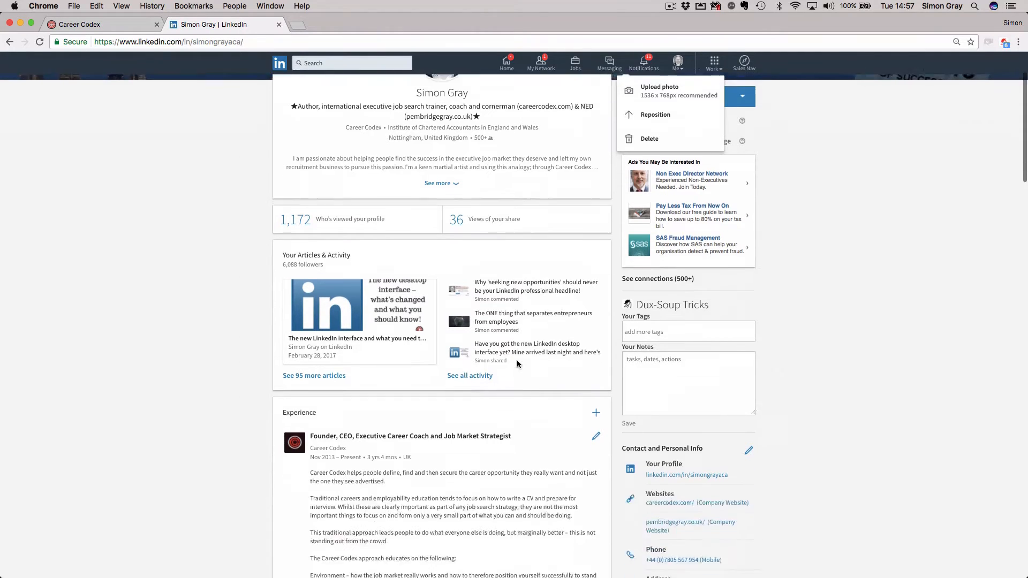
{"action": "scroll", "scroll_direction": "down", "scroll_amount": 3}
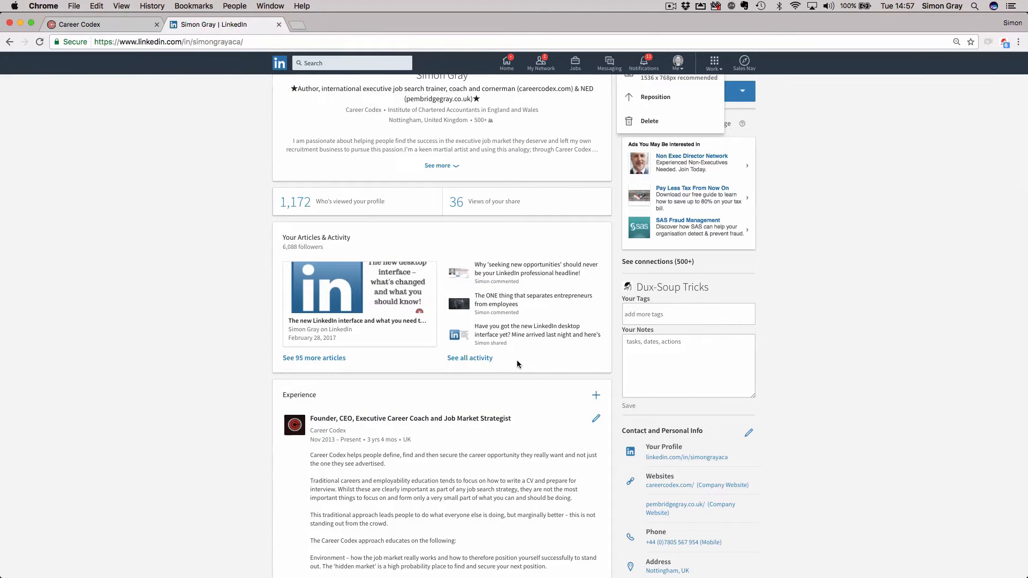
{"action": "mouse_move", "coordinate": [366, 330]}
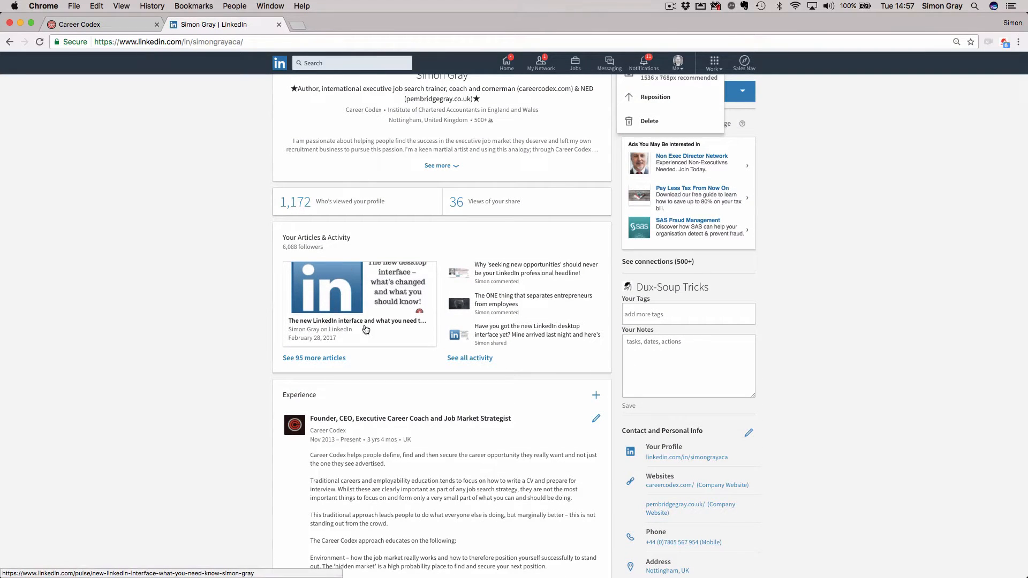
{"action": "mouse_move", "coordinate": [495, 305]}
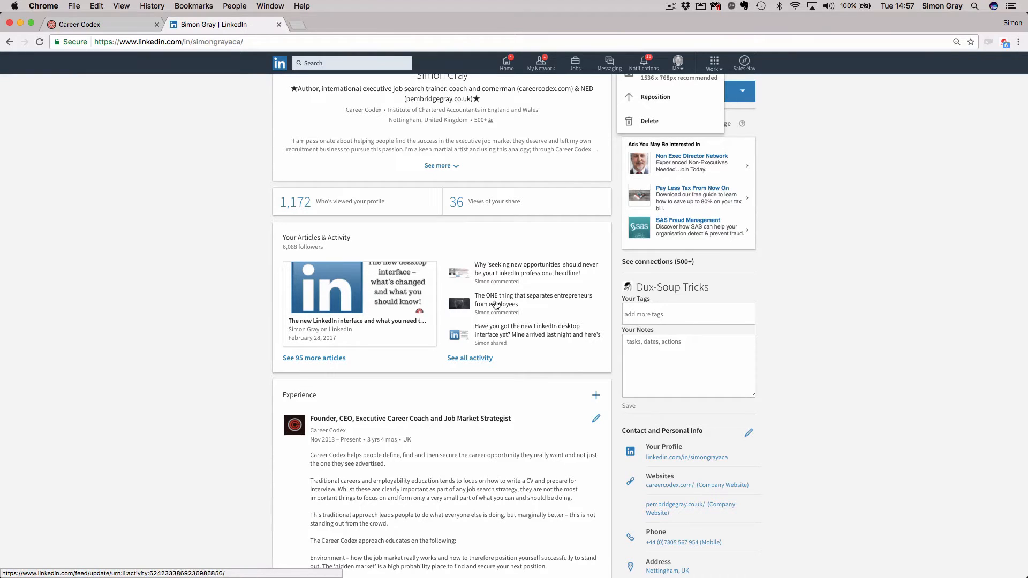
{"action": "mouse_move", "coordinate": [501, 334]}
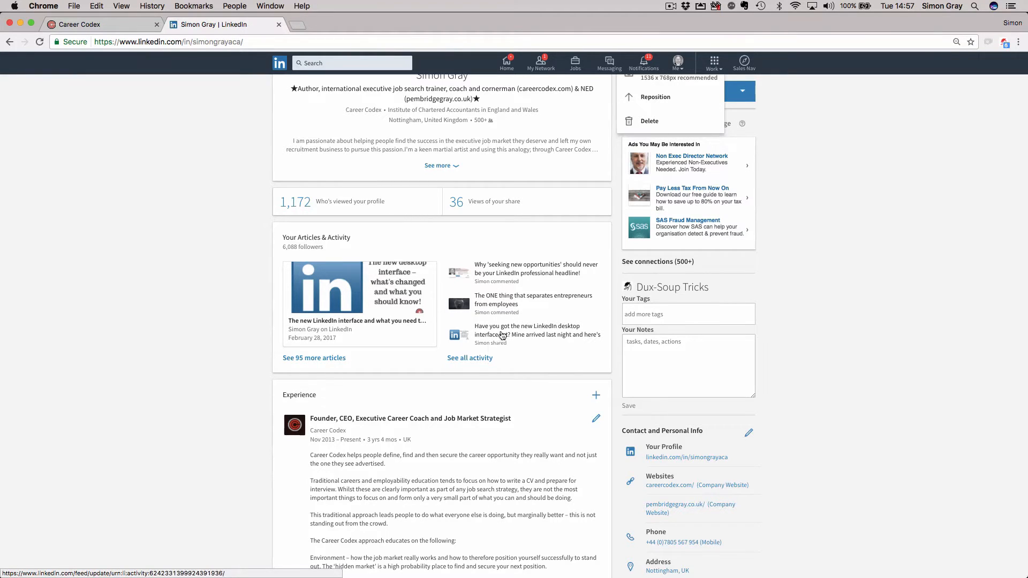
{"action": "mouse_move", "coordinate": [518, 276]}
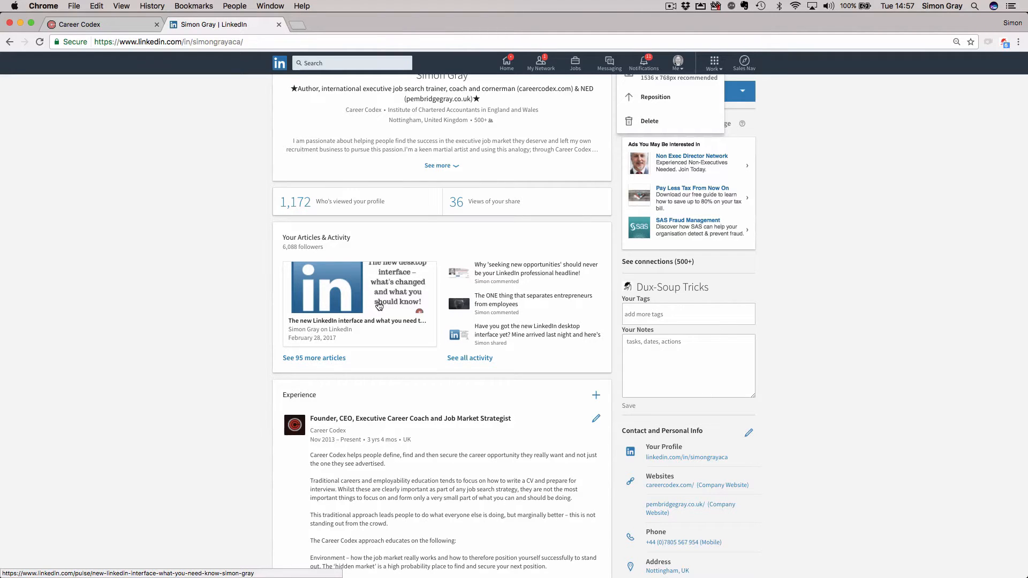
{"action": "mouse_move", "coordinate": [296, 306]}
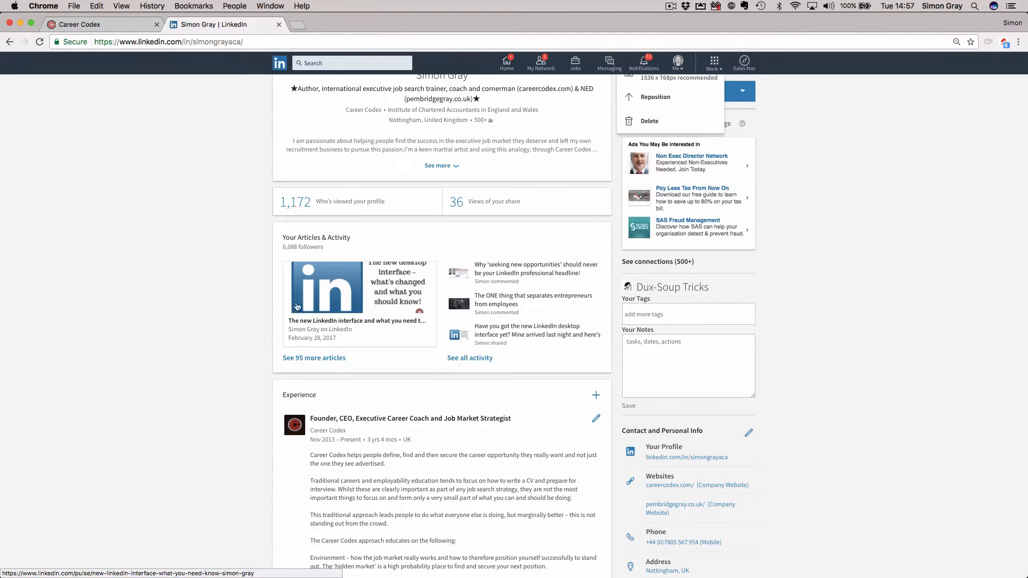
{"action": "mouse_move", "coordinate": [354, 363]}
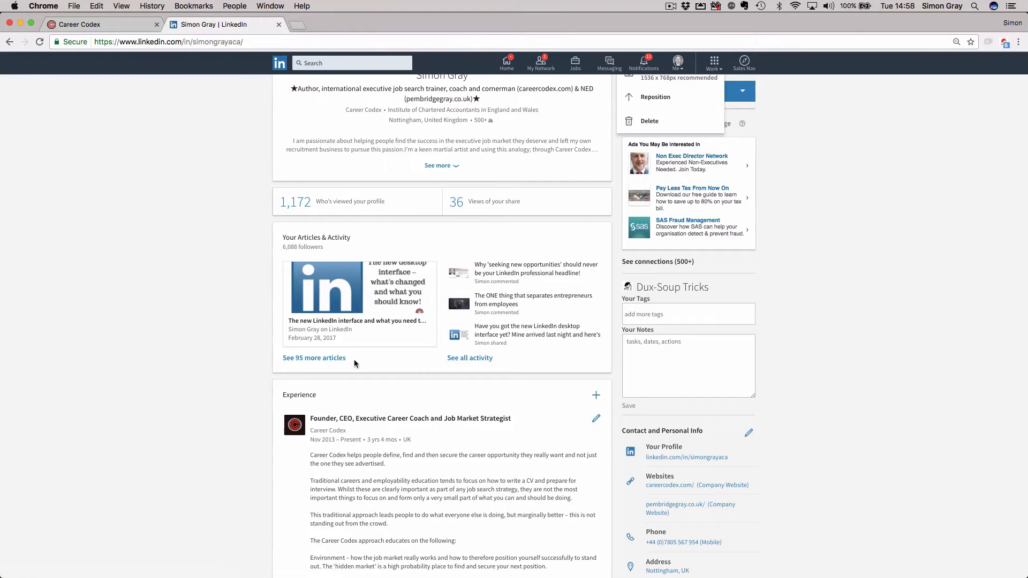
{"action": "mouse_move", "coordinate": [369, 331]}
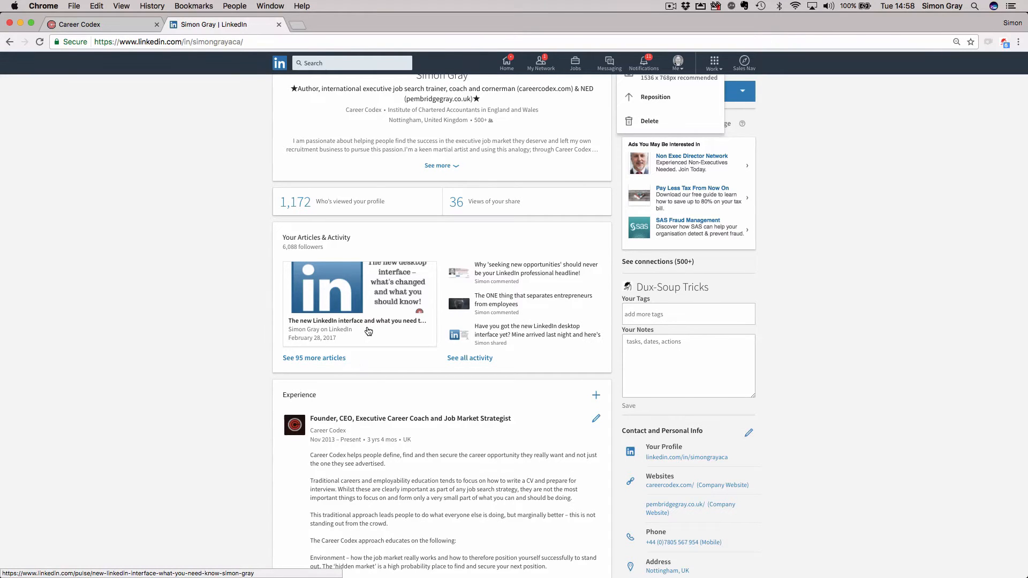
{"action": "mouse_move", "coordinate": [430, 334]}
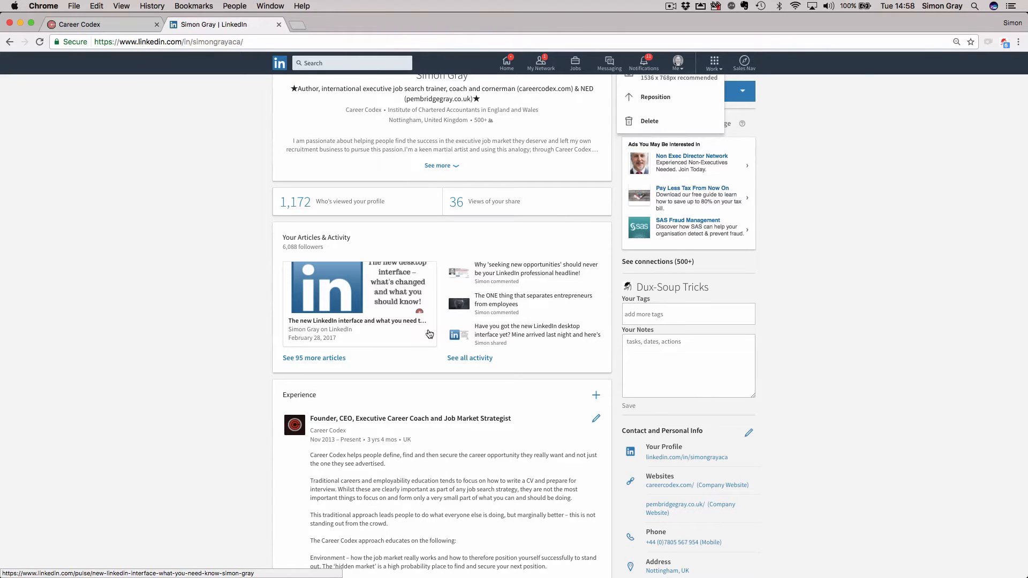
{"action": "mouse_move", "coordinate": [348, 221]}
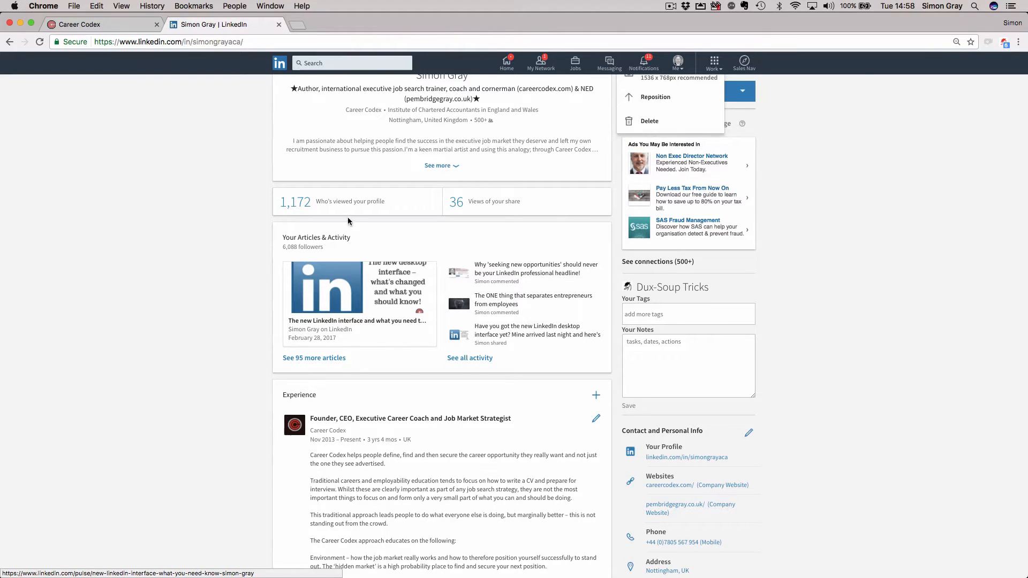
{"action": "mouse_move", "coordinate": [516, 201]}
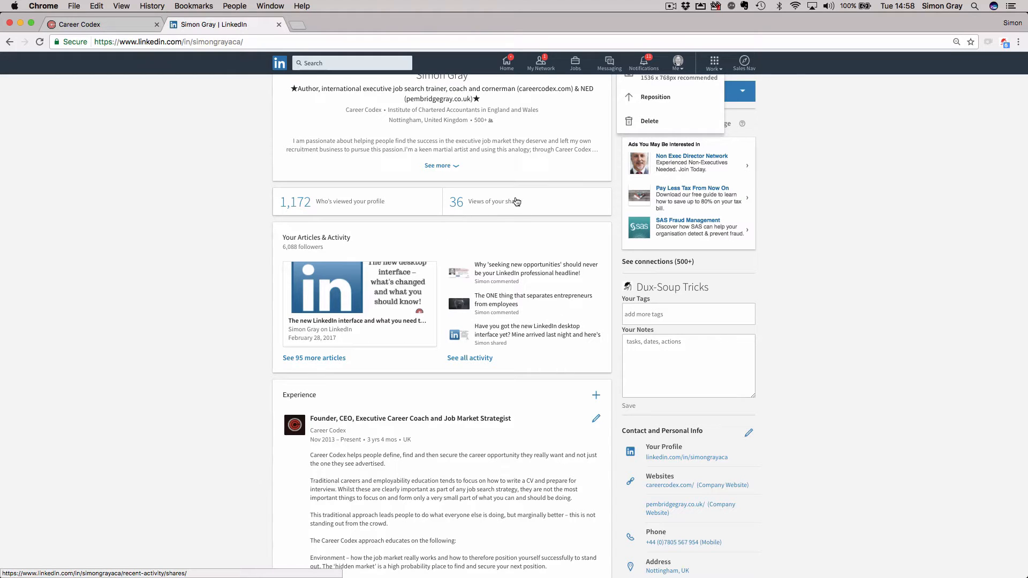
{"action": "scroll", "scroll_direction": "down", "scroll_amount": 3}
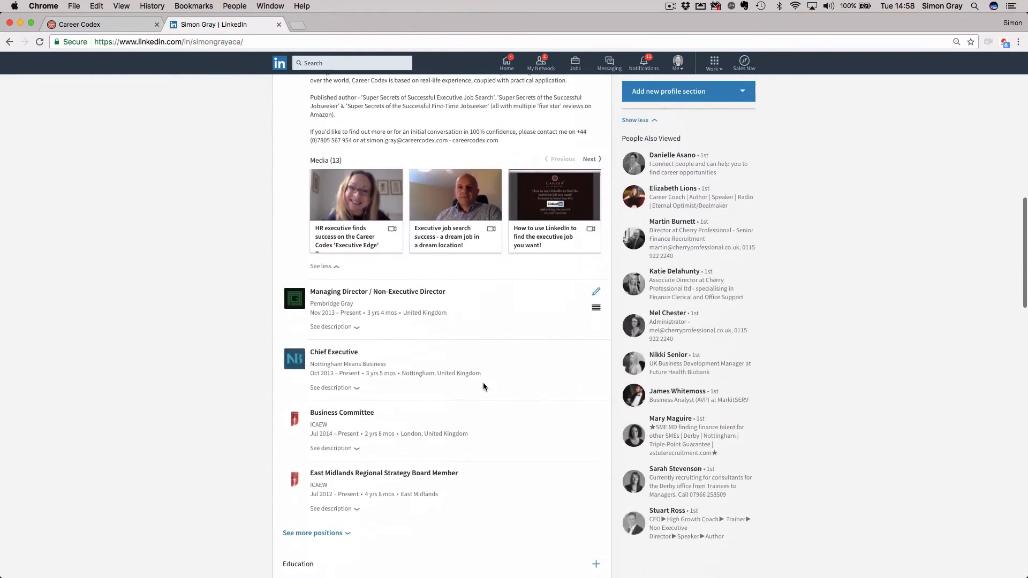
{"action": "scroll", "scroll_direction": "down", "scroll_amount": 3}
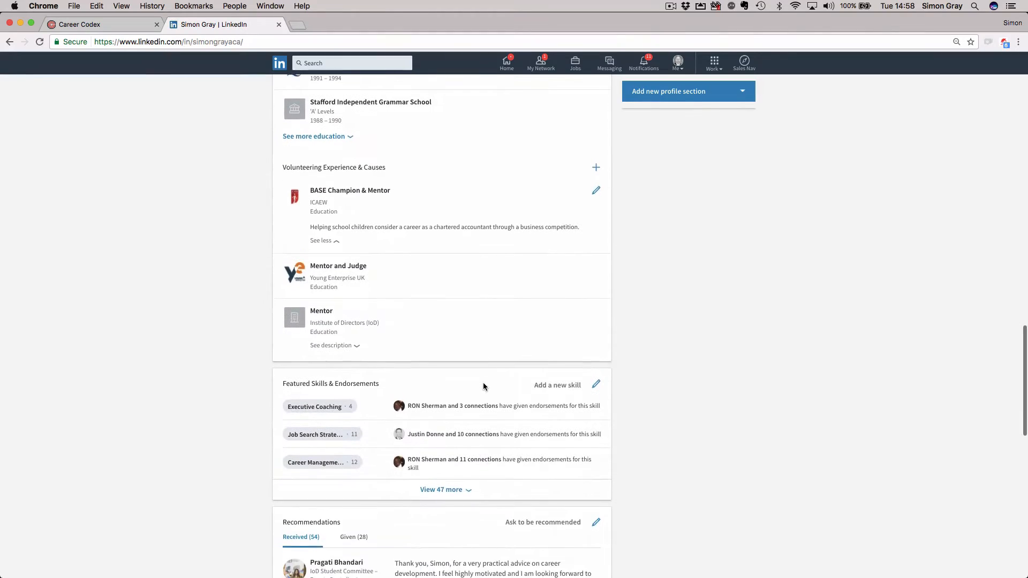
{"action": "scroll", "scroll_direction": "up", "scroll_amount": 3}
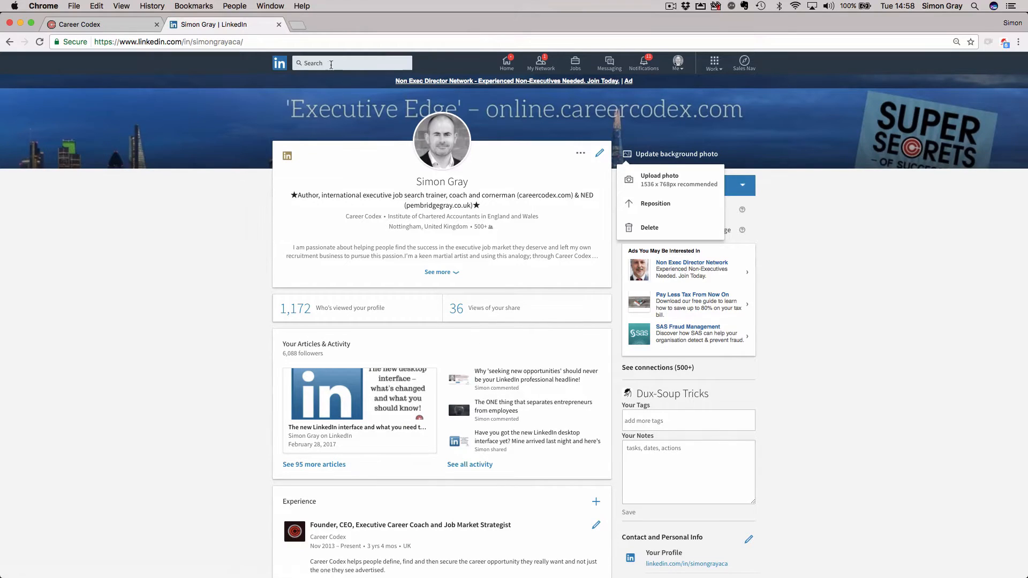
{"action": "left_click", "coordinate": [344, 63]}
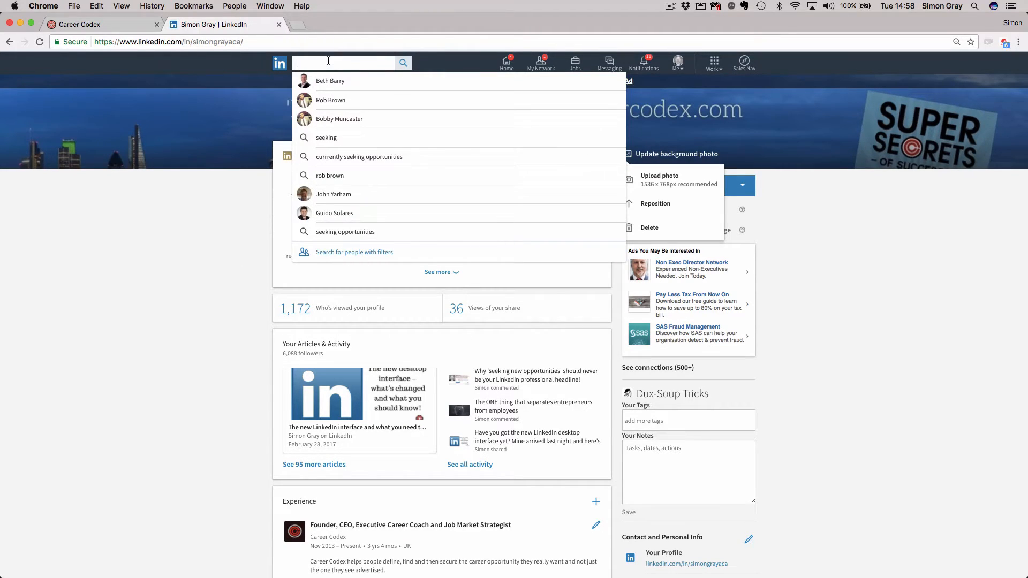
{"action": "mouse_move", "coordinate": [351, 97]}
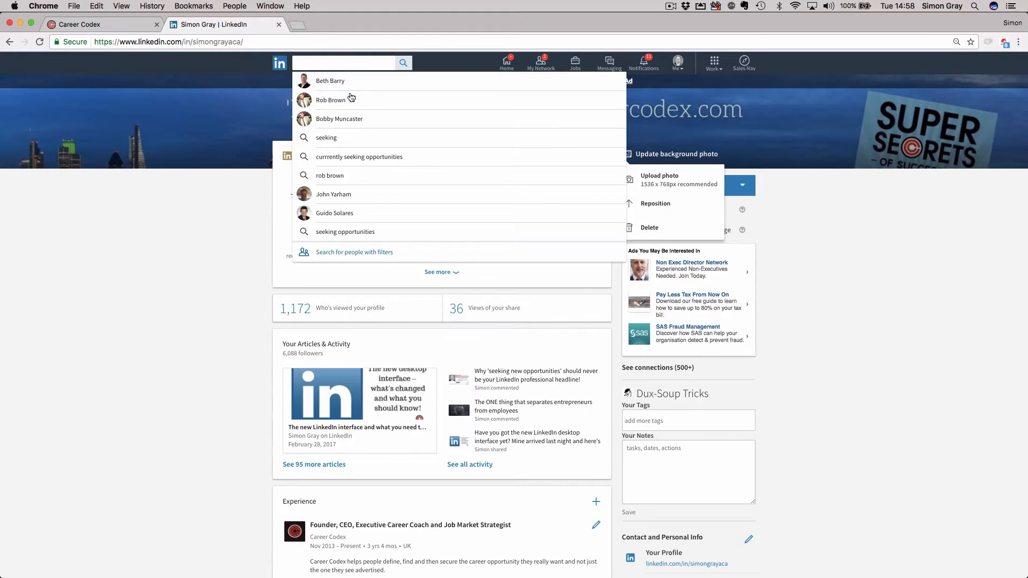
{"action": "left_click", "coordinate": [330, 100]}
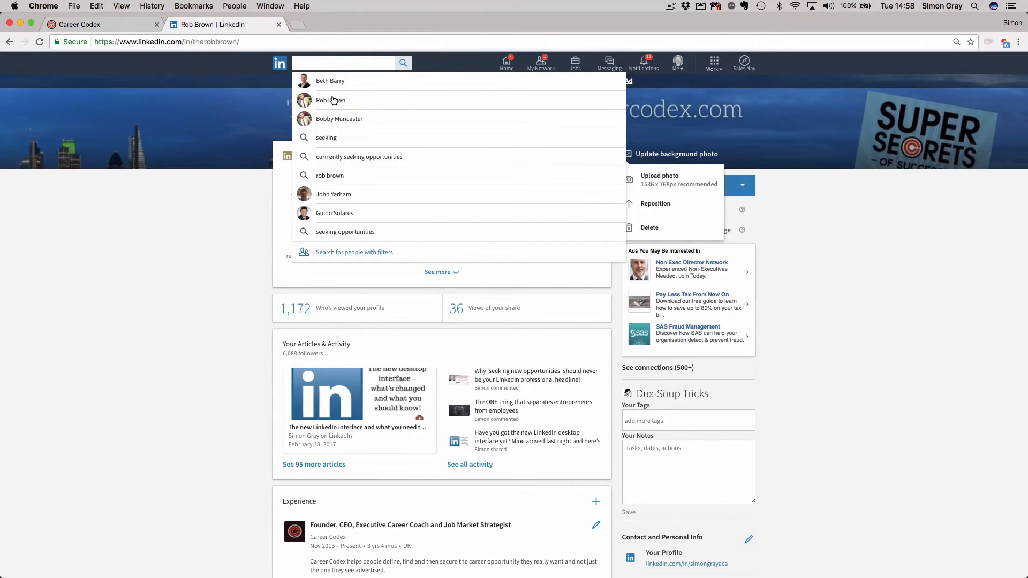
{"action": "left_click", "coordinate": [330, 99]}
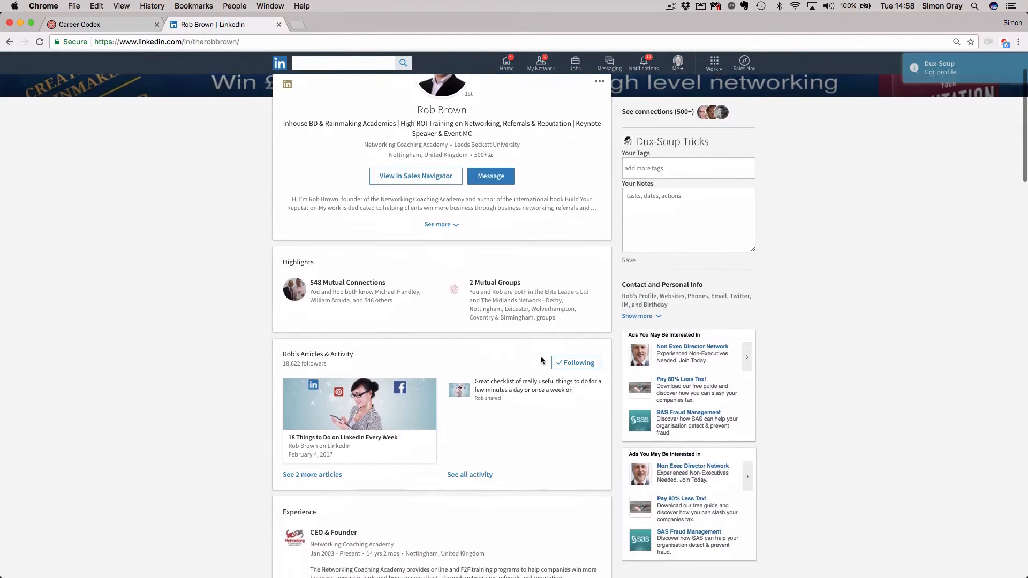
{"action": "scroll", "scroll_direction": "up", "scroll_amount": 3}
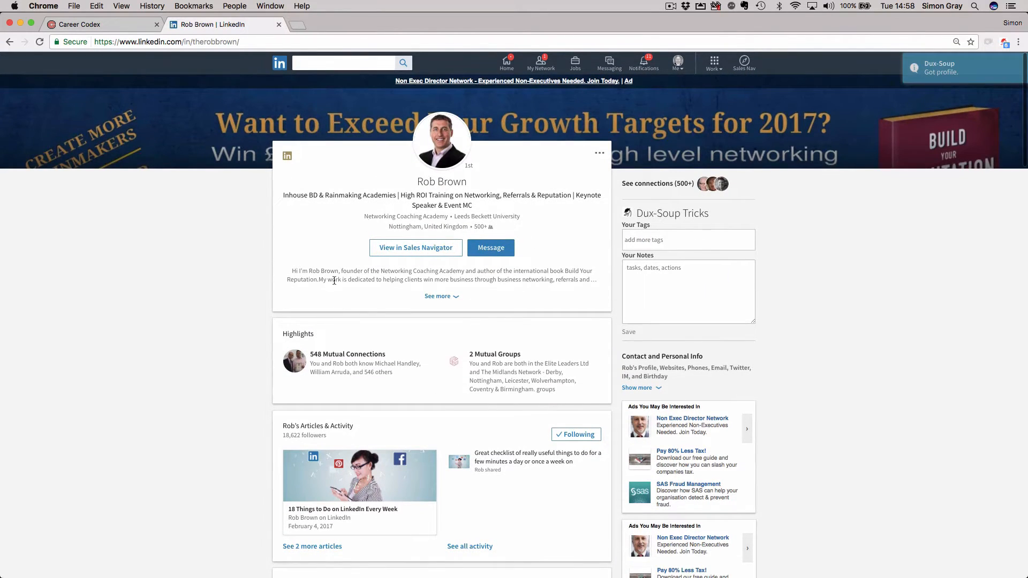
{"action": "mouse_move", "coordinate": [451, 261]}
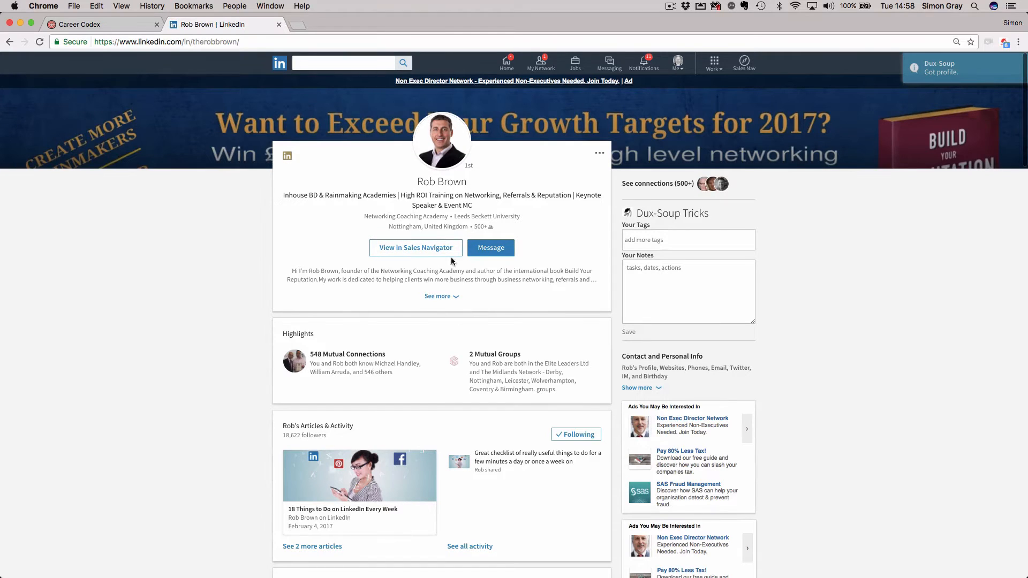
{"action": "mouse_move", "coordinate": [379, 446]}
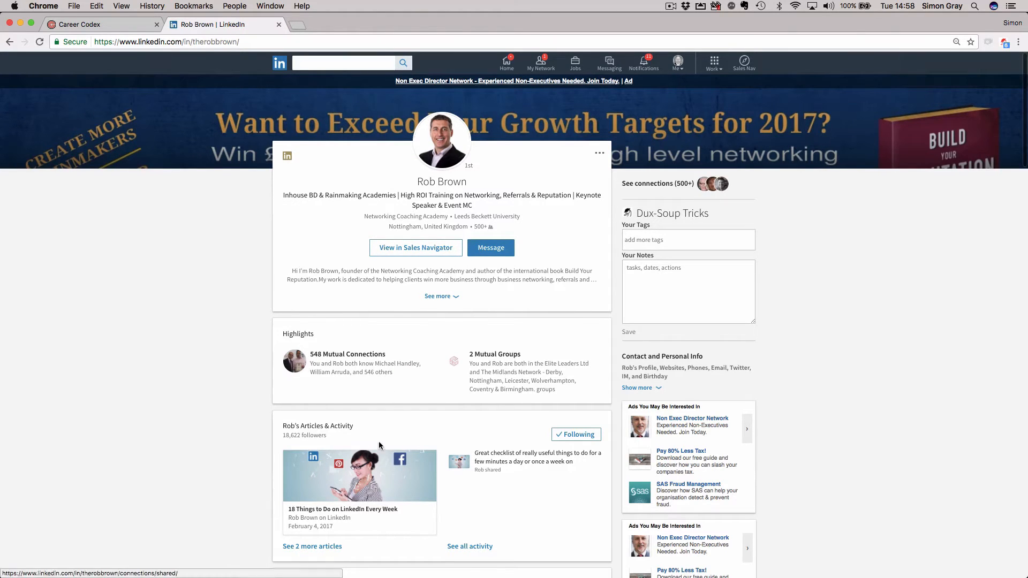
{"action": "mouse_move", "coordinate": [294, 333]}
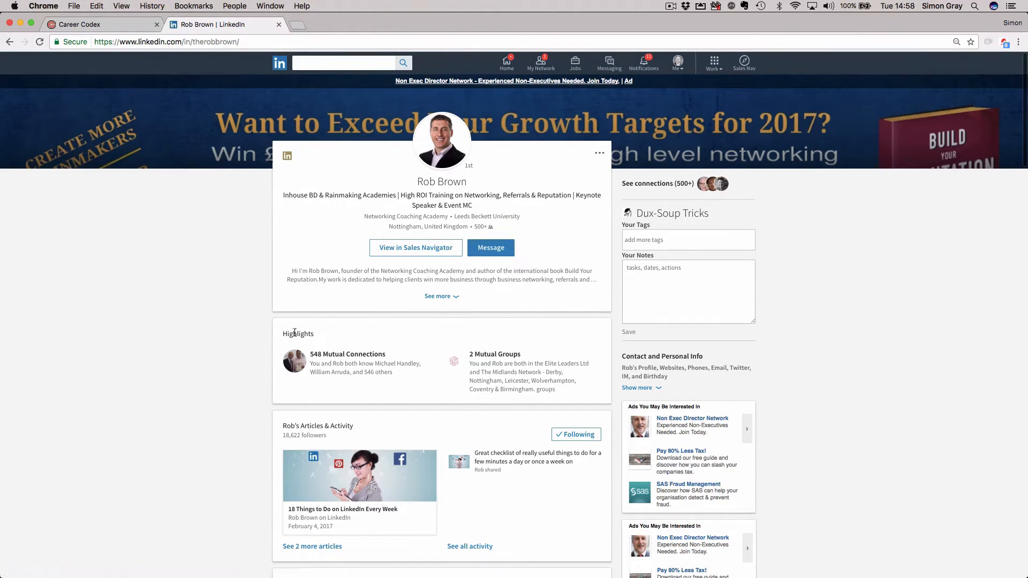
{"action": "mouse_move", "coordinate": [305, 368]}
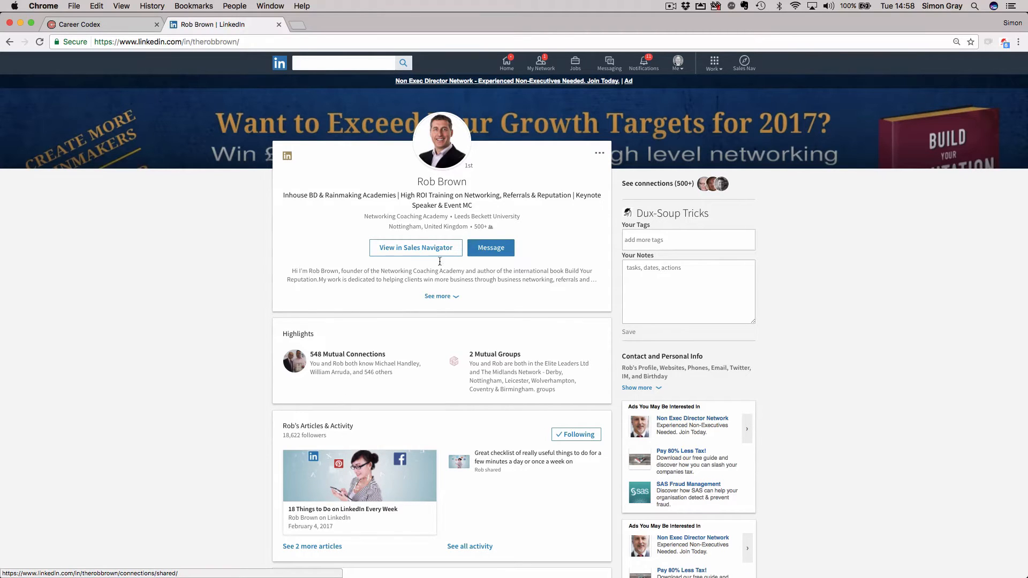
{"action": "mouse_move", "coordinate": [350, 375]}
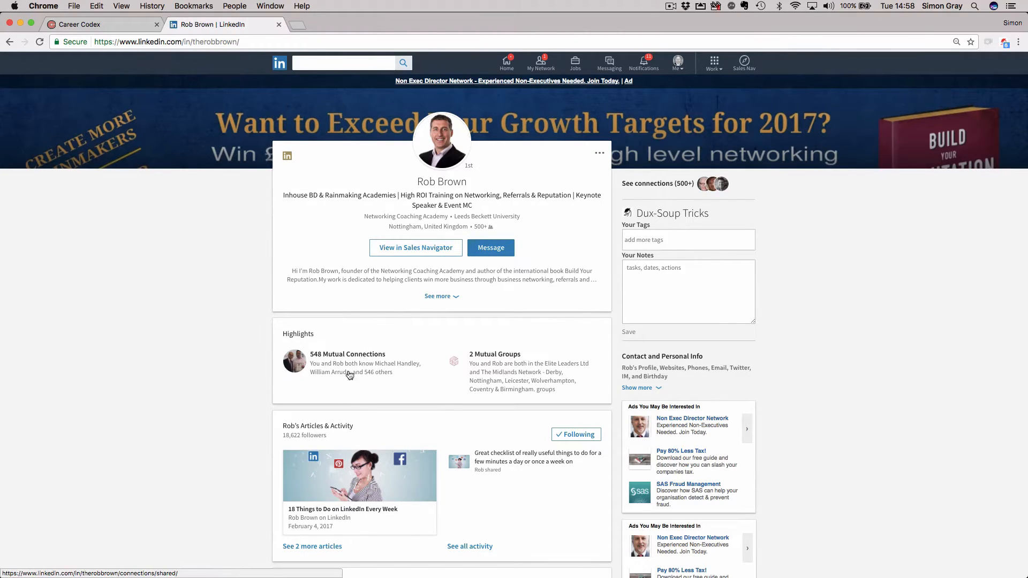
{"action": "mouse_move", "coordinate": [362, 367]}
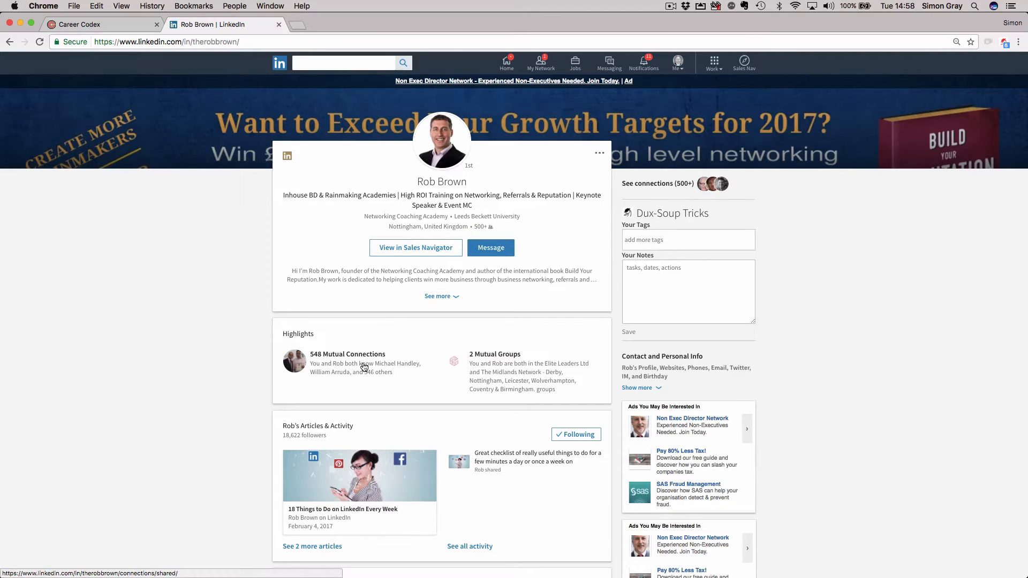
{"action": "mouse_move", "coordinate": [522, 354]}
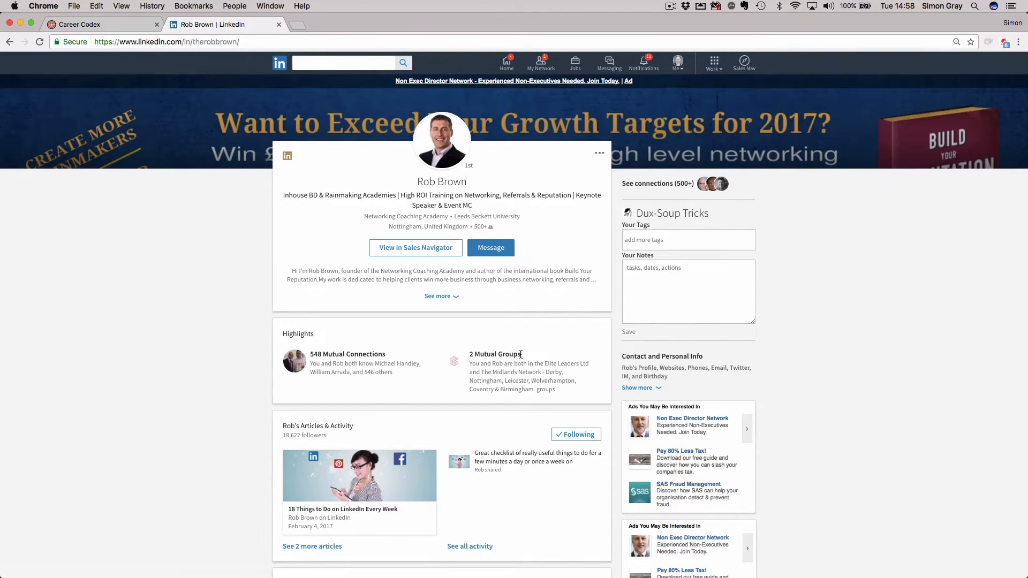
{"action": "scroll", "scroll_direction": "down", "scroll_amount": 3}
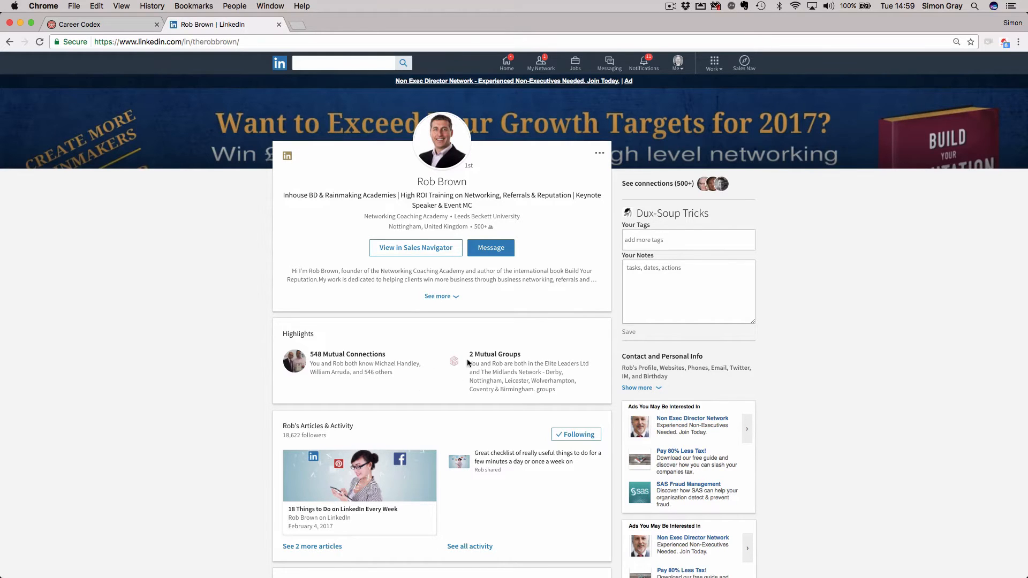
{"action": "mouse_move", "coordinate": [517, 400]}
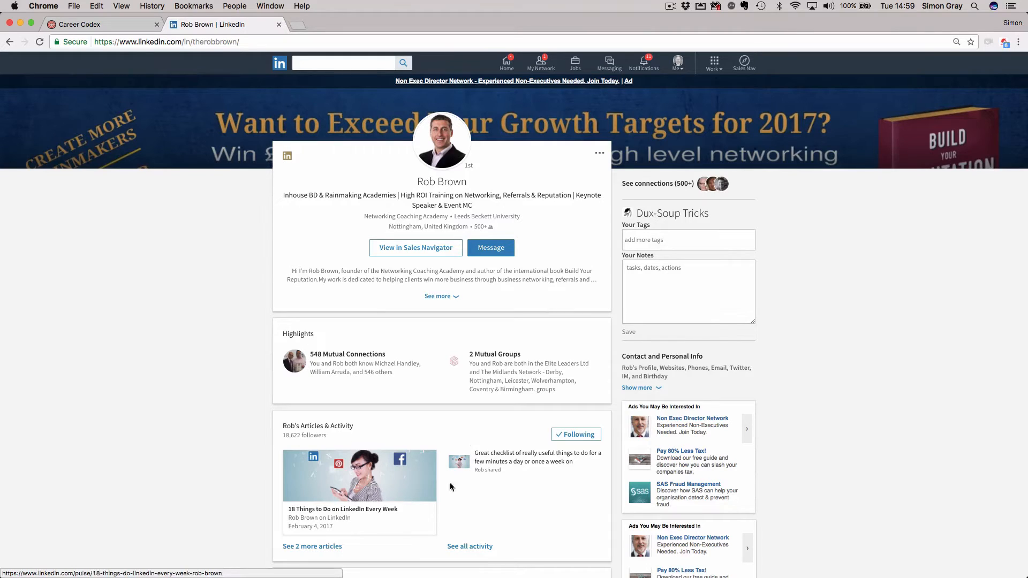
{"action": "mouse_move", "coordinate": [386, 491]}
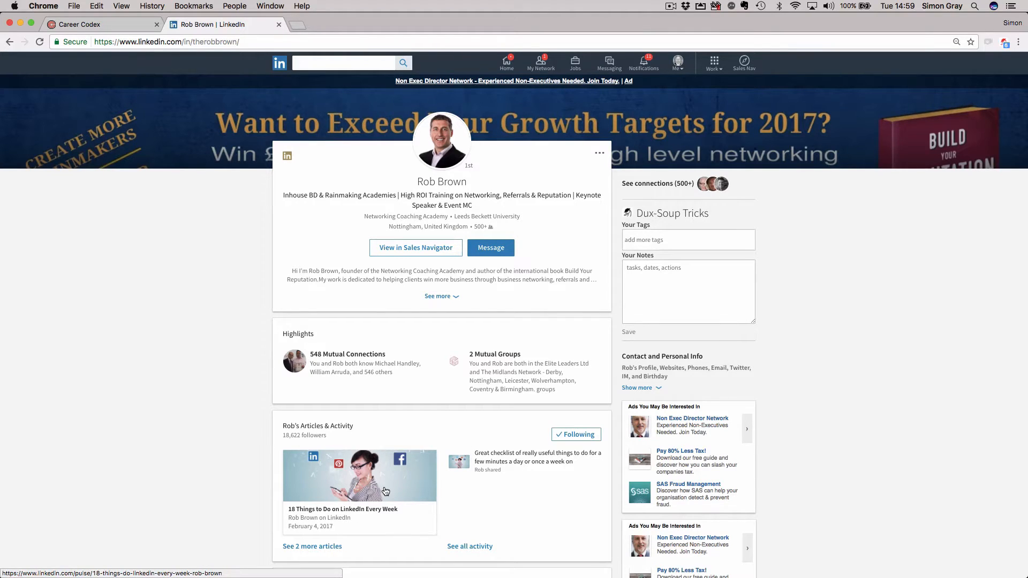
{"action": "mouse_move", "coordinate": [806, 398]}
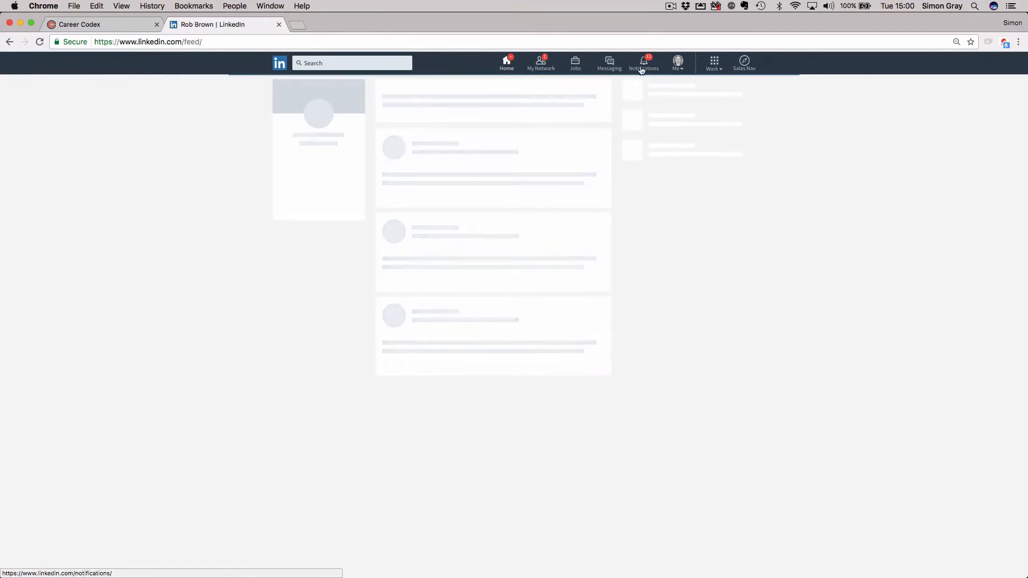
Open your own profile from the Me menu and scroll to Skills & Endorsements.
{"action": "left_click", "coordinate": [678, 62]}
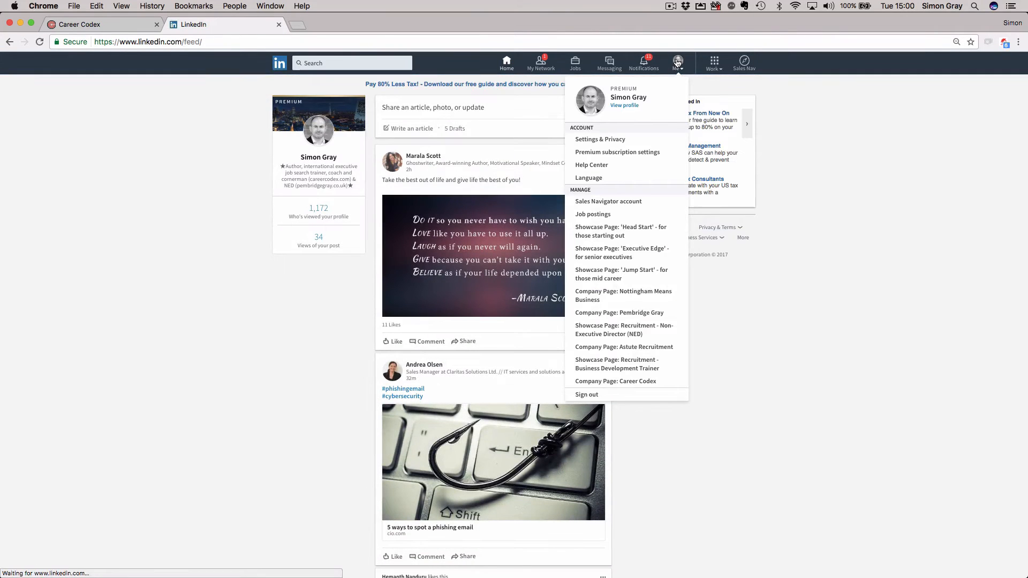
{"action": "mouse_move", "coordinate": [319, 129]}
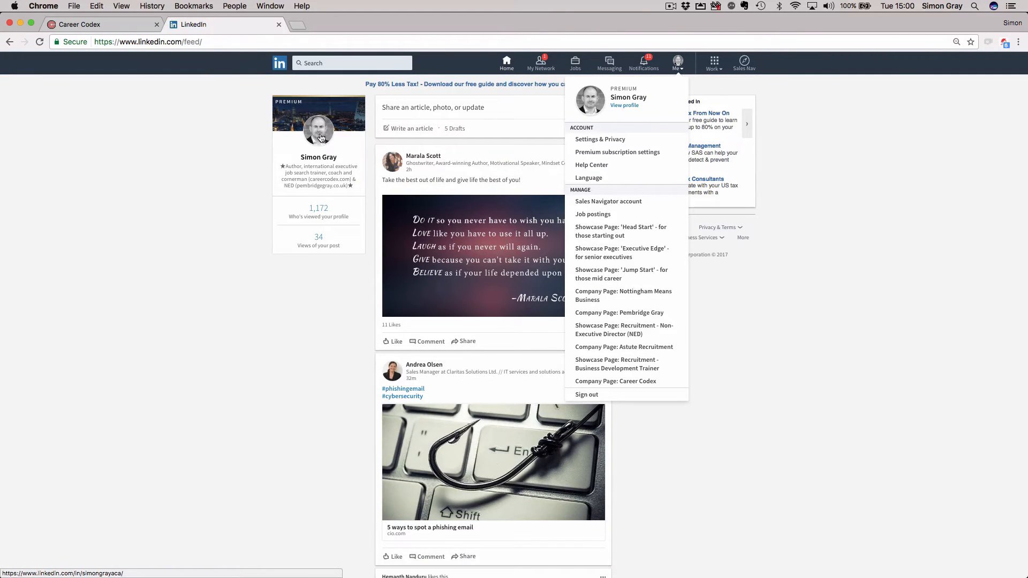
{"action": "left_click", "coordinate": [624, 105]}
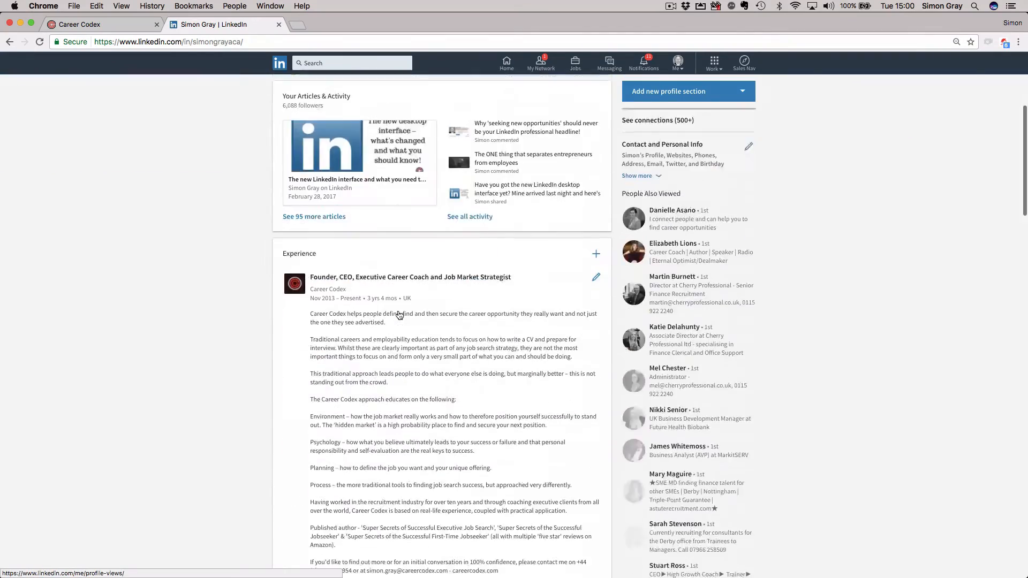
{"action": "scroll", "scroll_direction": "down", "scroll_amount": 3}
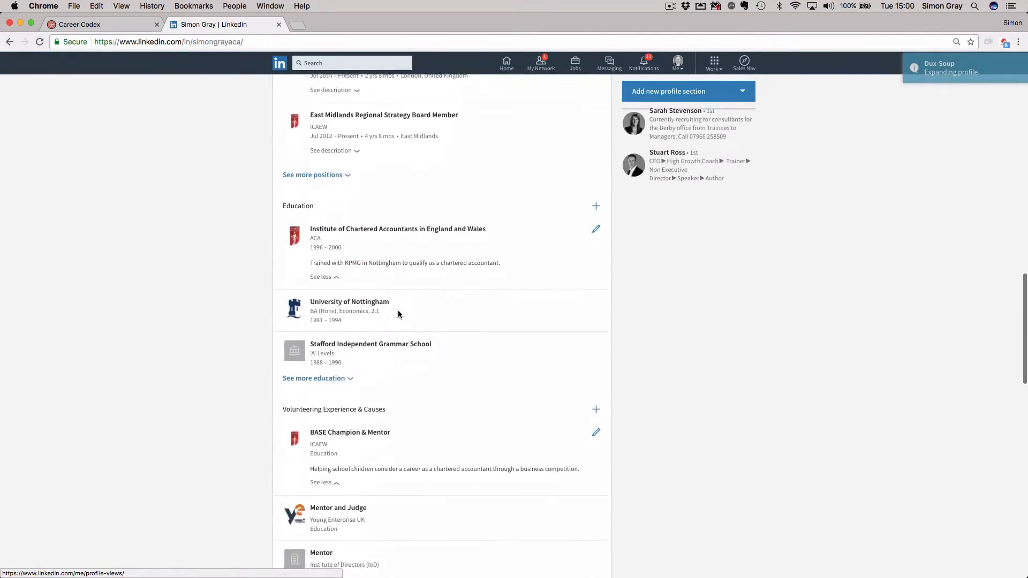
{"action": "scroll", "scroll_direction": "down", "scroll_amount": 3}
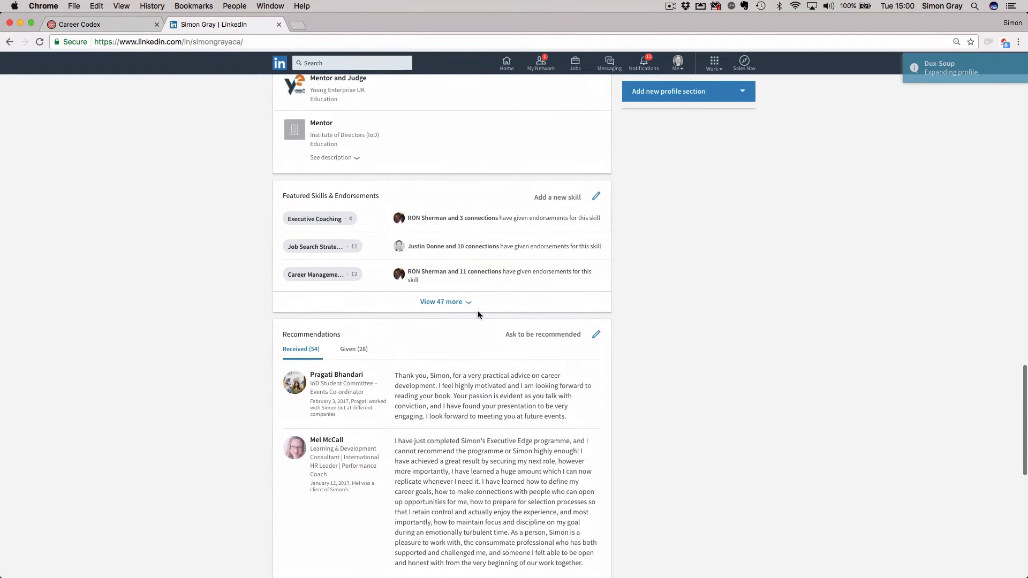
{"action": "mouse_move", "coordinate": [419, 236]}
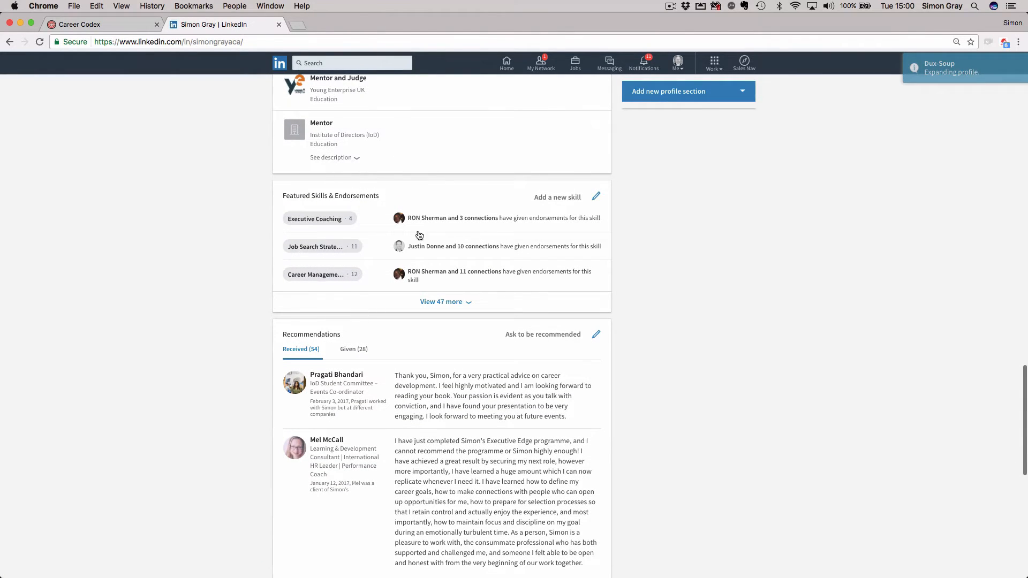
{"action": "mouse_move", "coordinate": [383, 321]}
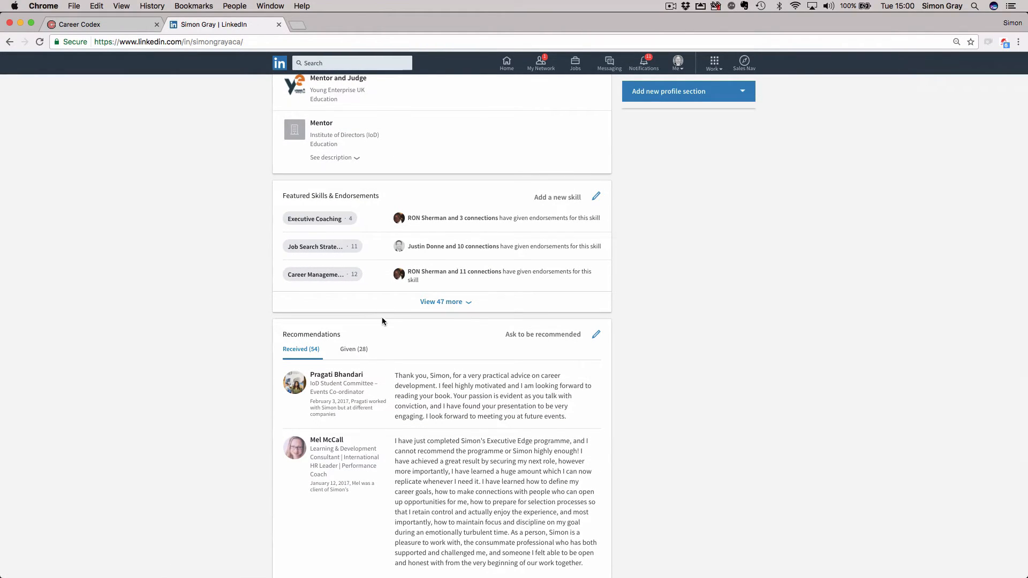
{"action": "mouse_move", "coordinate": [385, 331]}
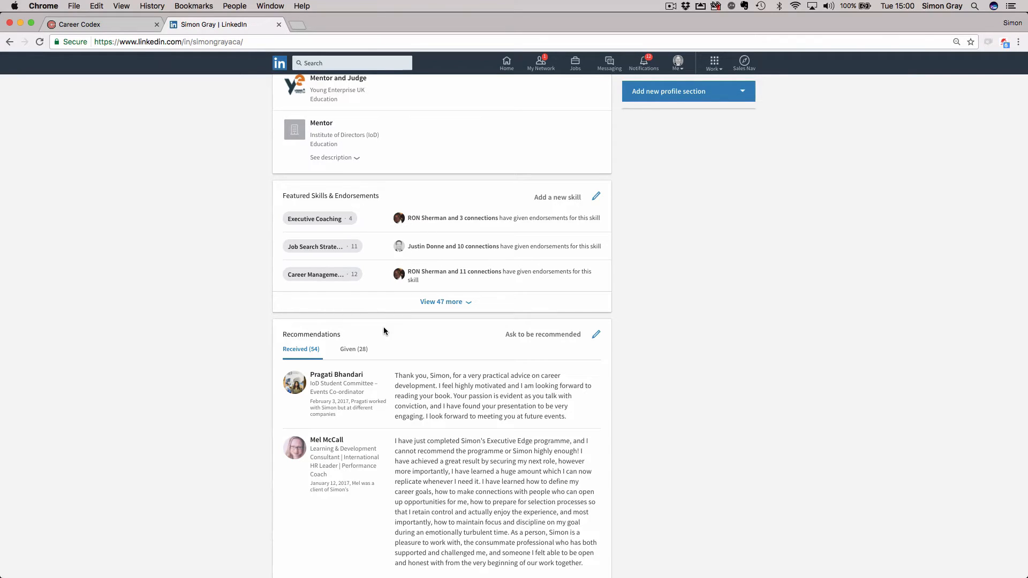
{"action": "mouse_move", "coordinate": [318, 216]}
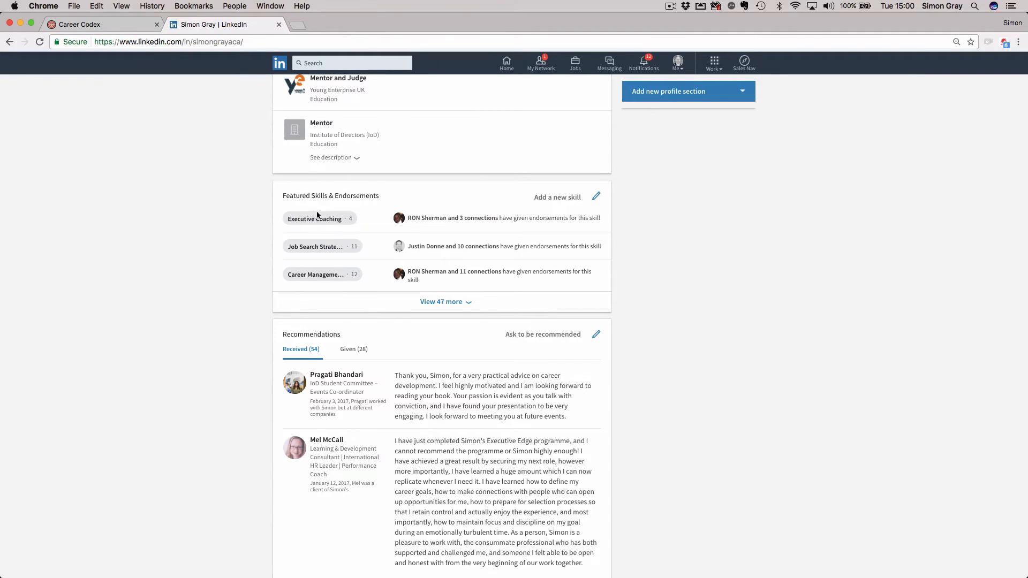
{"action": "mouse_move", "coordinate": [397, 338]}
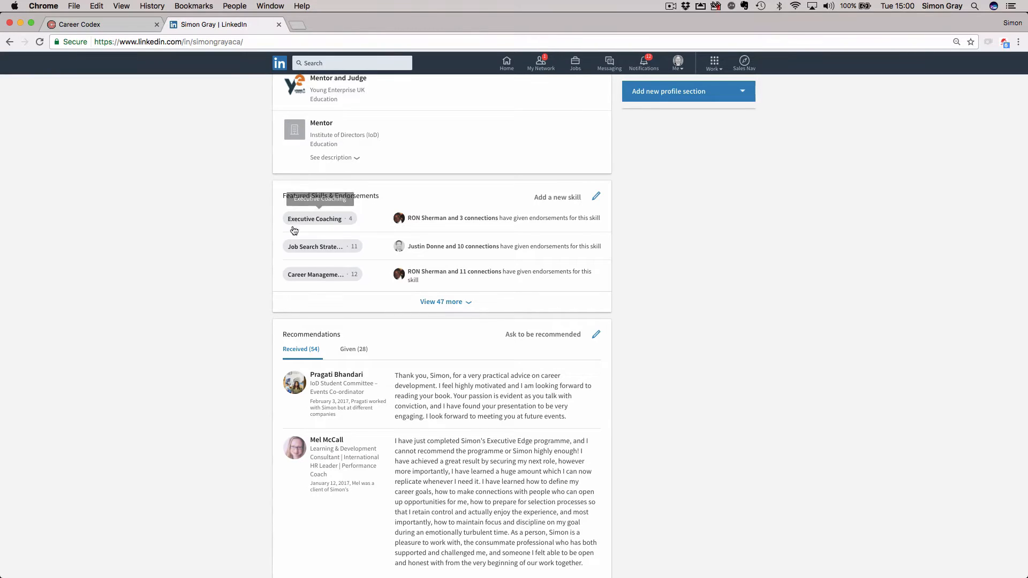
{"action": "mouse_move", "coordinate": [373, 281]}
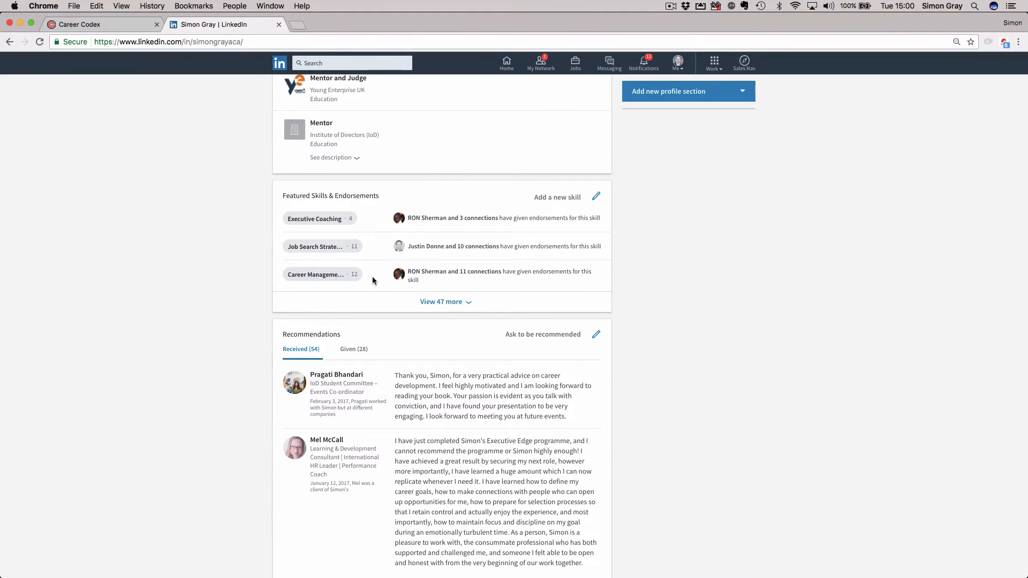
{"action": "left_click", "coordinate": [595, 197]}
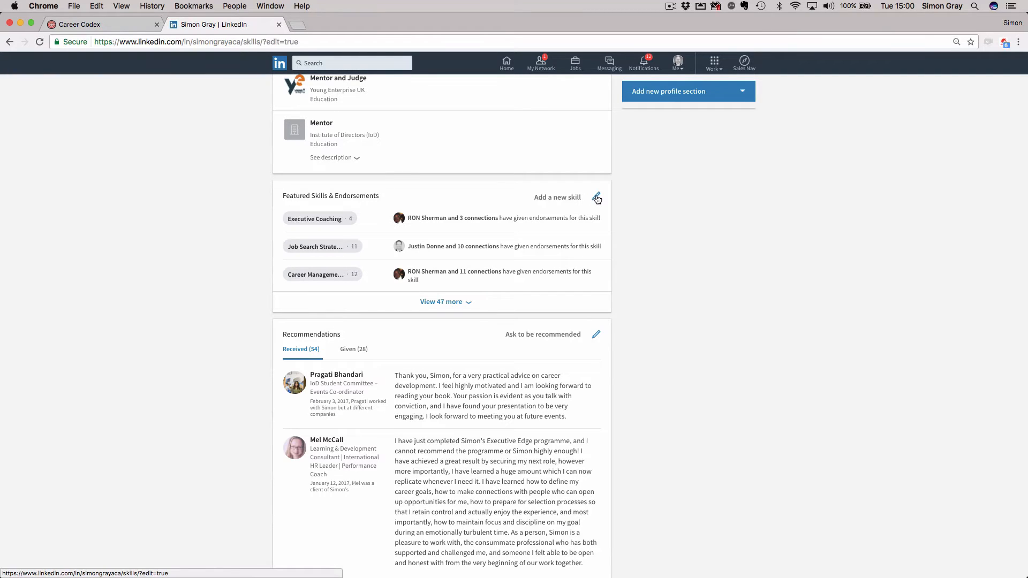
{"action": "left_click", "coordinate": [596, 198]}
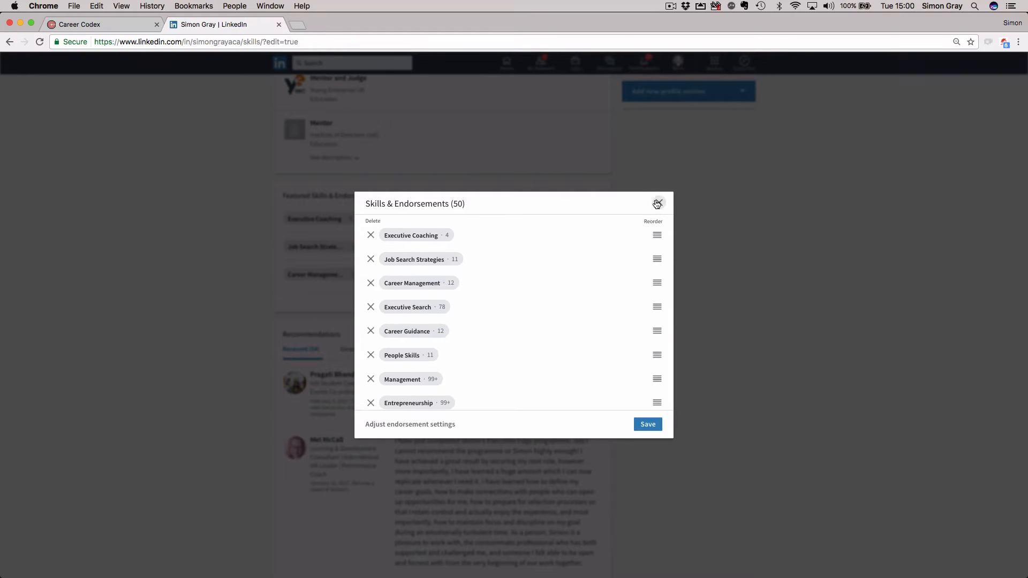
{"action": "left_click", "coordinate": [658, 204]}
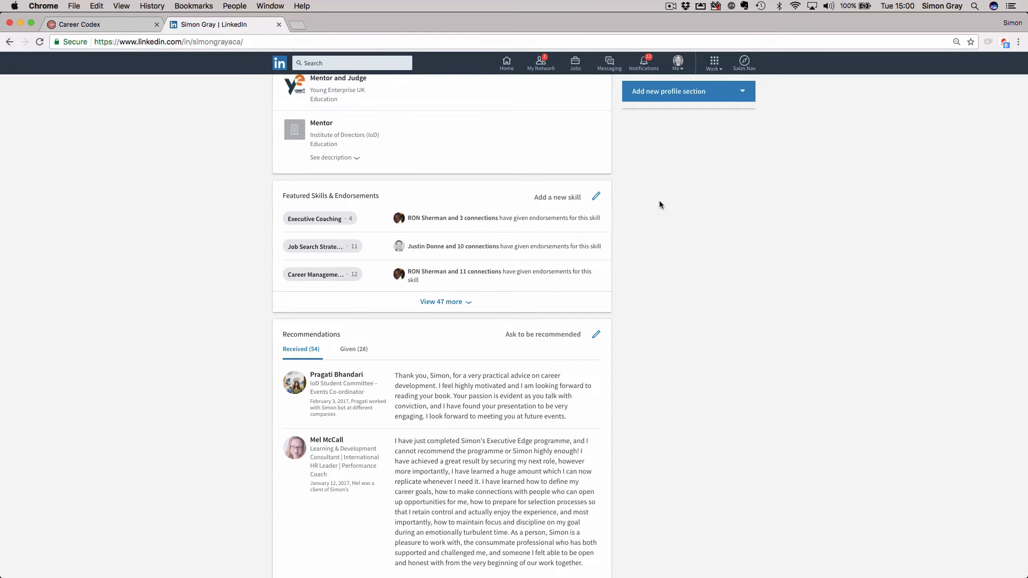
{"action": "scroll", "scroll_direction": "up", "scroll_amount": 3}
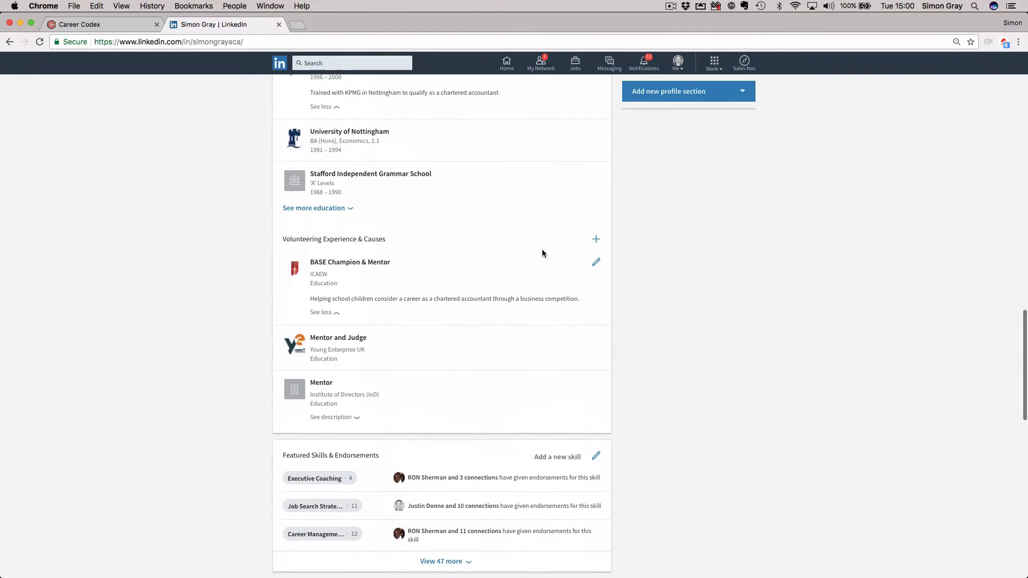
{"action": "scroll", "scroll_direction": "down", "scroll_amount": 3}
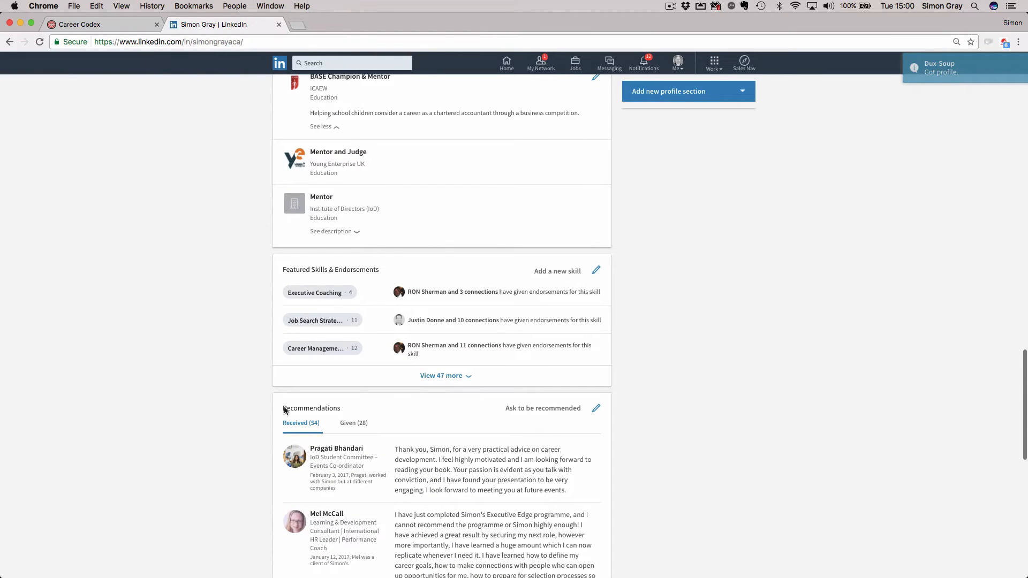
{"action": "mouse_move", "coordinate": [382, 401]}
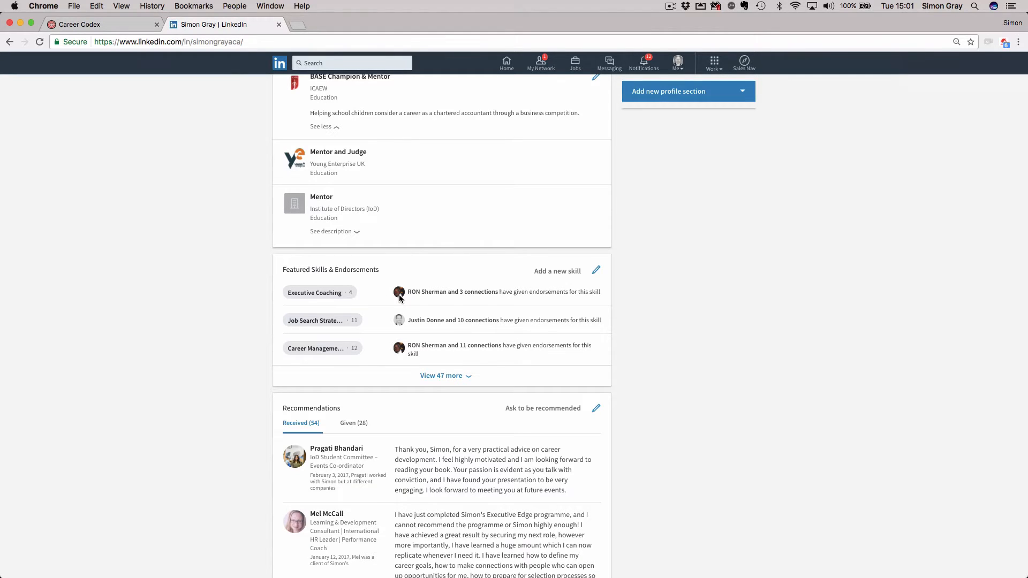
{"action": "mouse_move", "coordinate": [400, 299]}
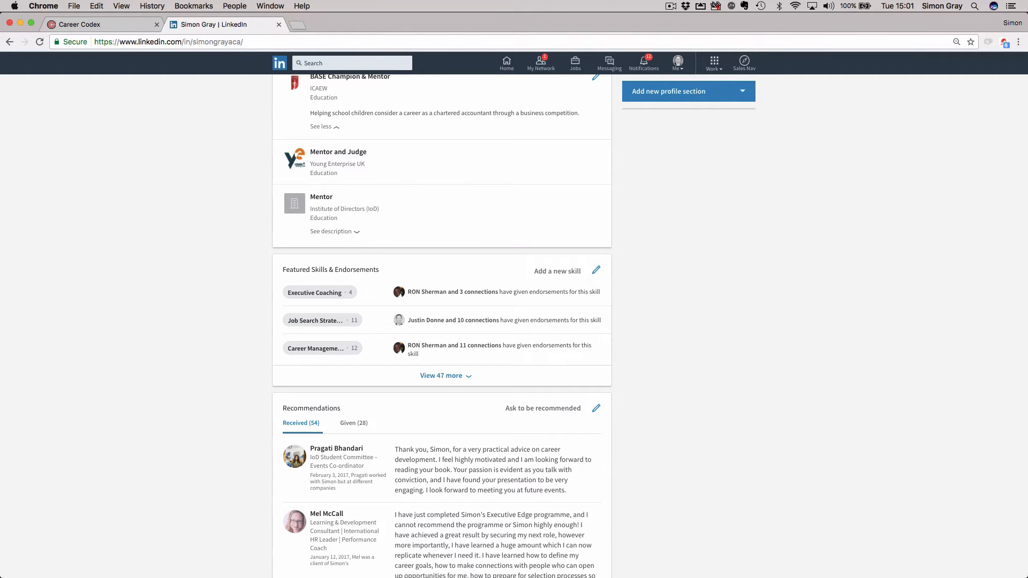
{"action": "scroll", "scroll_direction": "up", "scroll_amount": 3}
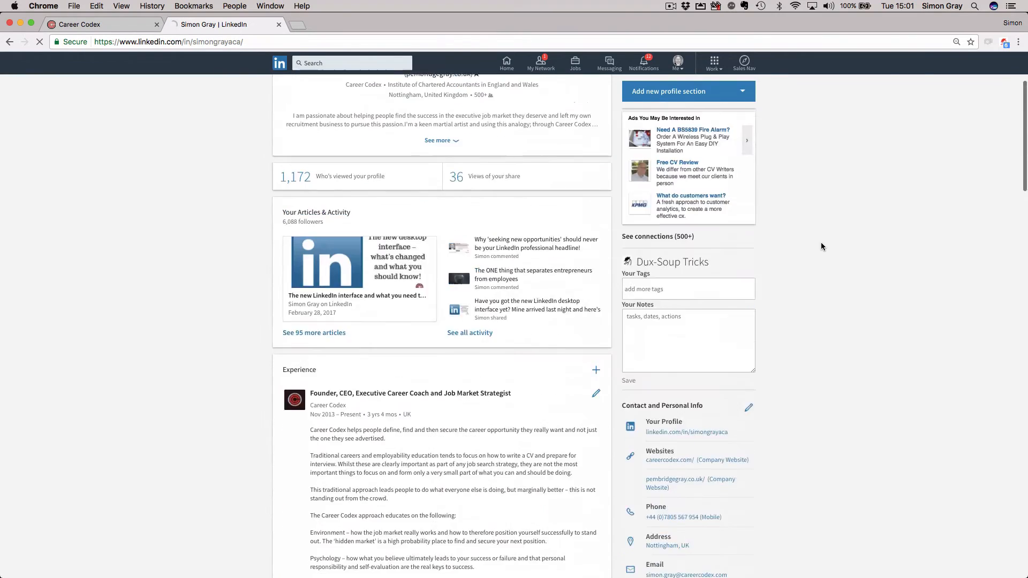
{"action": "scroll", "scroll_direction": "up", "scroll_amount": 3}
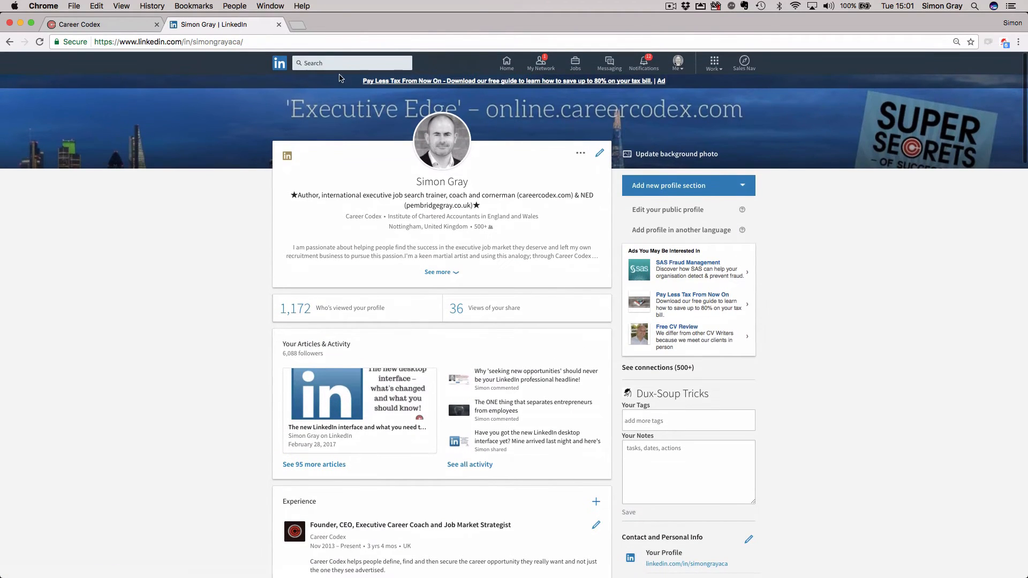
{"action": "left_click", "coordinate": [351, 64]}
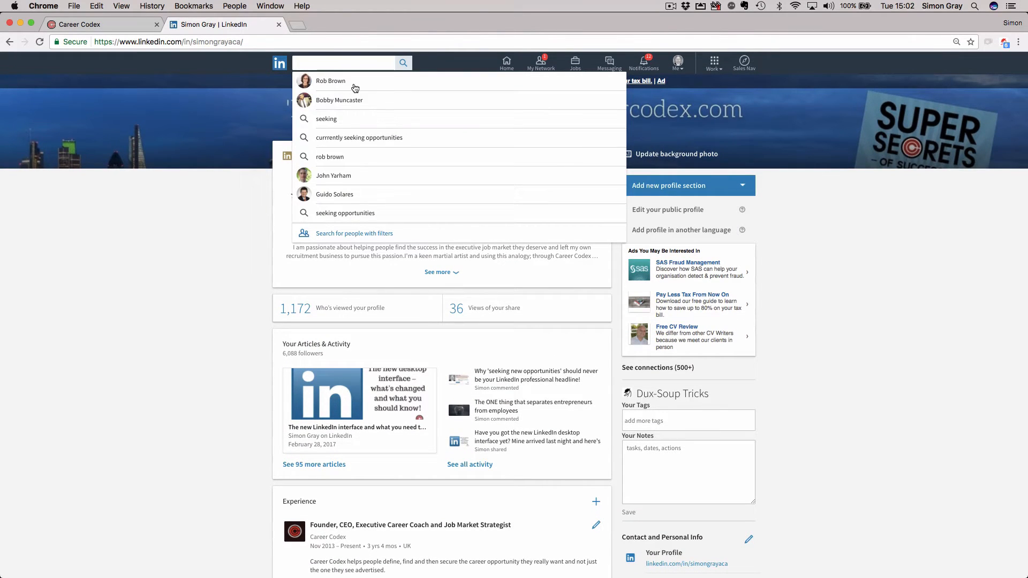
{"action": "mouse_move", "coordinate": [406, 108]}
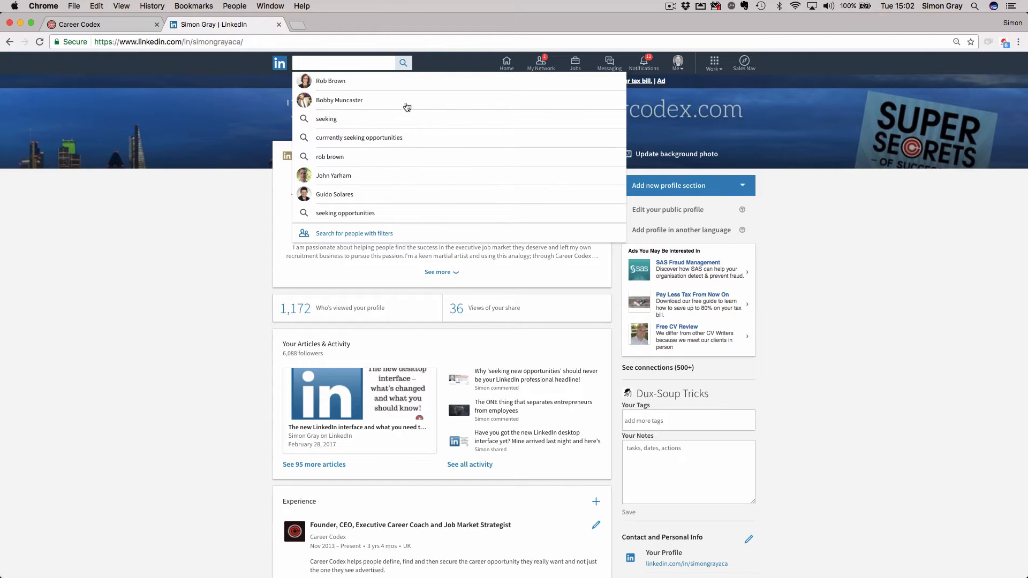
{"action": "mouse_move", "coordinate": [354, 130]}
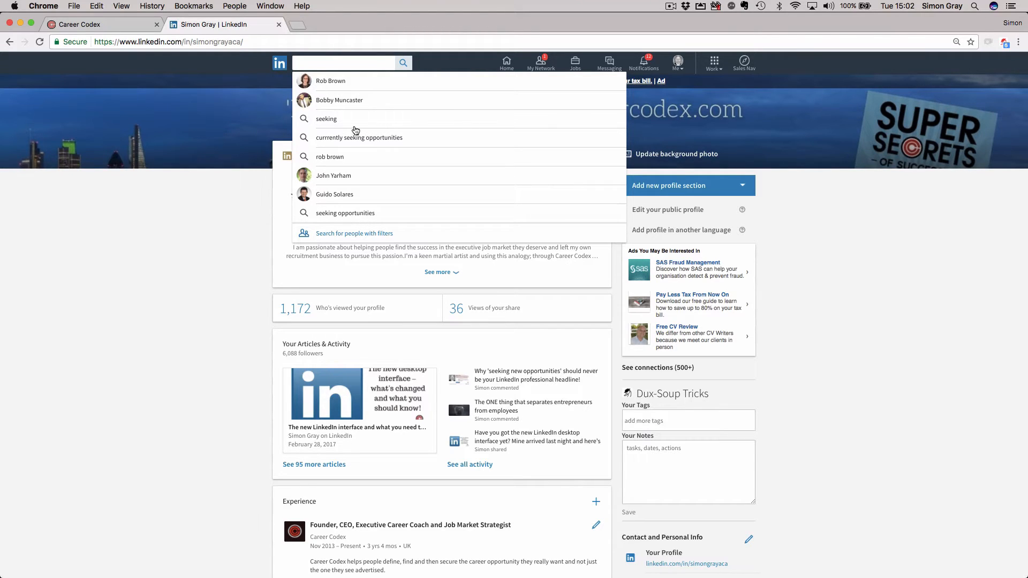
{"action": "left_click", "coordinate": [331, 81]}
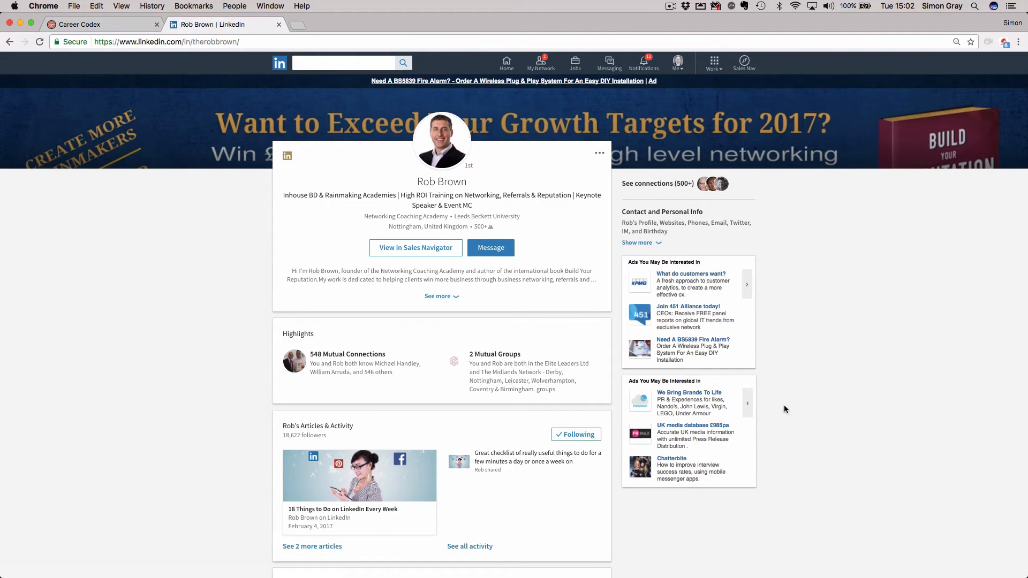
{"action": "mouse_move", "coordinate": [233, 77]}
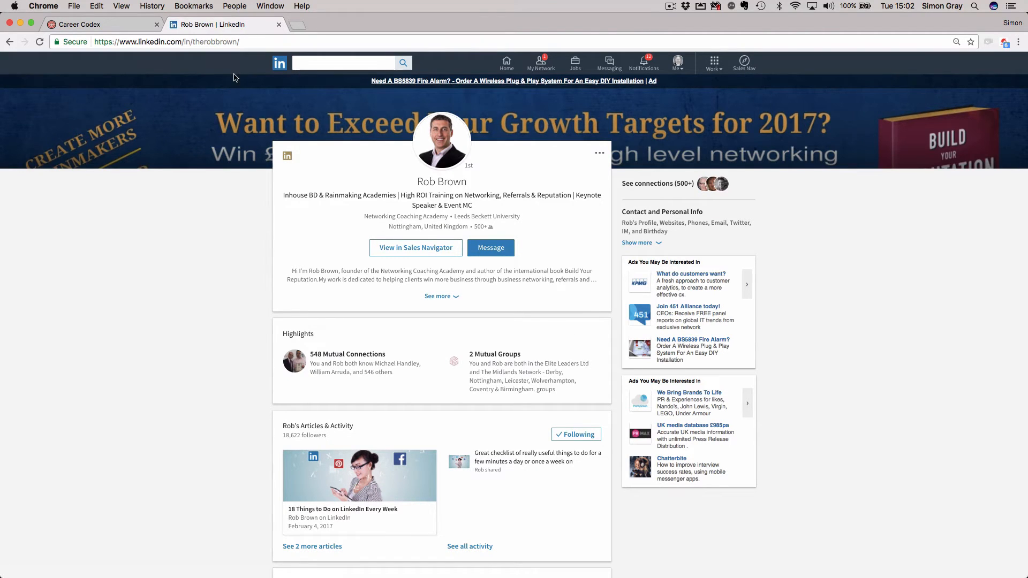
{"action": "left_click", "coordinate": [343, 62]}
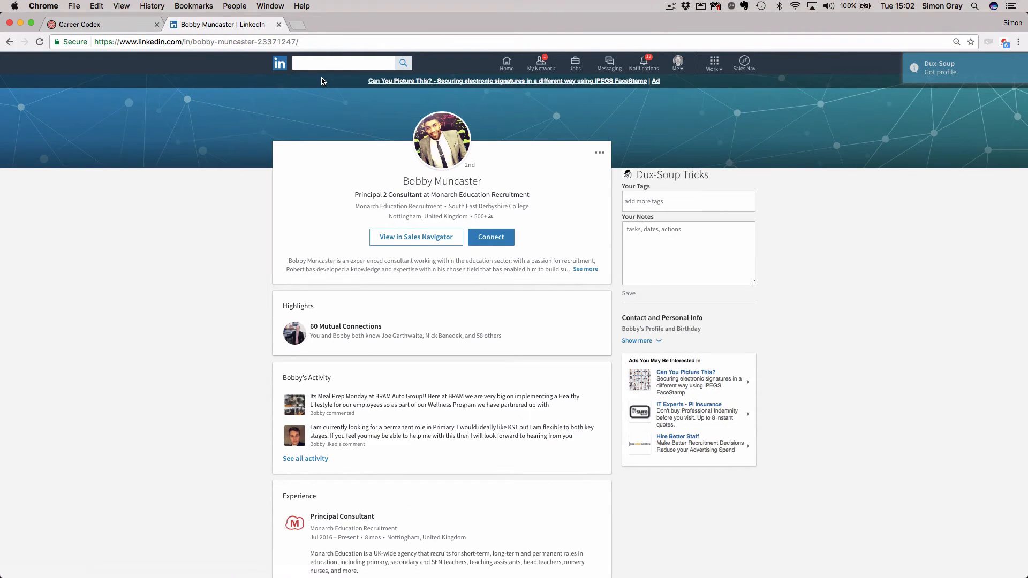
{"action": "mouse_move", "coordinate": [476, 166]}
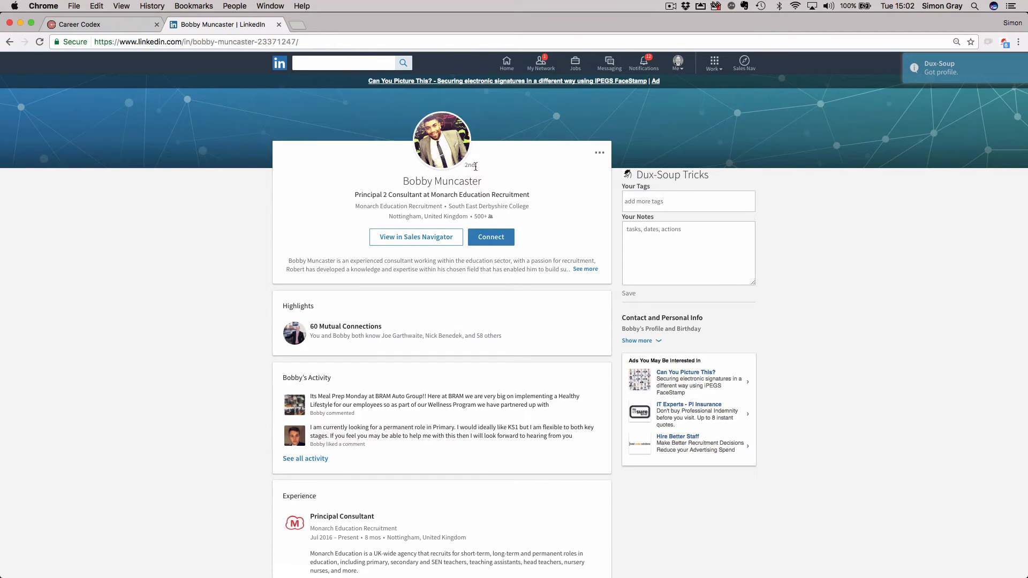
{"action": "scroll", "scroll_direction": "down", "scroll_amount": 3}
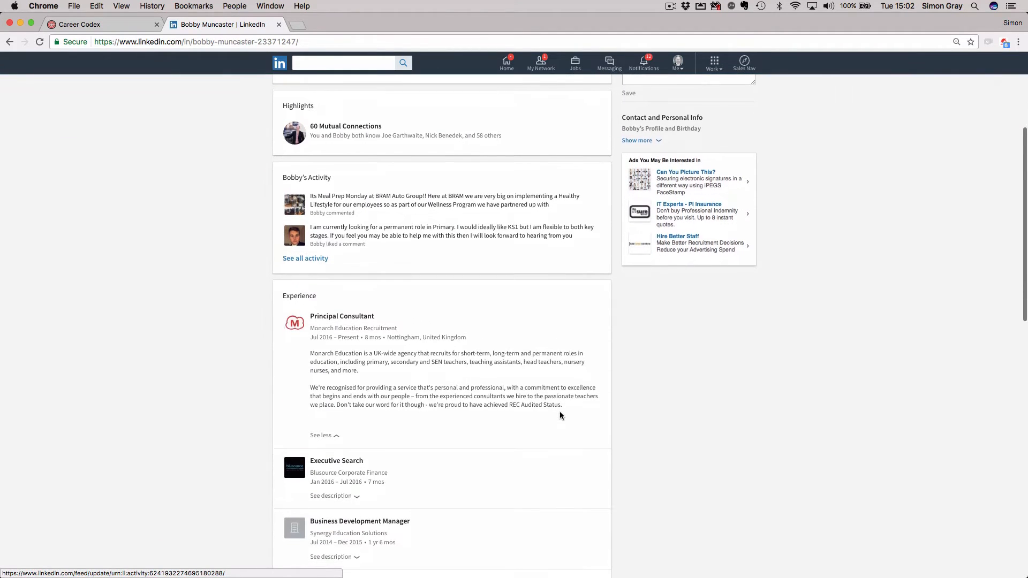
{"action": "scroll", "scroll_direction": "up", "scroll_amount": 3}
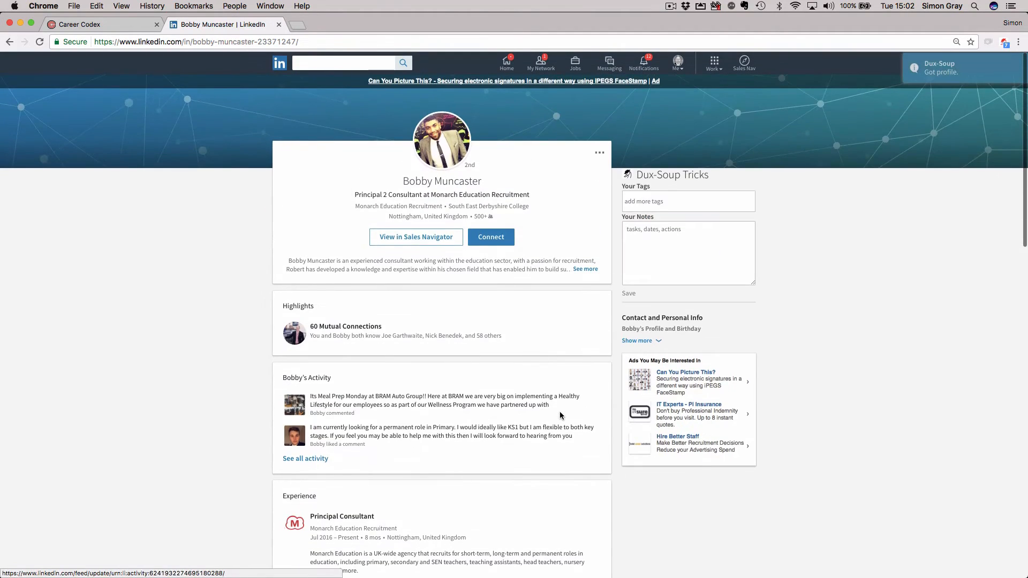
{"action": "mouse_move", "coordinate": [563, 269]}
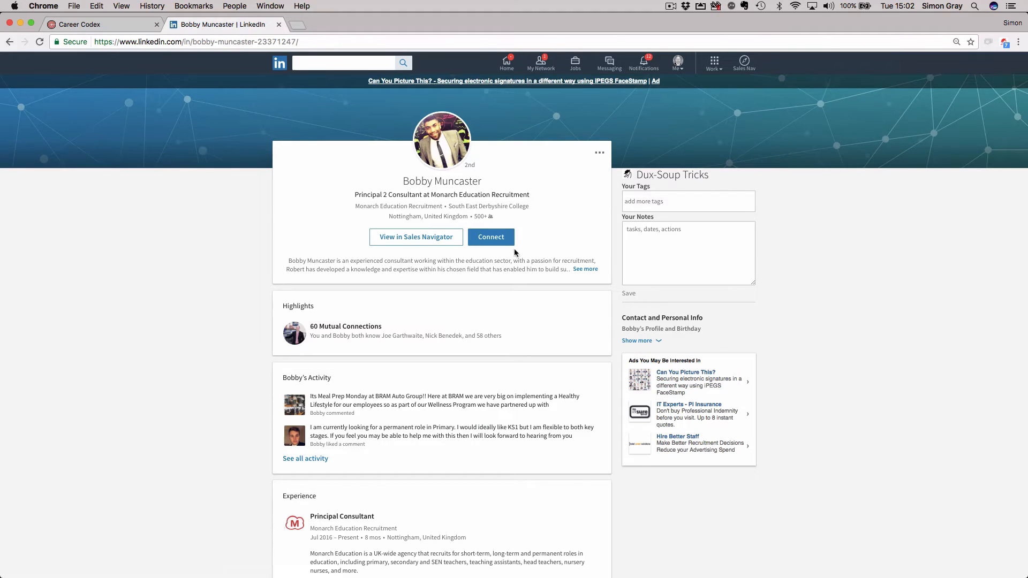
{"action": "left_click", "coordinate": [491, 237]}
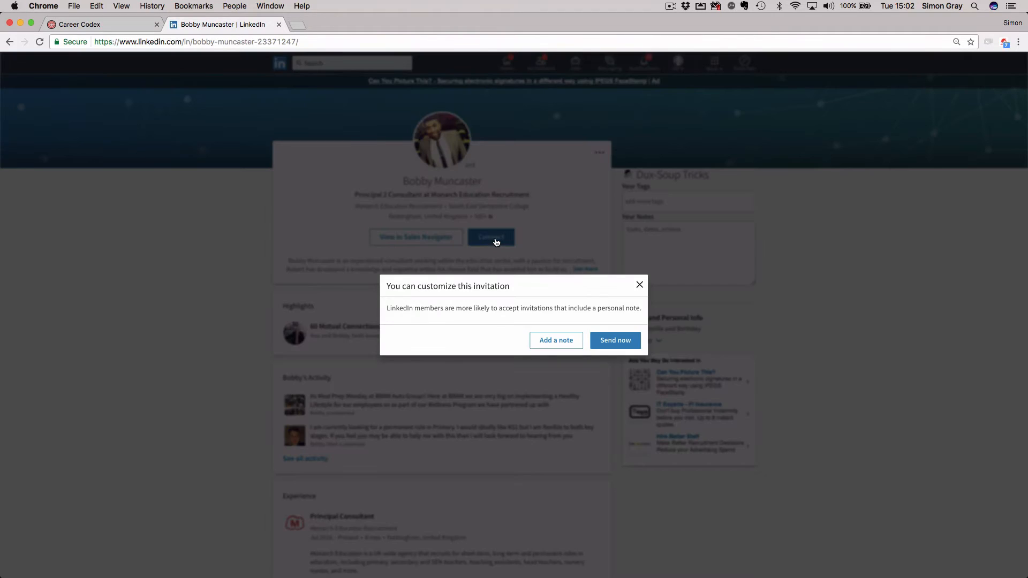
{"action": "mouse_move", "coordinate": [534, 335]}
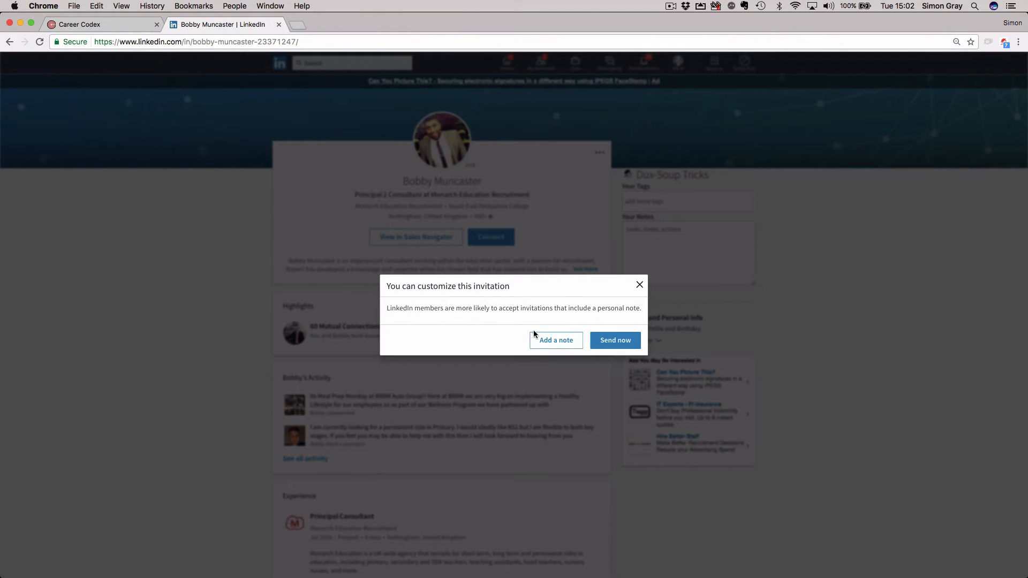
{"action": "mouse_move", "coordinate": [555, 340]}
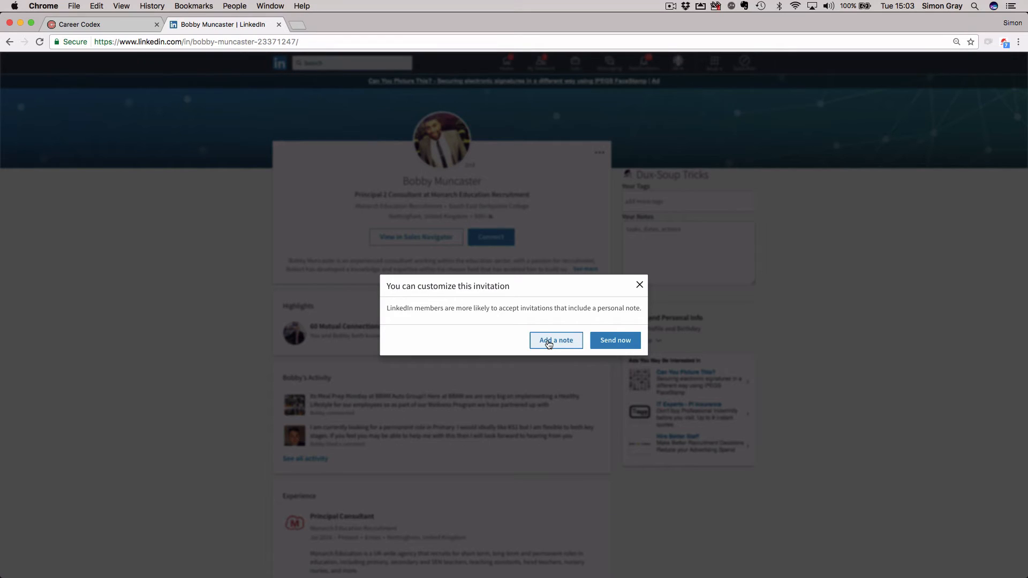
{"action": "left_click", "coordinate": [556, 340]}
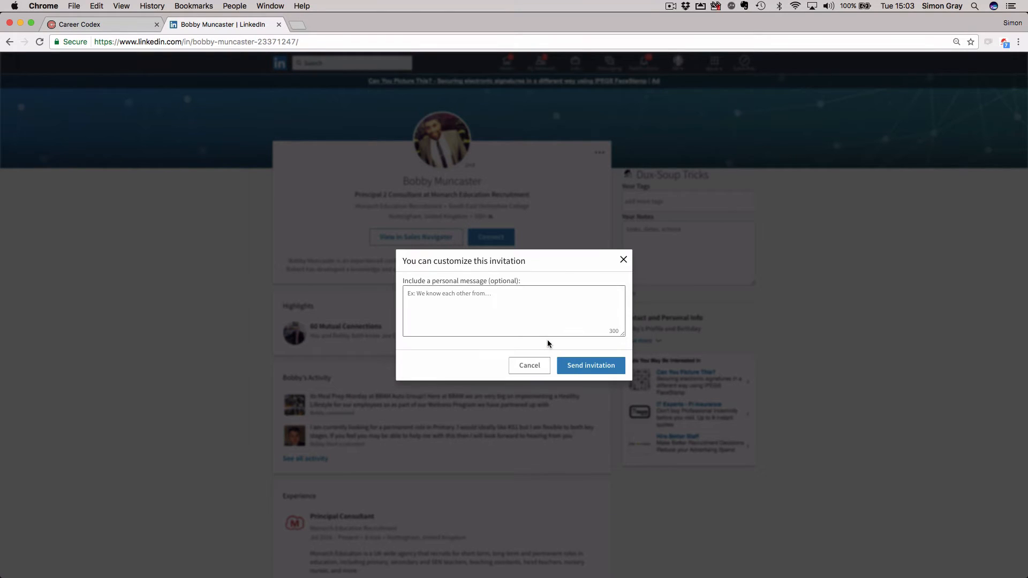
{"action": "mouse_move", "coordinate": [509, 218]}
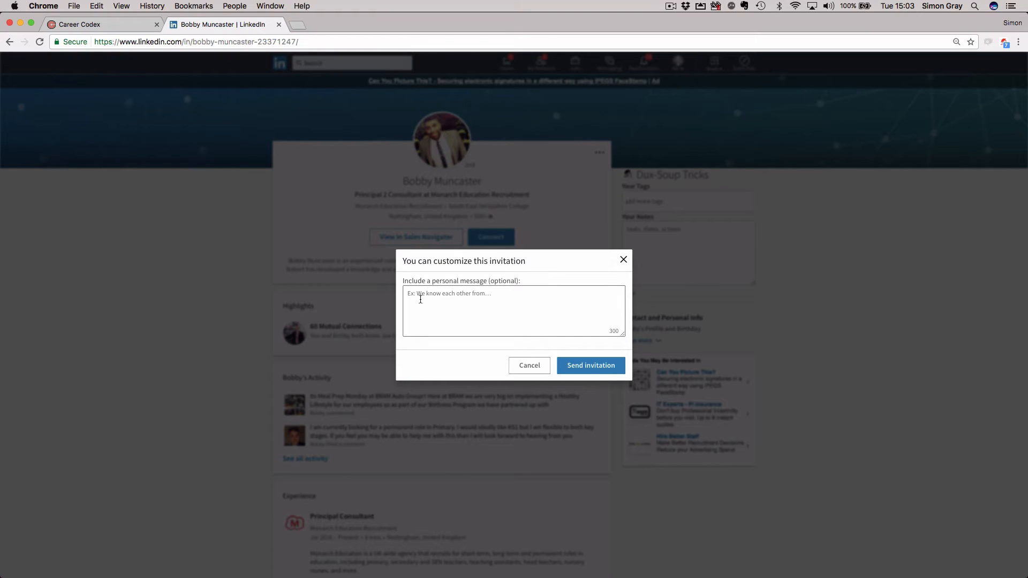
{"action": "mouse_move", "coordinate": [587, 328]}
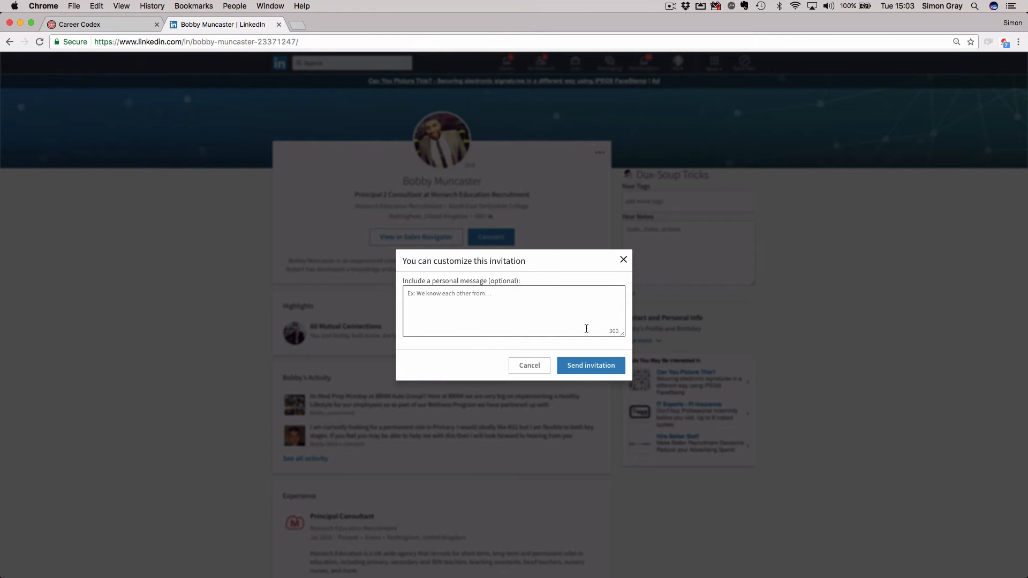
{"action": "mouse_move", "coordinate": [523, 297]}
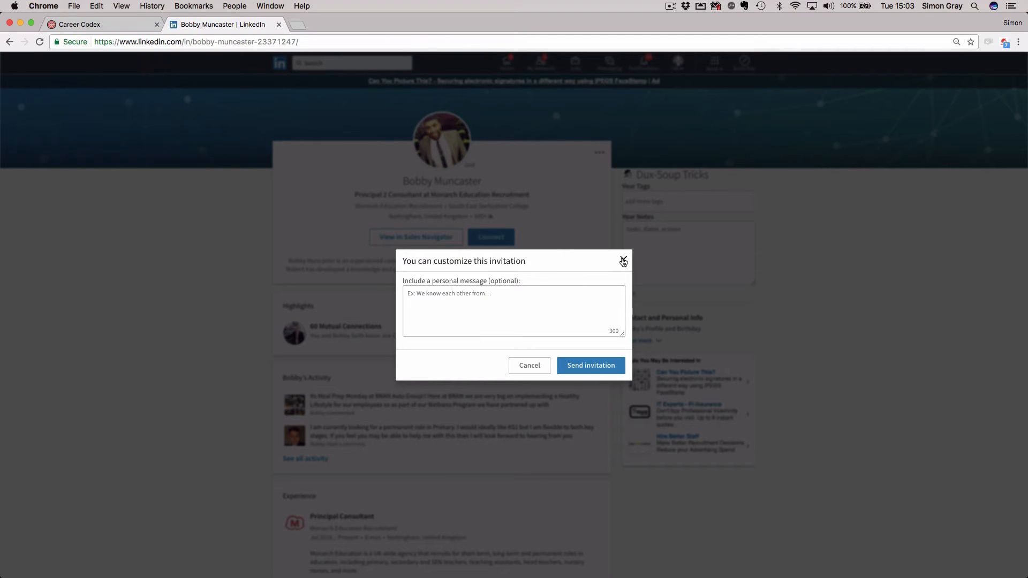
{"action": "left_click", "coordinate": [623, 260]}
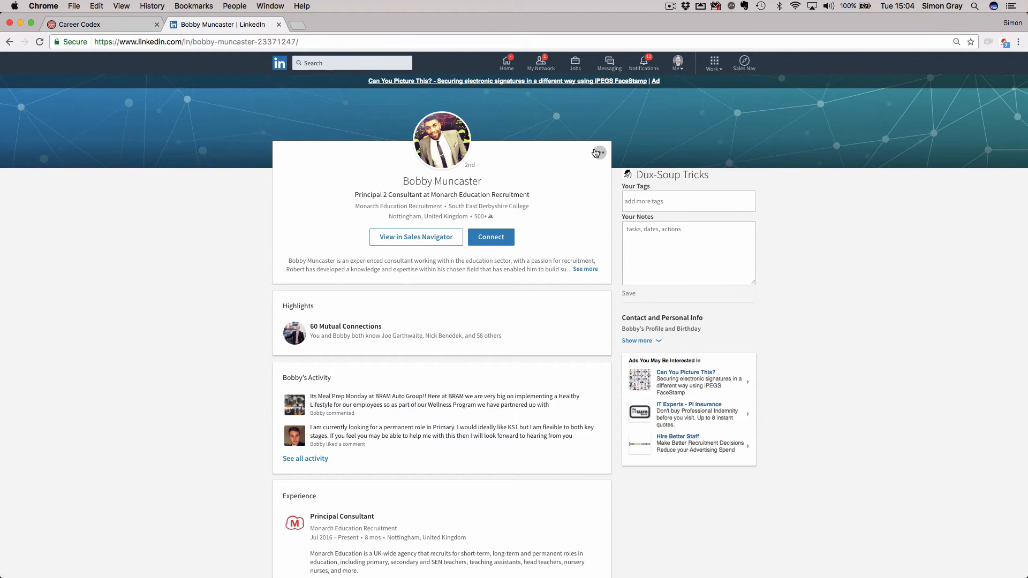
{"action": "left_click", "coordinate": [598, 153]}
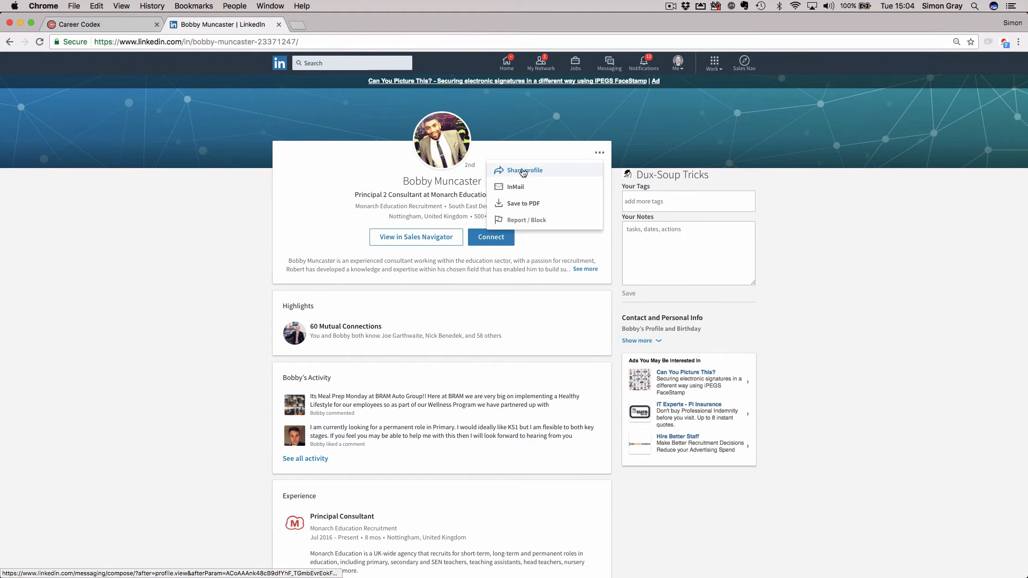
{"action": "left_click", "coordinate": [524, 170]}
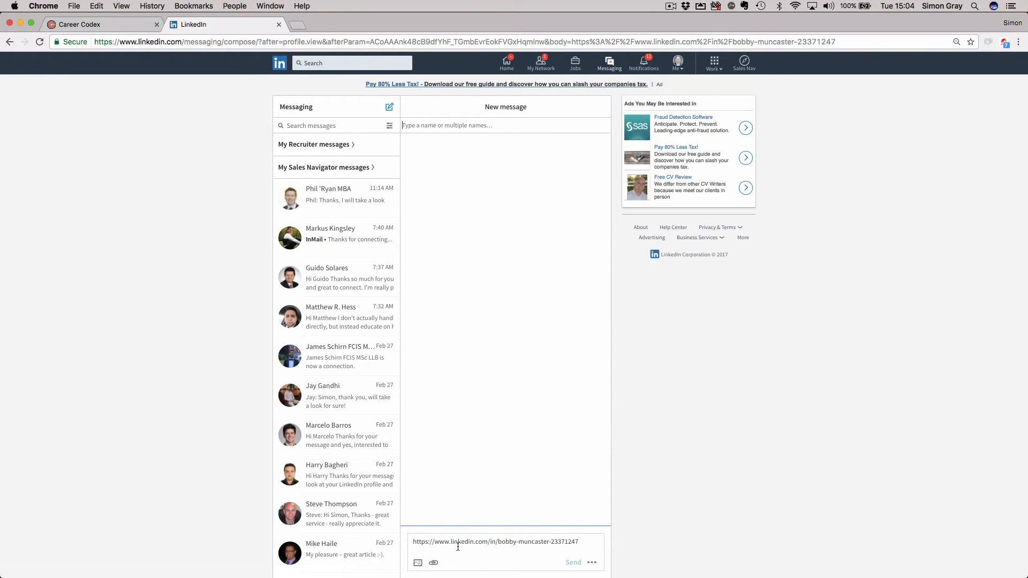
{"action": "mouse_move", "coordinate": [497, 561]}
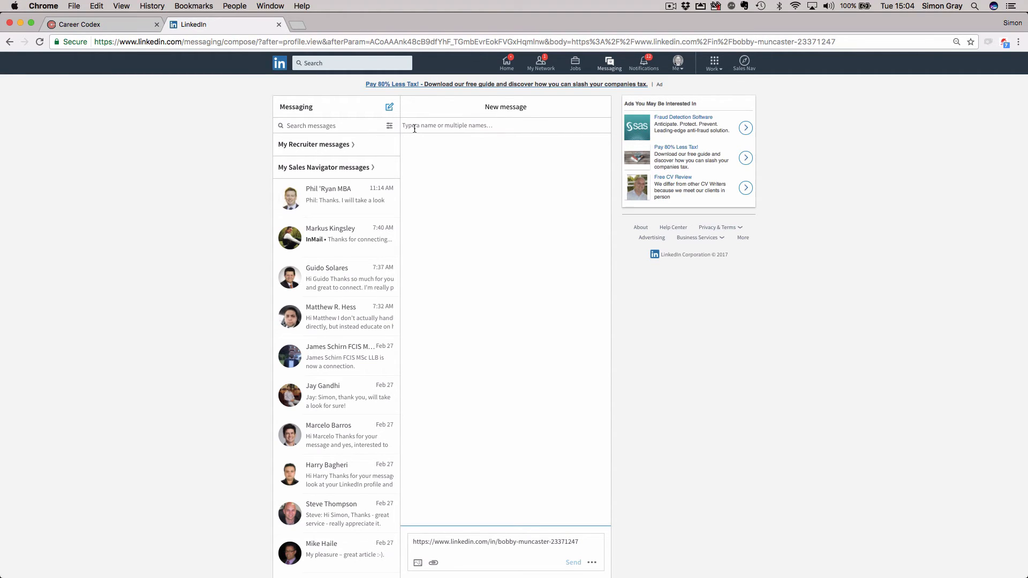
{"action": "mouse_move", "coordinate": [280, 63]}
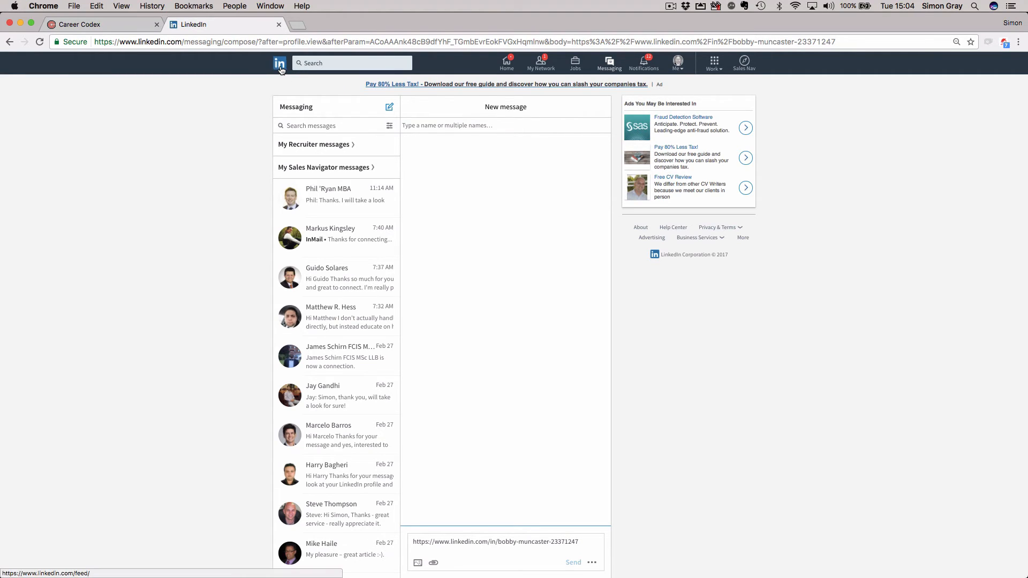
Return to the home feed, then browse the 13 new notifications on the Notifications page.
{"action": "left_click", "coordinate": [280, 64]}
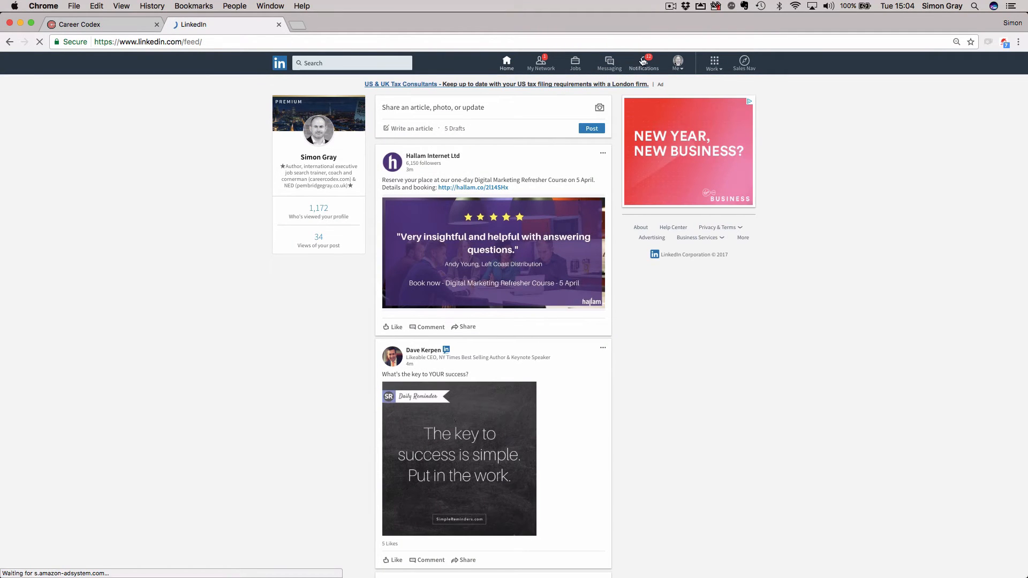
{"action": "left_click", "coordinate": [644, 62]}
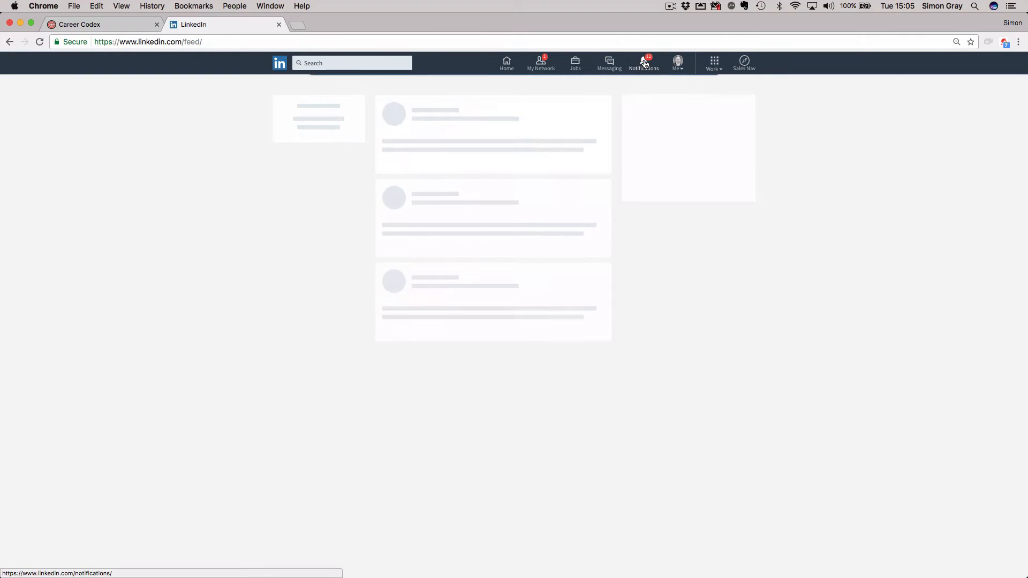
{"action": "left_click", "coordinate": [643, 62]}
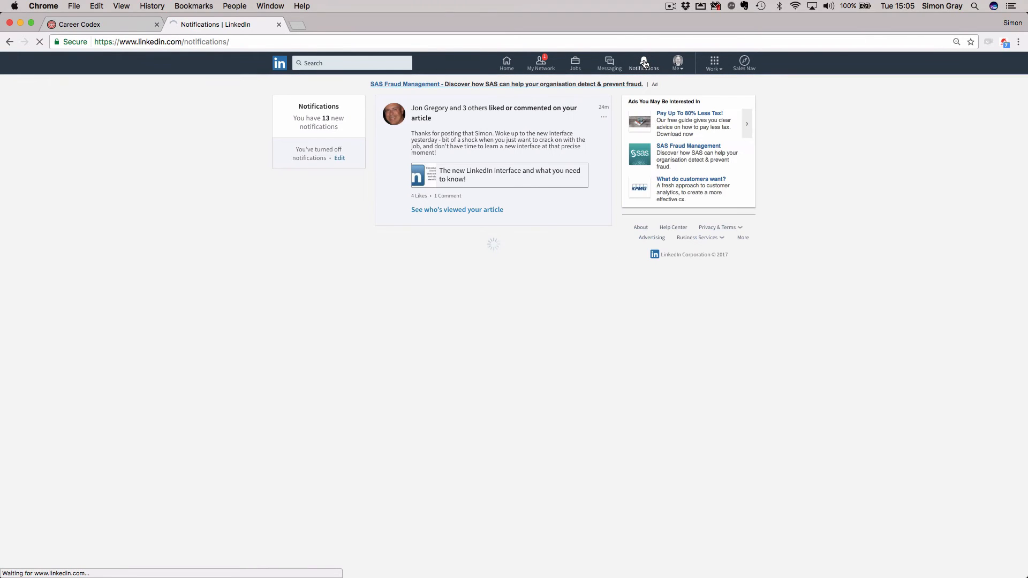
{"action": "scroll", "scroll_direction": "down", "scroll_amount": 3}
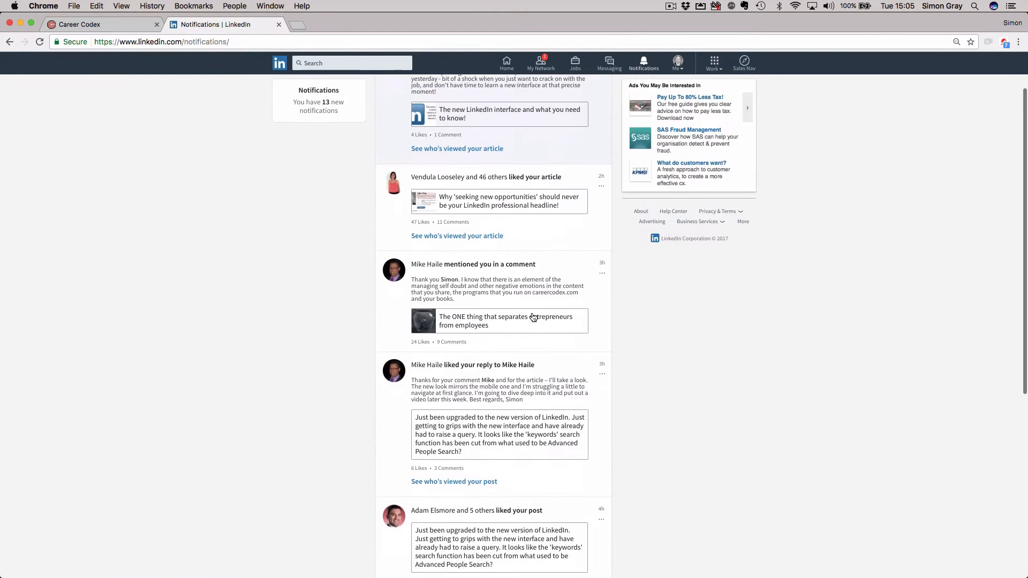
{"action": "scroll", "scroll_direction": "up", "scroll_amount": 3}
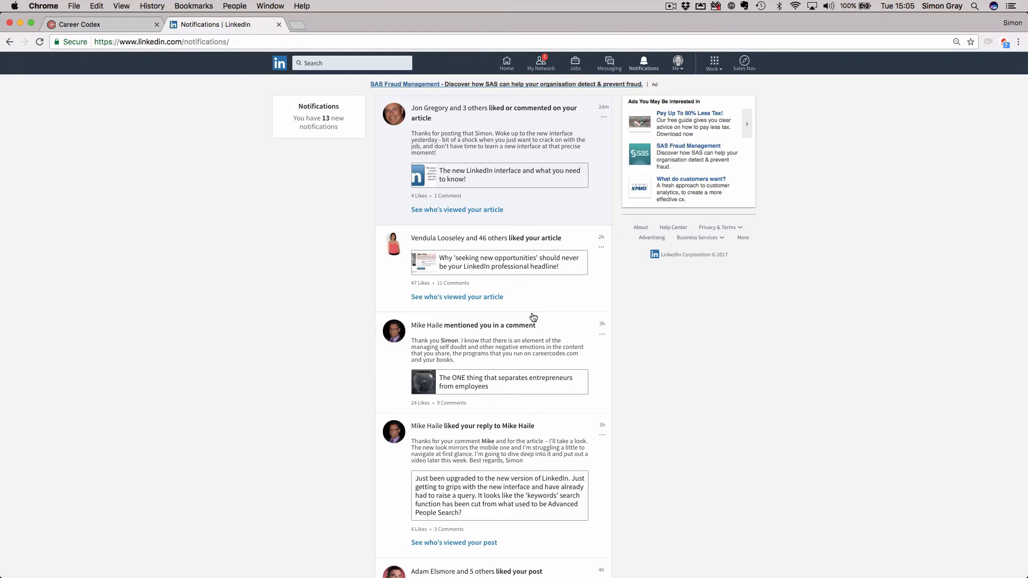
{"action": "mouse_move", "coordinate": [519, 430]}
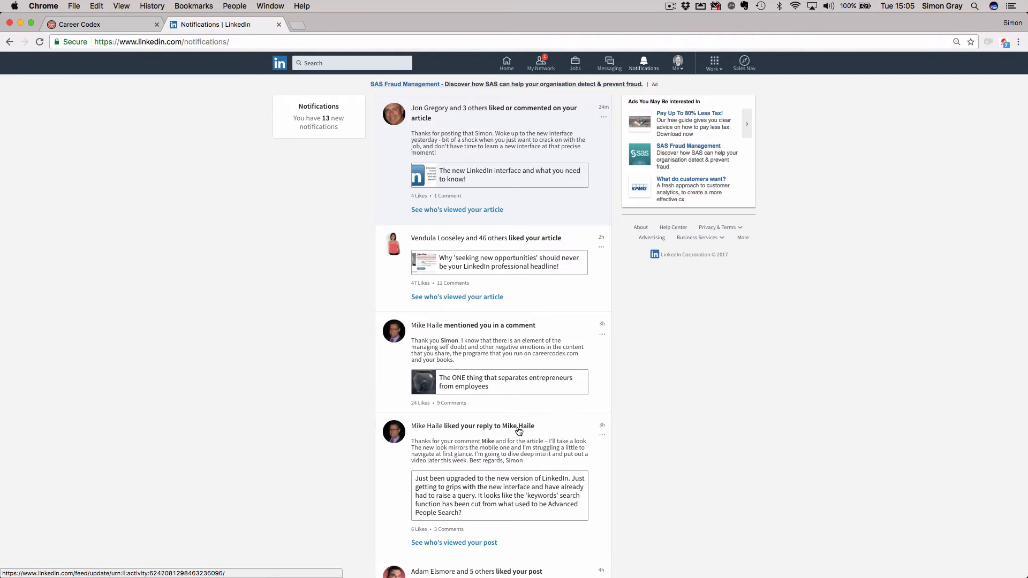
{"action": "scroll", "scroll_direction": "down", "scroll_amount": 3}
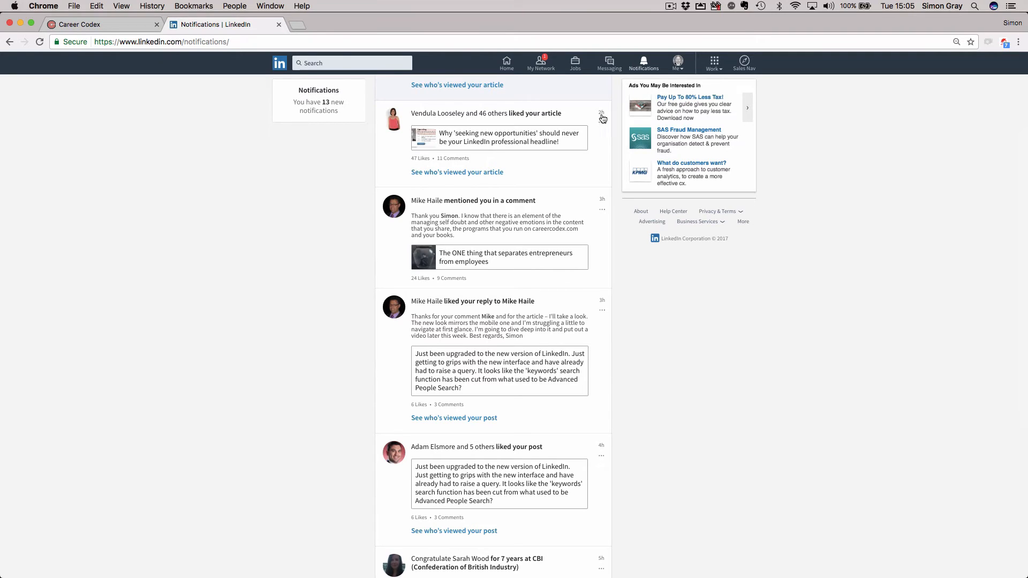
{"action": "mouse_move", "coordinate": [643, 64]}
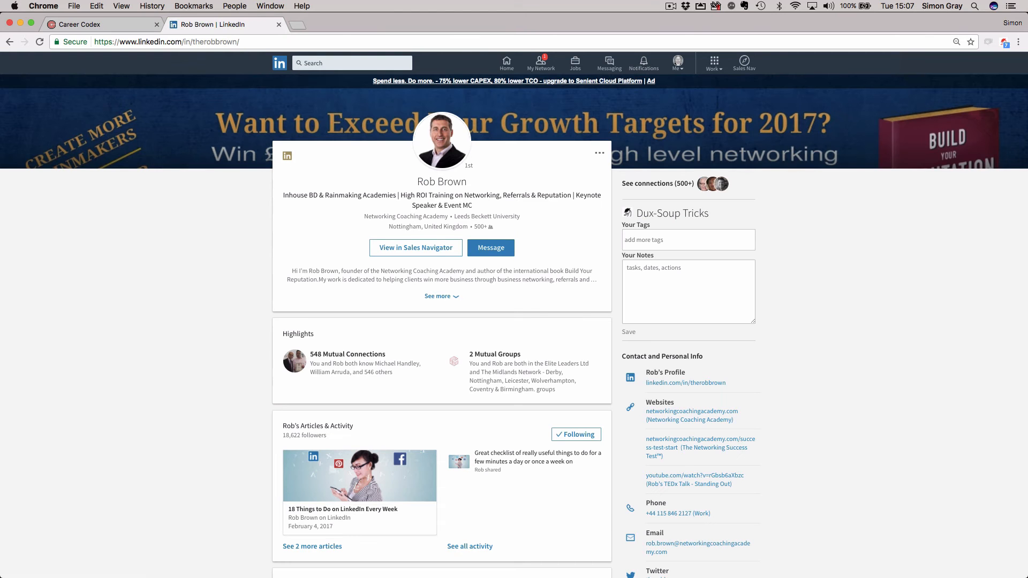
{"action": "mouse_move", "coordinate": [821, 305]}
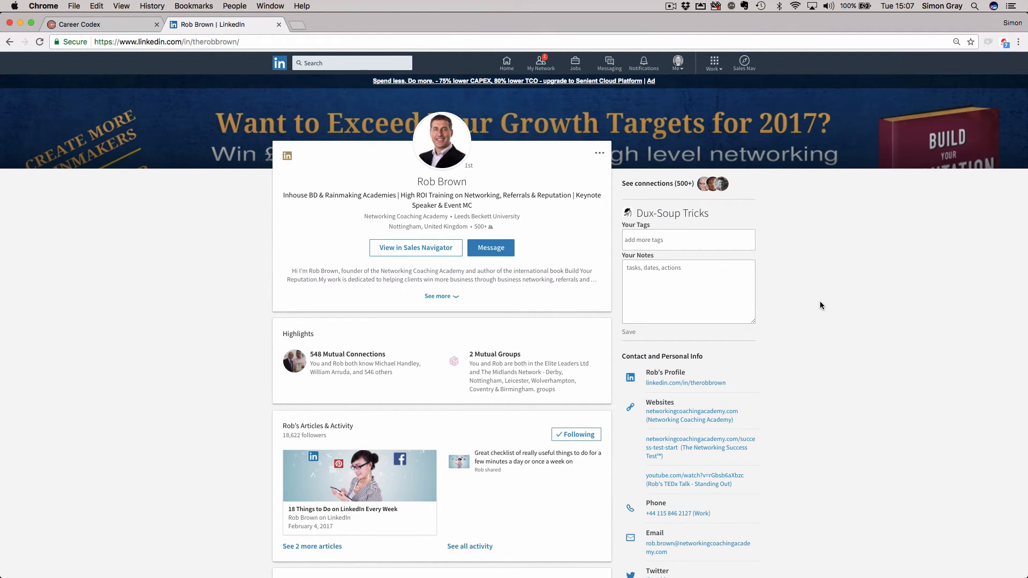
{"action": "mouse_move", "coordinate": [584, 220]}
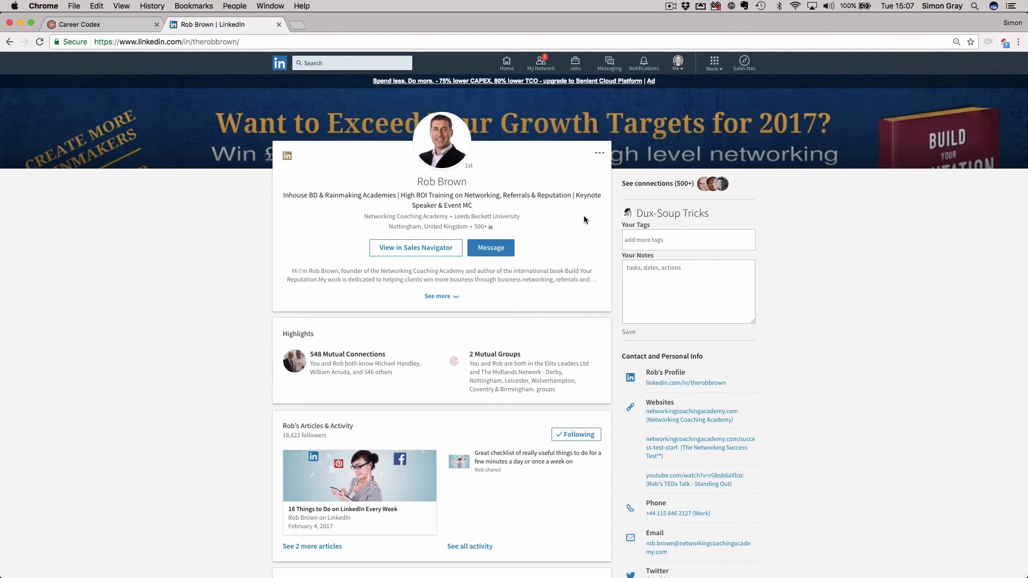
{"action": "mouse_move", "coordinate": [598, 153]}
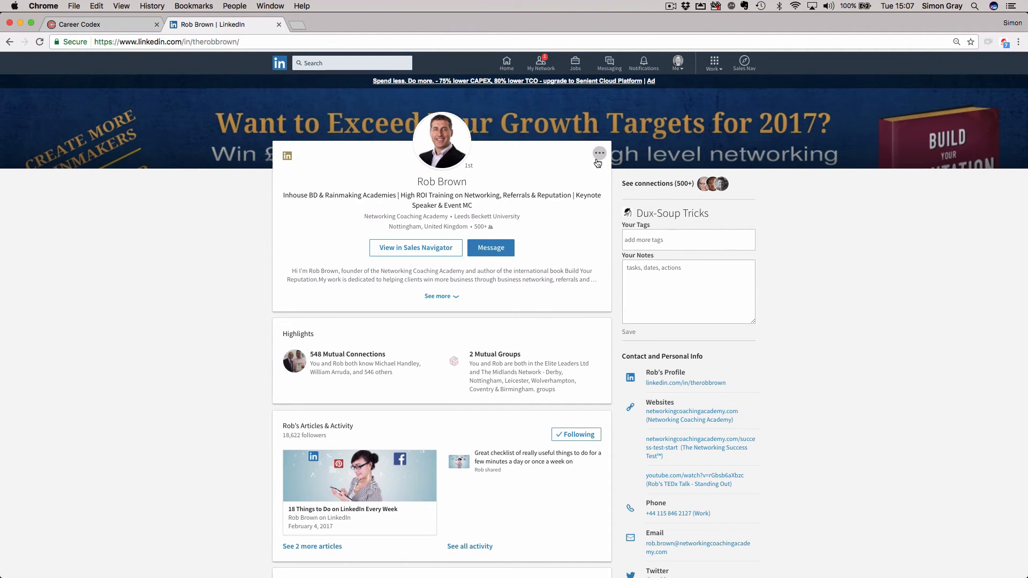
{"action": "mouse_move", "coordinate": [466, 270]}
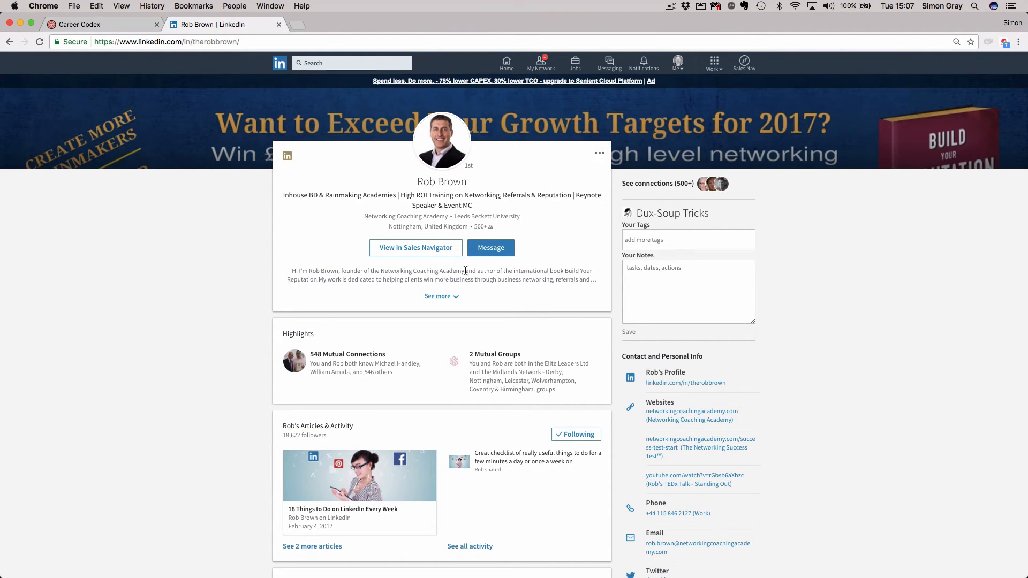
{"action": "left_click", "coordinate": [598, 152]}
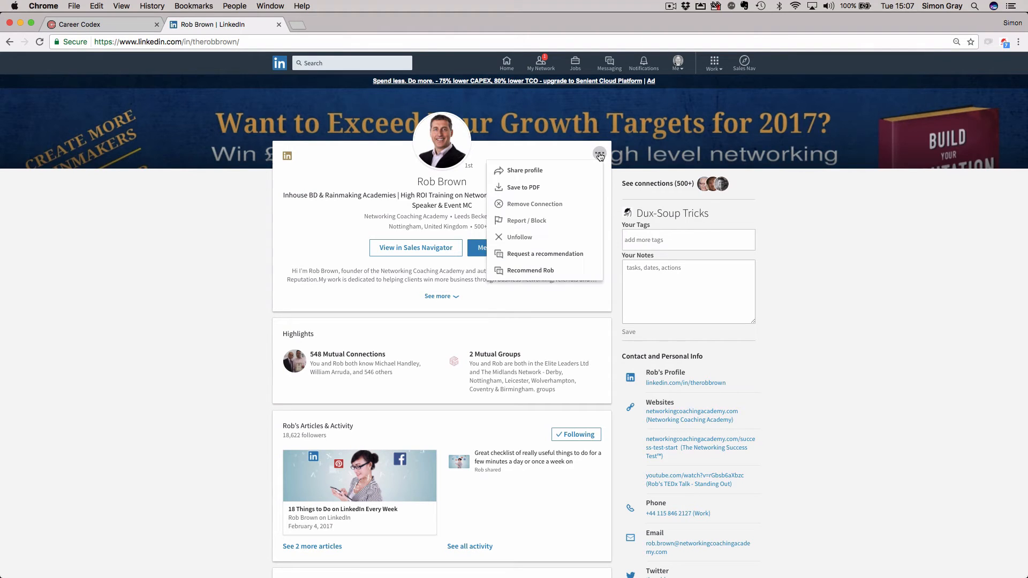
{"action": "mouse_move", "coordinate": [545, 254]}
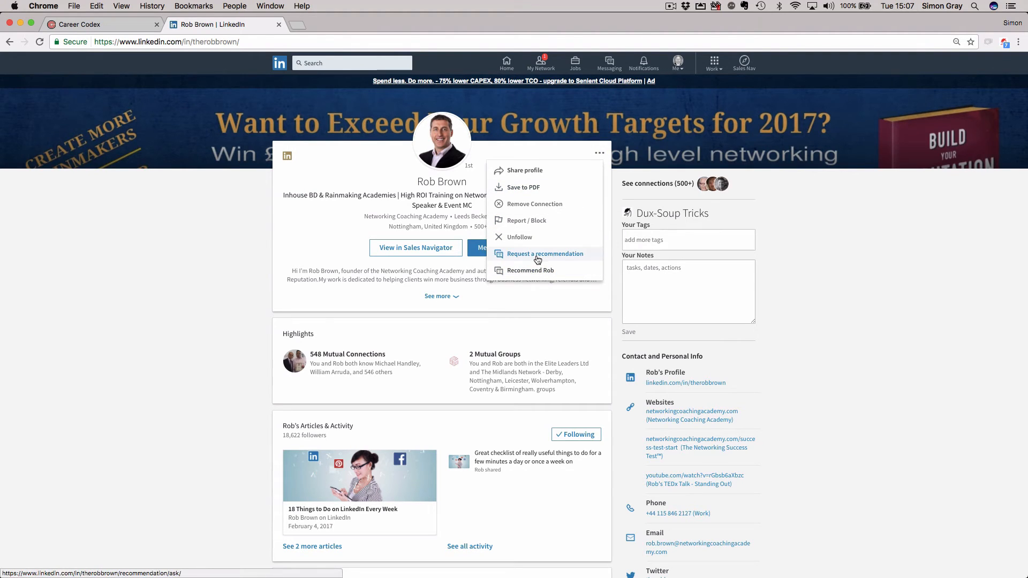
{"action": "left_click", "coordinate": [545, 254]}
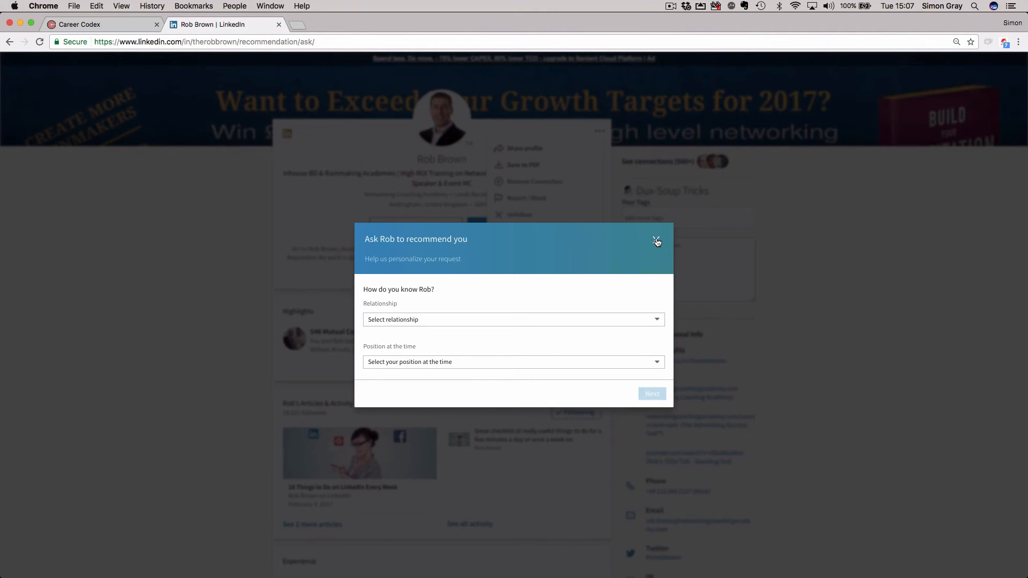
{"action": "left_click", "coordinate": [656, 240]}
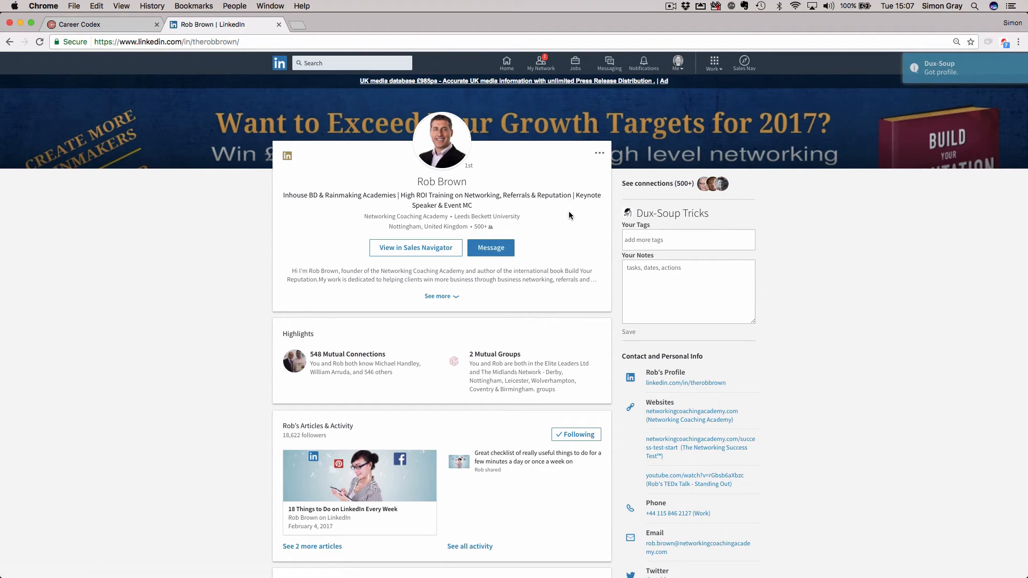
{"action": "mouse_move", "coordinate": [539, 63]}
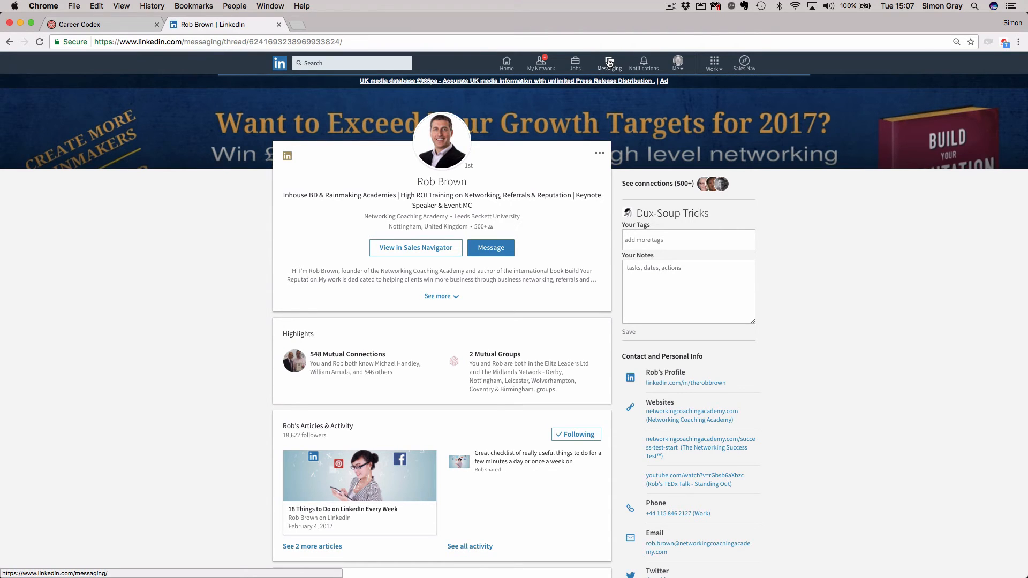
{"action": "left_click", "coordinate": [608, 62]}
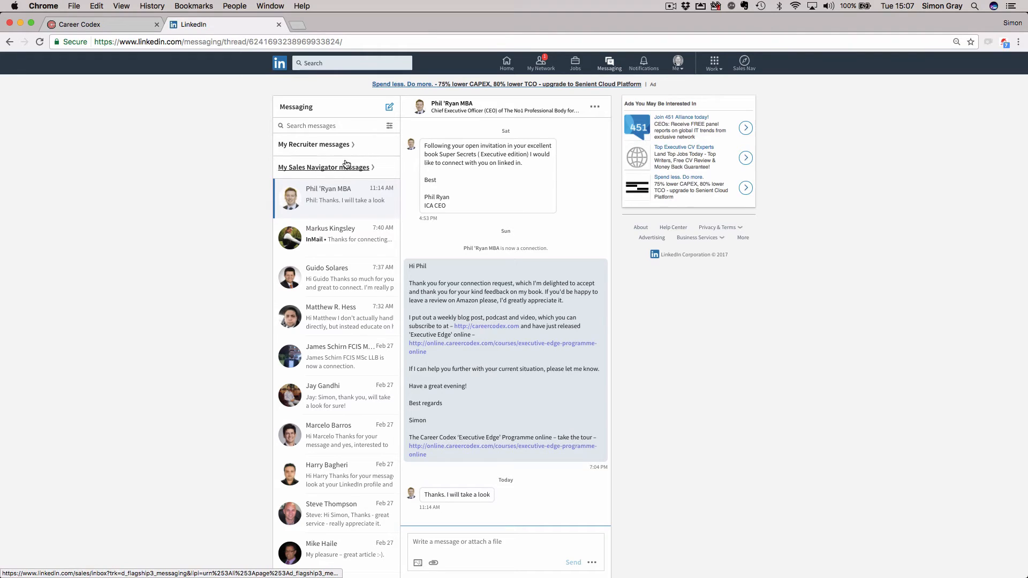
{"action": "mouse_move", "coordinate": [341, 184]}
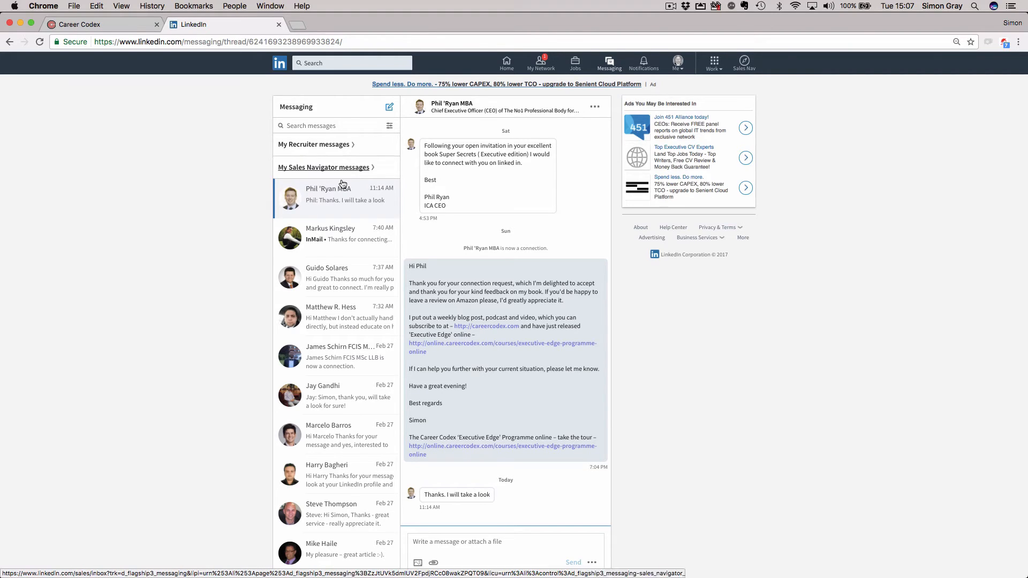
{"action": "mouse_move", "coordinate": [452, 484]}
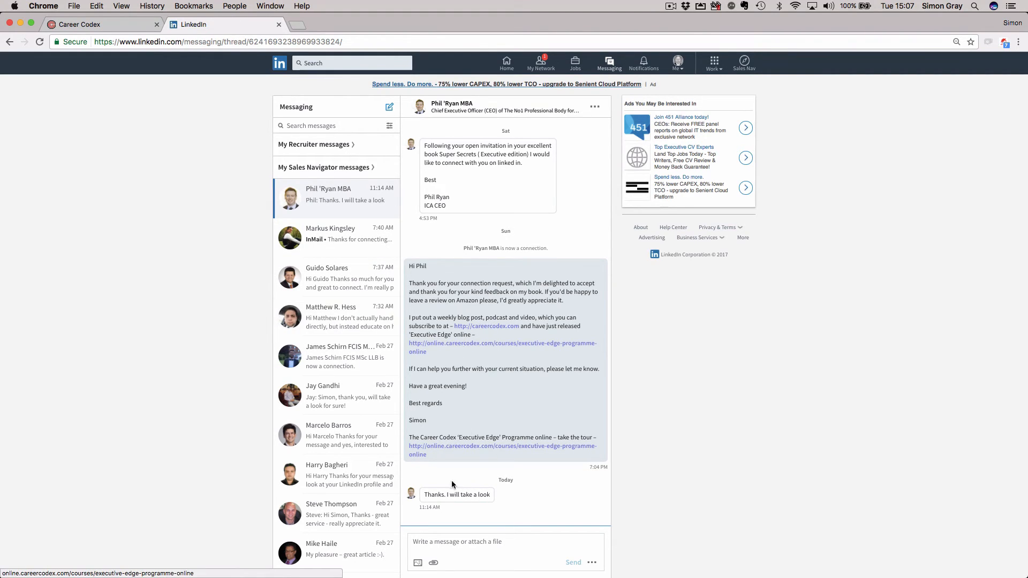
{"action": "mouse_move", "coordinate": [496, 512]}
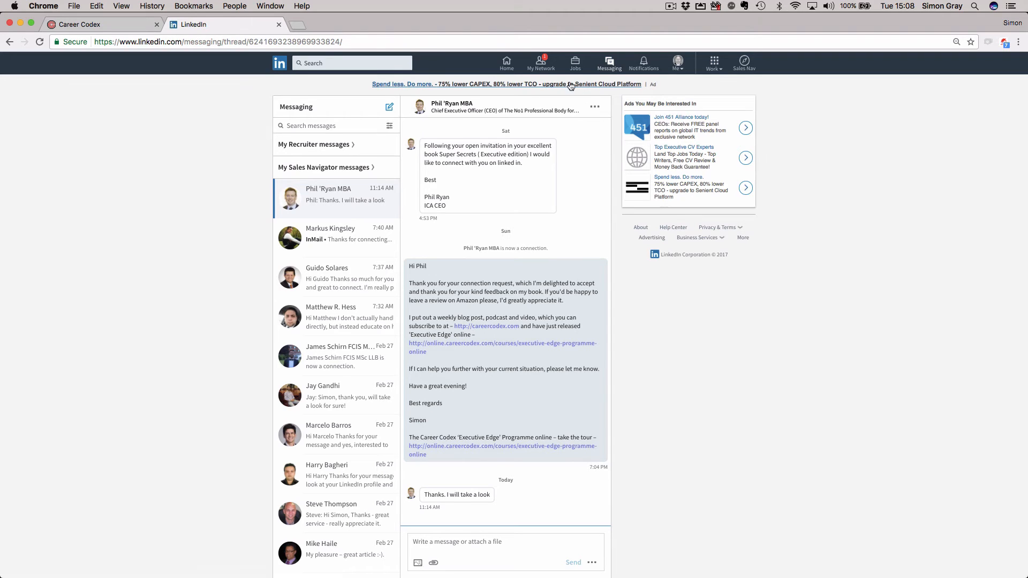
Go to My Network, showing 6,018 connections and four received invitations.
{"action": "left_click", "coordinate": [540, 64]}
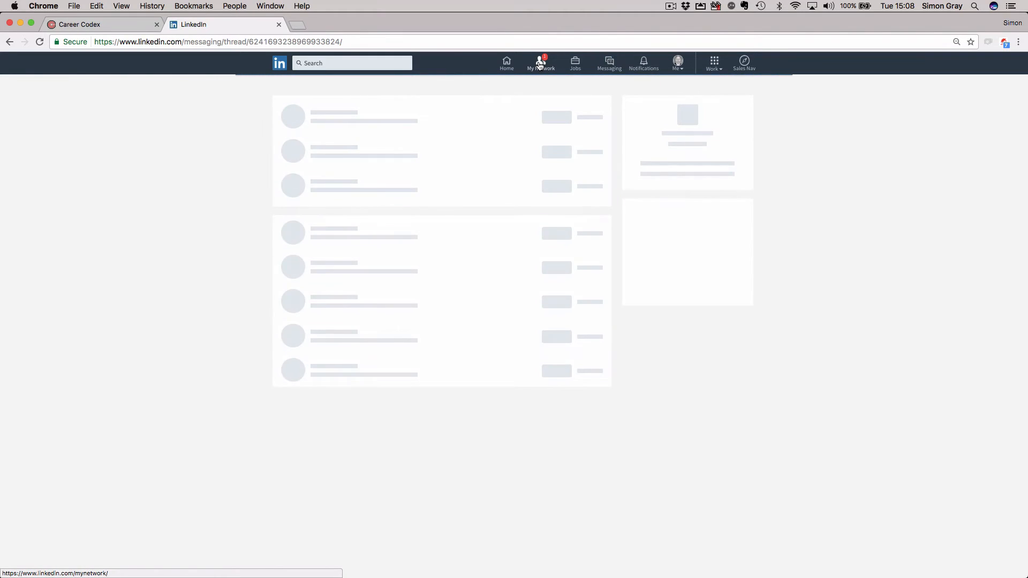
{"action": "left_click", "coordinate": [541, 63]}
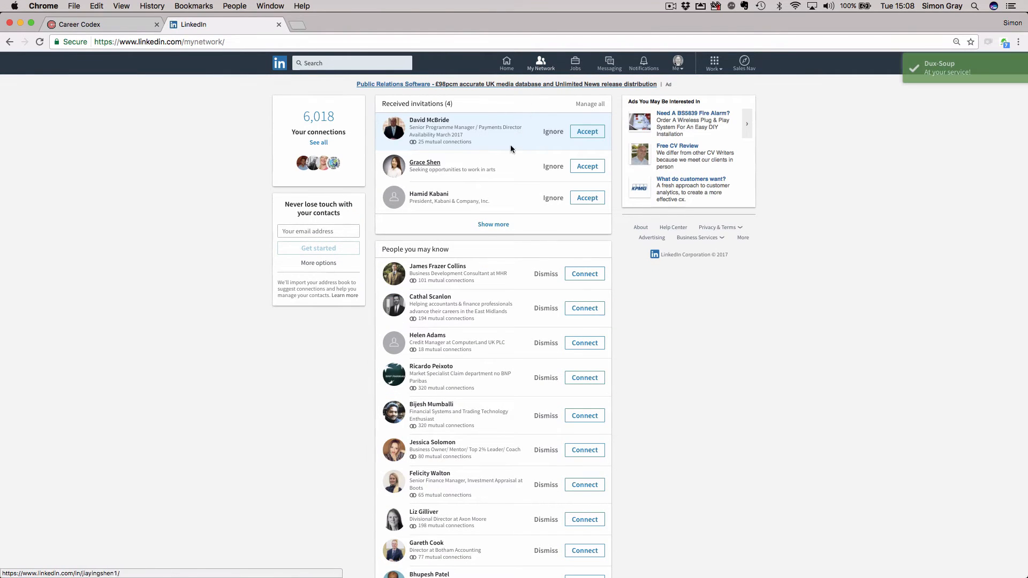
{"action": "mouse_move", "coordinate": [481, 251]}
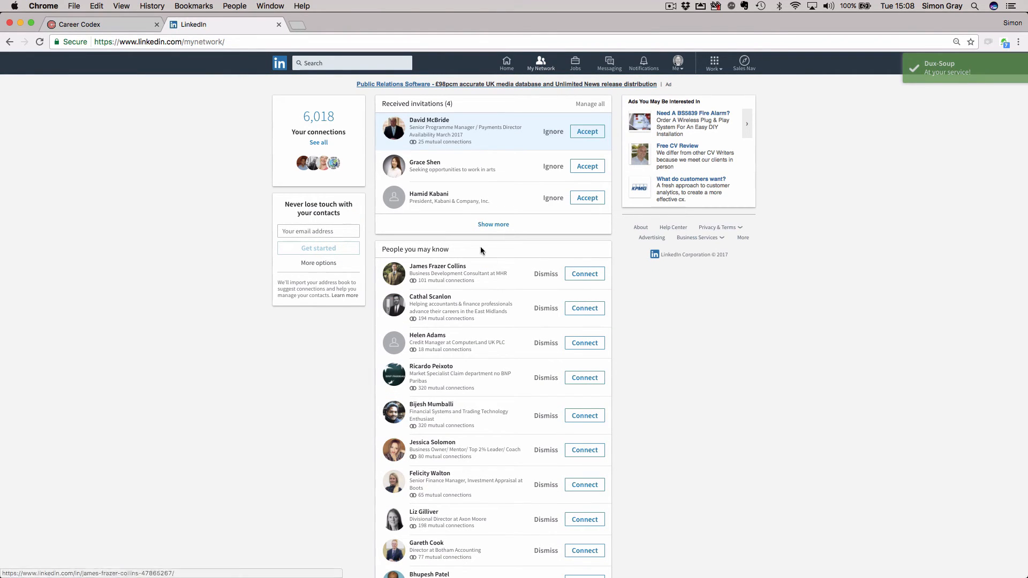
{"action": "mouse_move", "coordinate": [477, 346]}
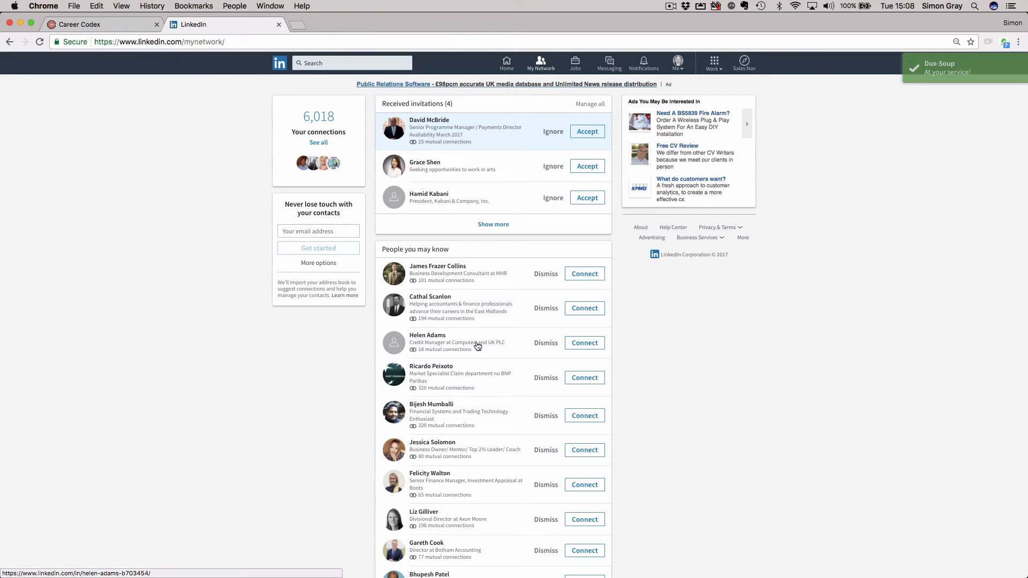
{"action": "mouse_move", "coordinate": [584, 308]}
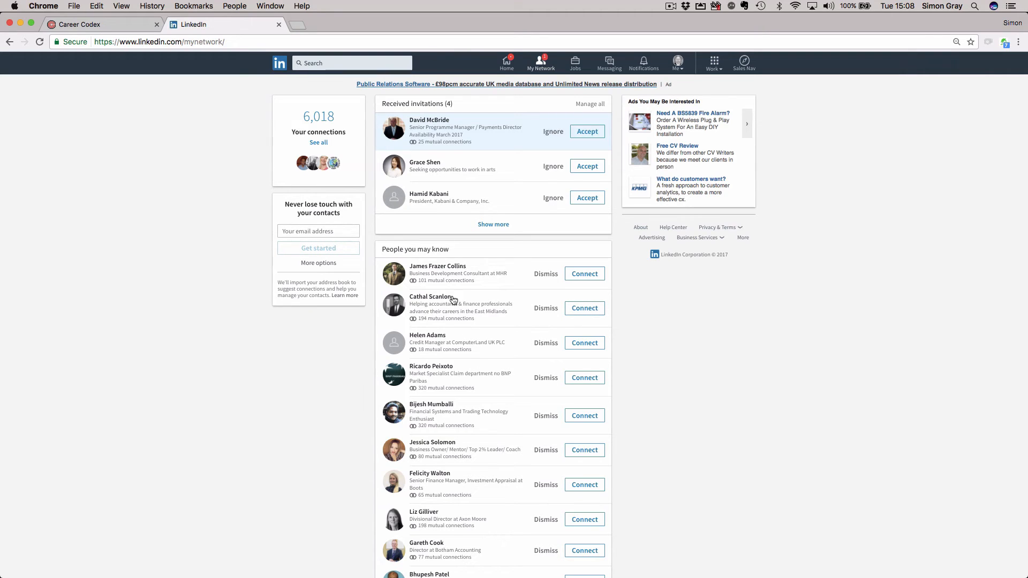
{"action": "mouse_move", "coordinate": [437, 266]}
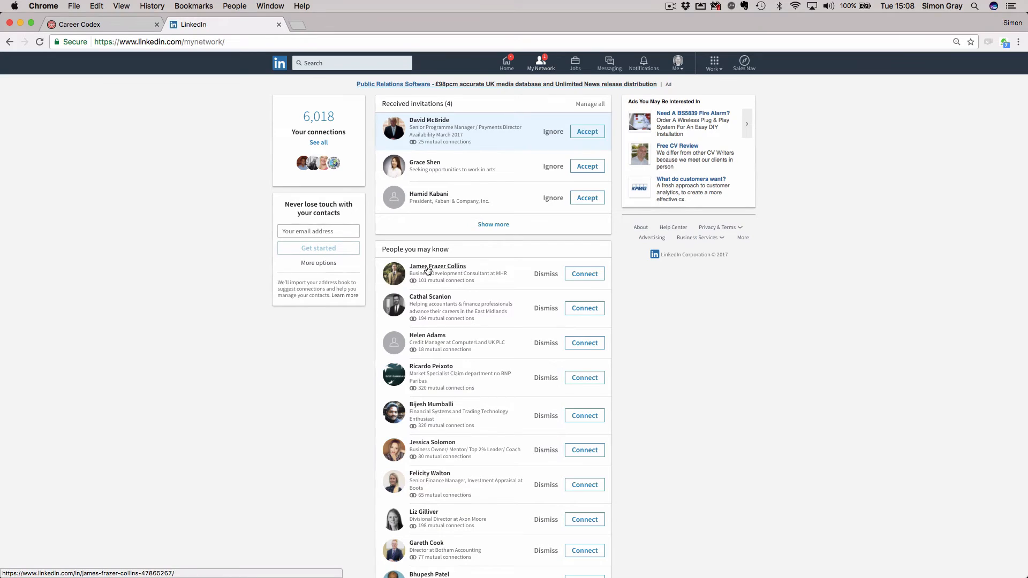
{"action": "left_click", "coordinate": [438, 266]}
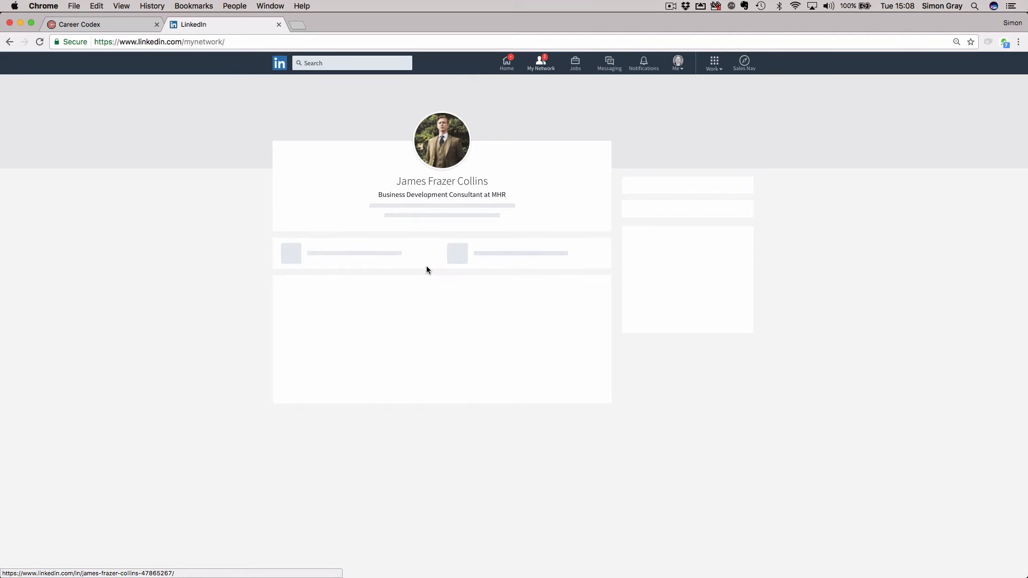
{"action": "left_click", "coordinate": [442, 140]}
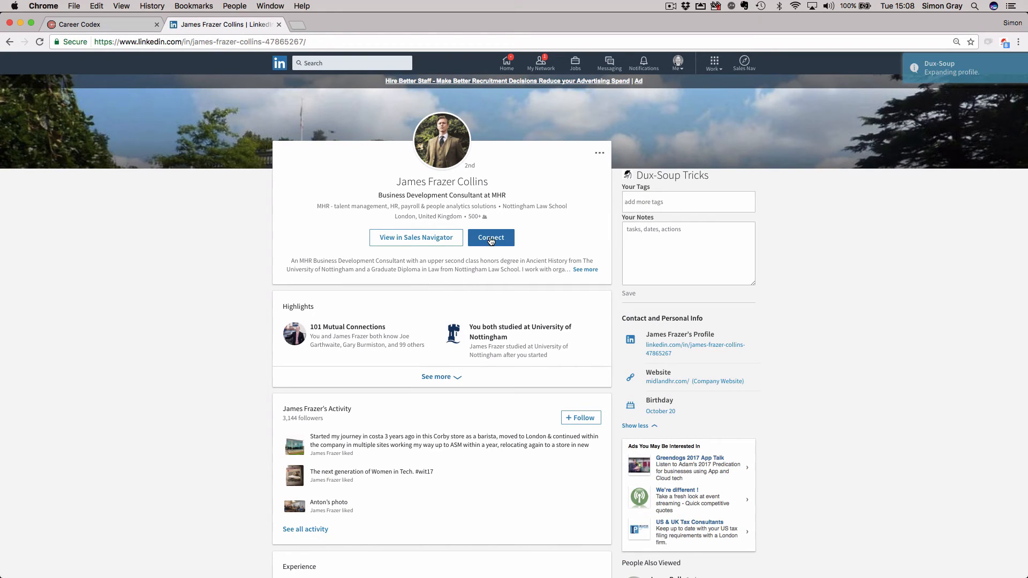
{"action": "mouse_move", "coordinate": [678, 69]}
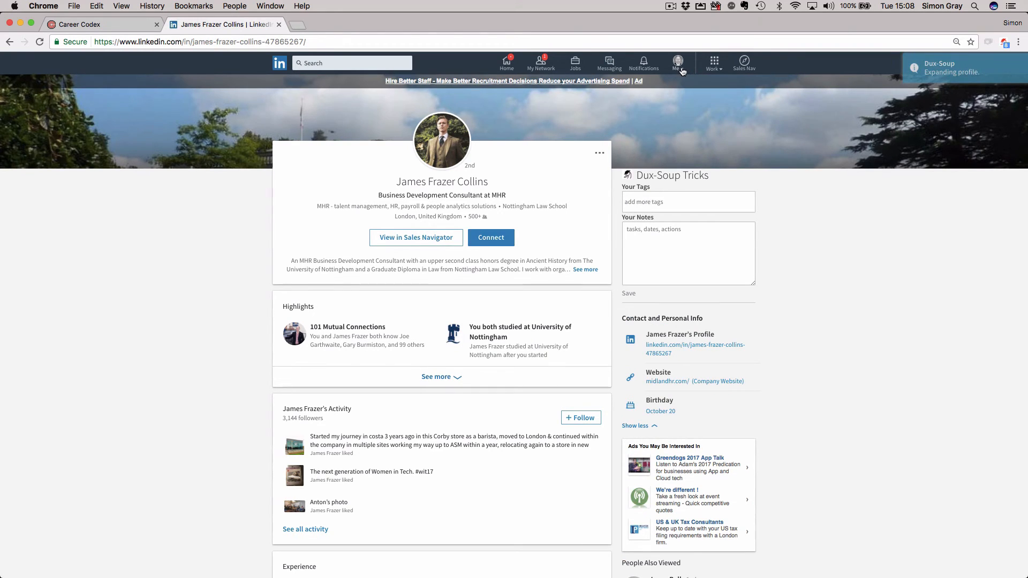
{"action": "left_click", "coordinate": [678, 63]}
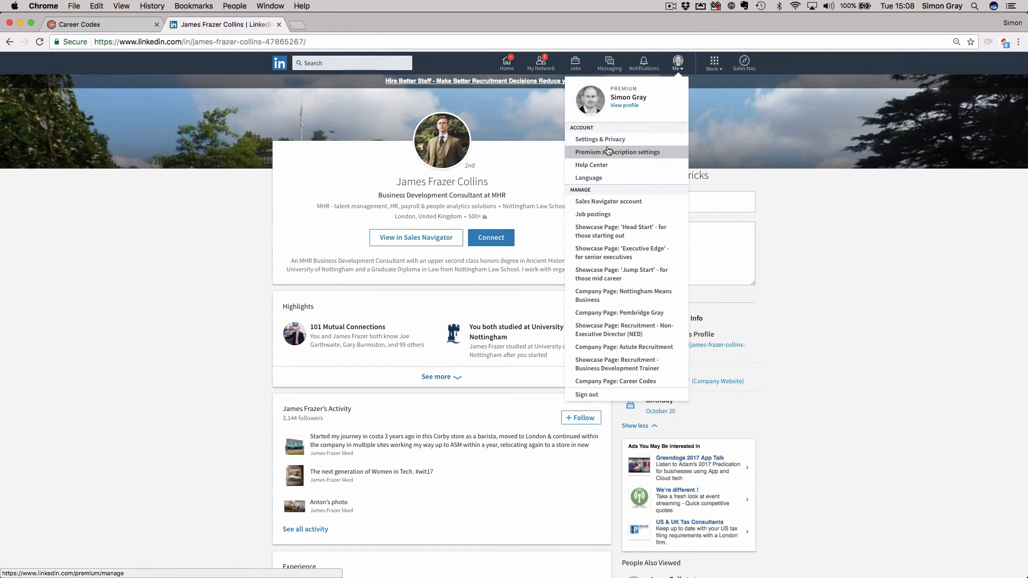
{"action": "mouse_move", "coordinate": [591, 164]}
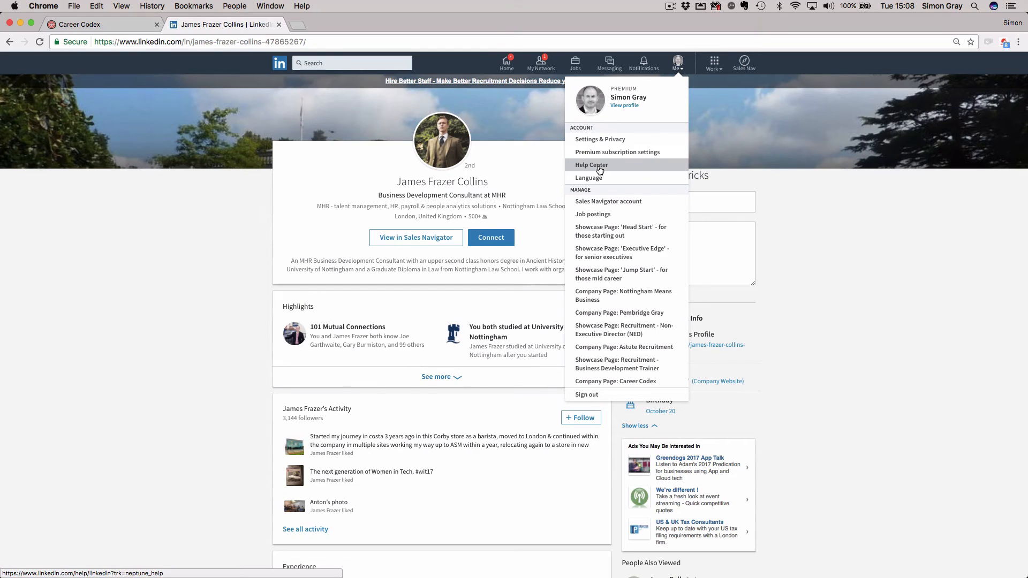
{"action": "mouse_move", "coordinate": [657, 295]}
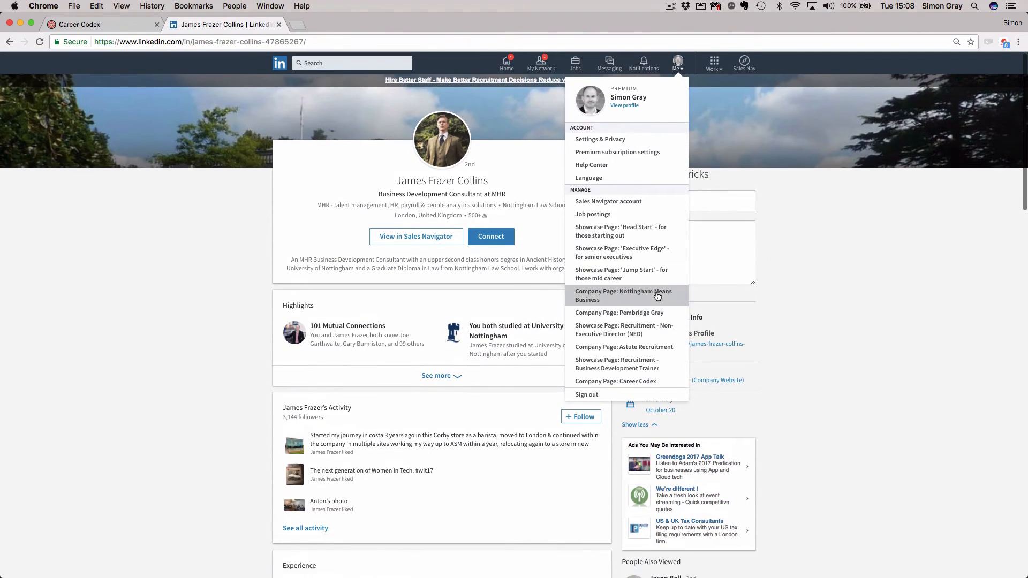
{"action": "mouse_move", "coordinate": [507, 63]}
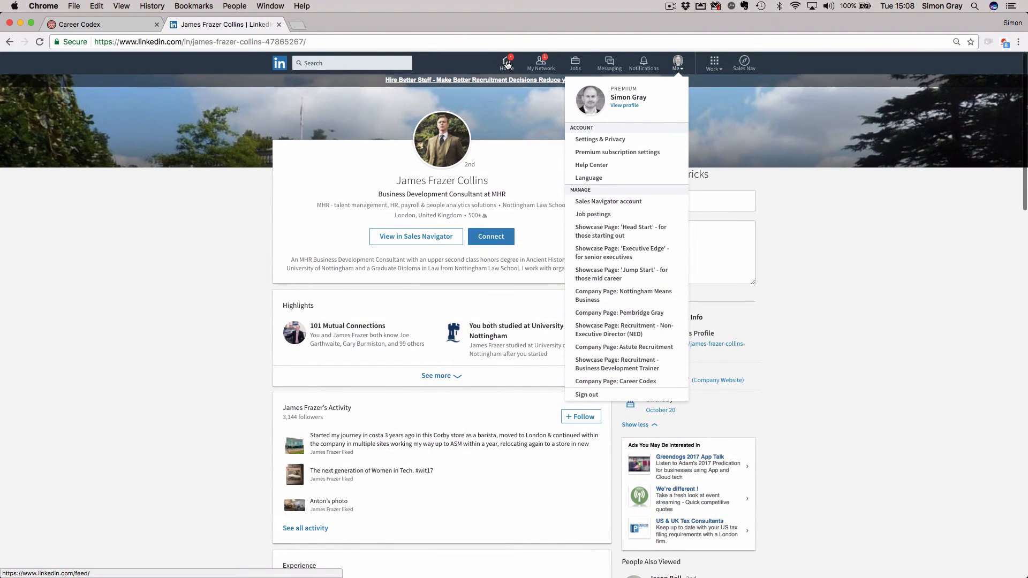
Return to the home feed and reopen the Me menu to review managed pages.
{"action": "left_click", "coordinate": [506, 63]}
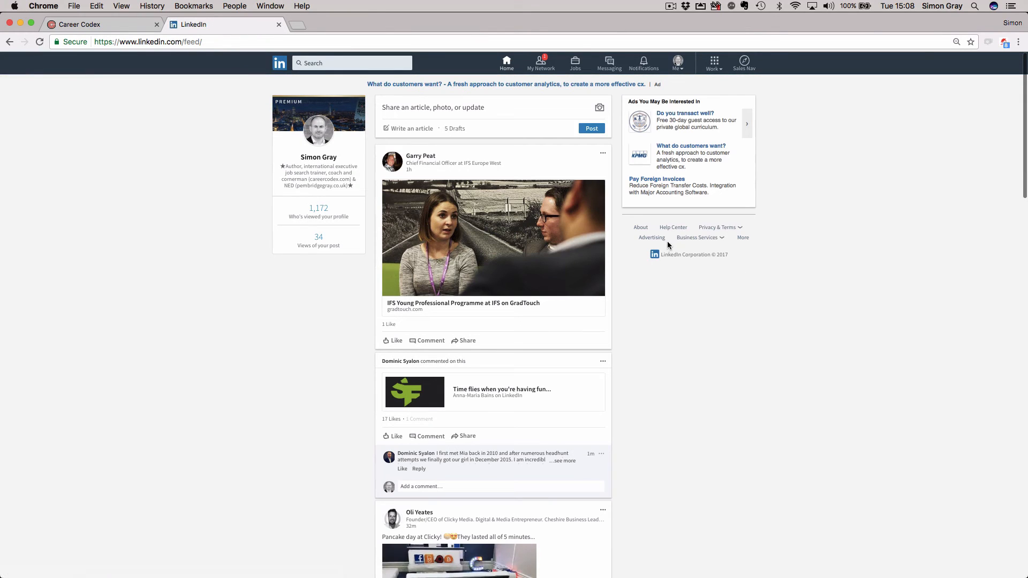
{"action": "mouse_move", "coordinate": [652, 152]}
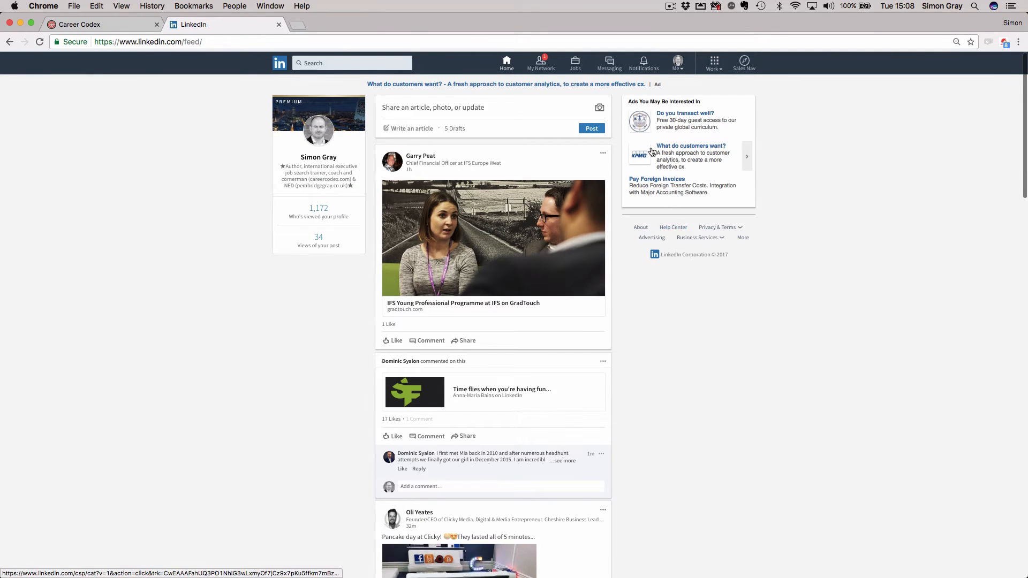
{"action": "mouse_move", "coordinate": [678, 69]}
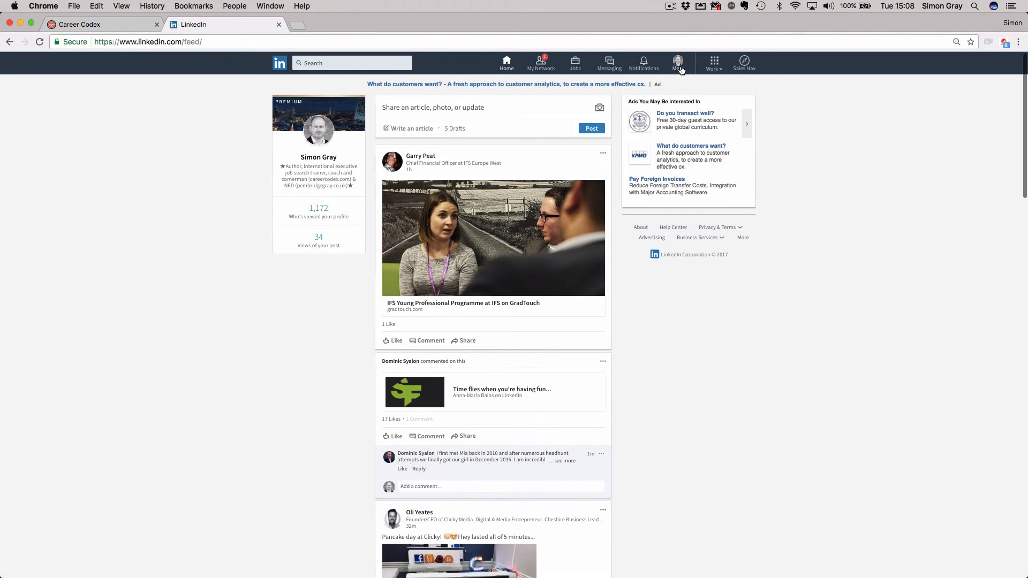
{"action": "left_click", "coordinate": [678, 62]}
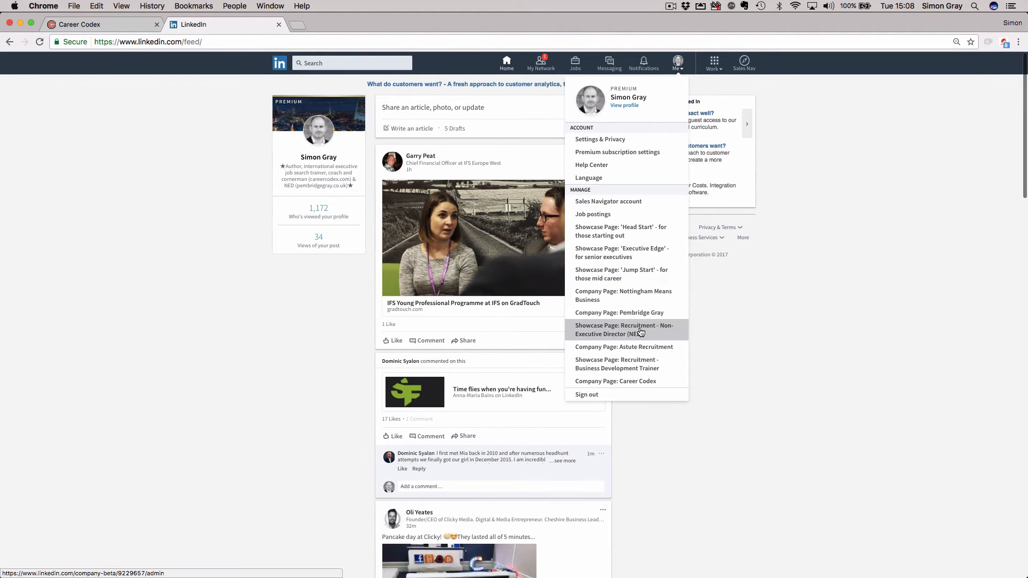
{"action": "mouse_move", "coordinate": [619, 312]}
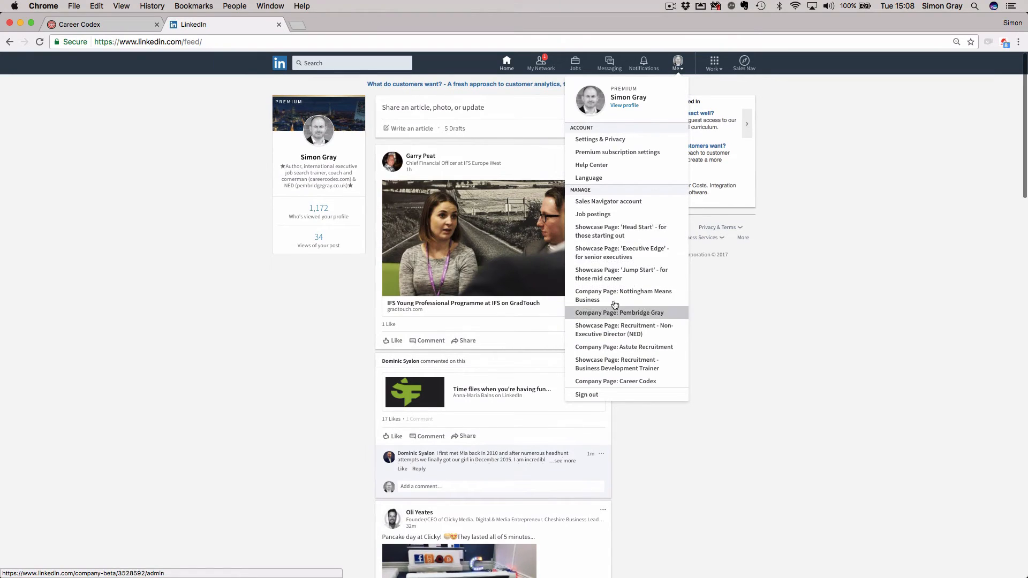
{"action": "mouse_move", "coordinate": [623, 347]}
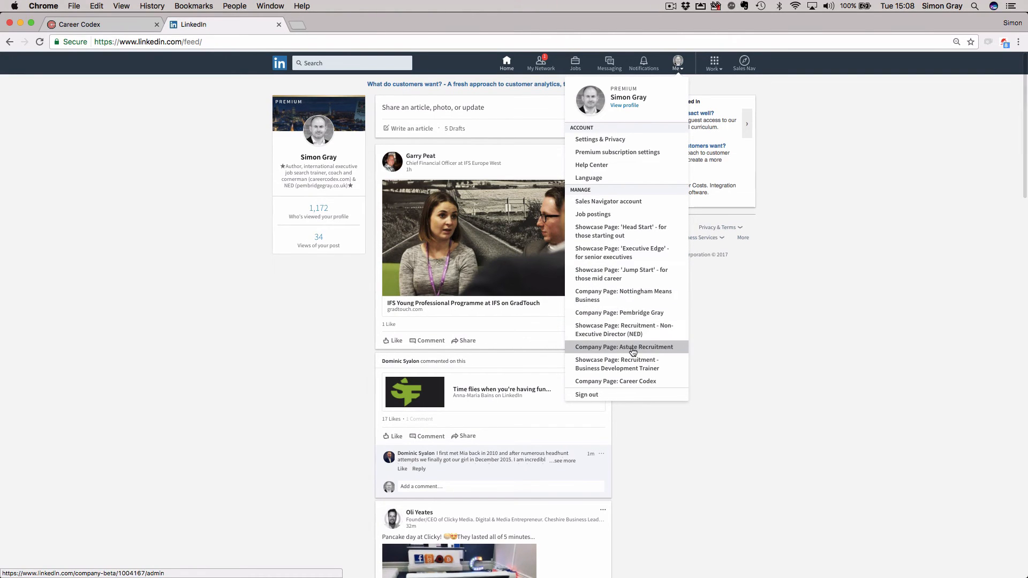
{"action": "mouse_move", "coordinate": [615, 296]}
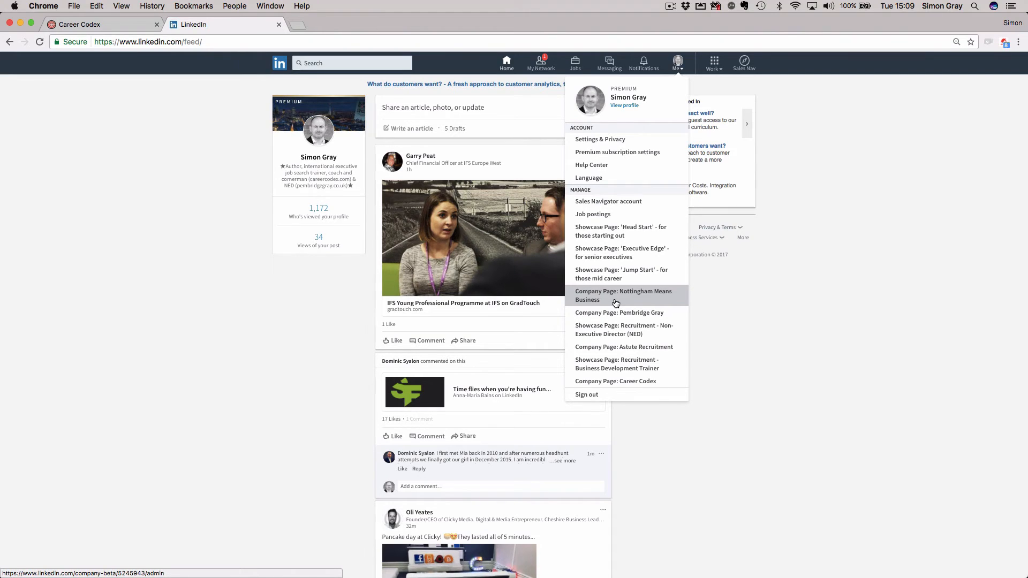
{"action": "mouse_move", "coordinate": [686, 67]}
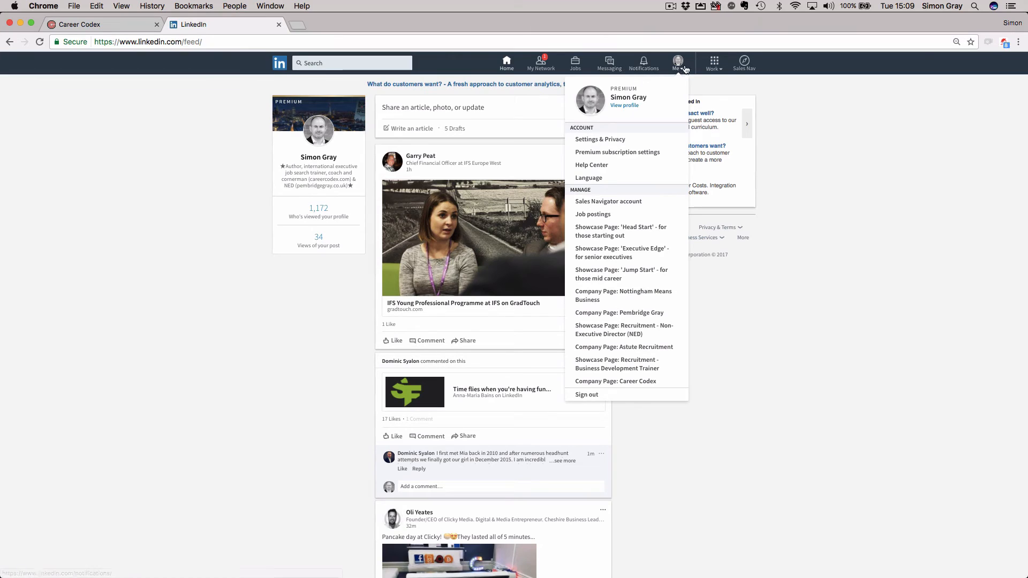
Open LinkedIn Groups' highlights page from the Work grid in a new tab.
{"action": "left_click", "coordinate": [714, 63]}
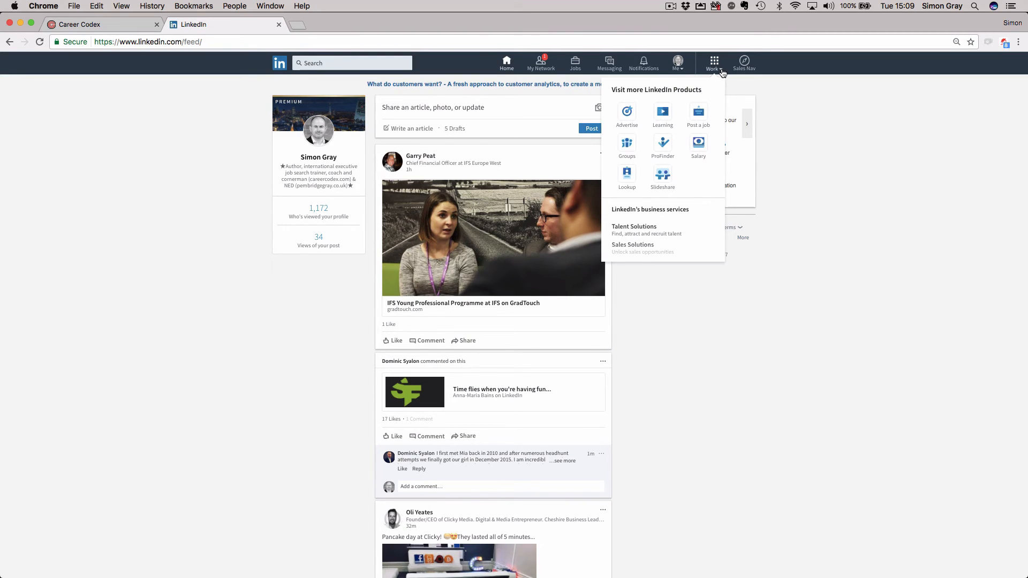
{"action": "mouse_move", "coordinate": [698, 112]}
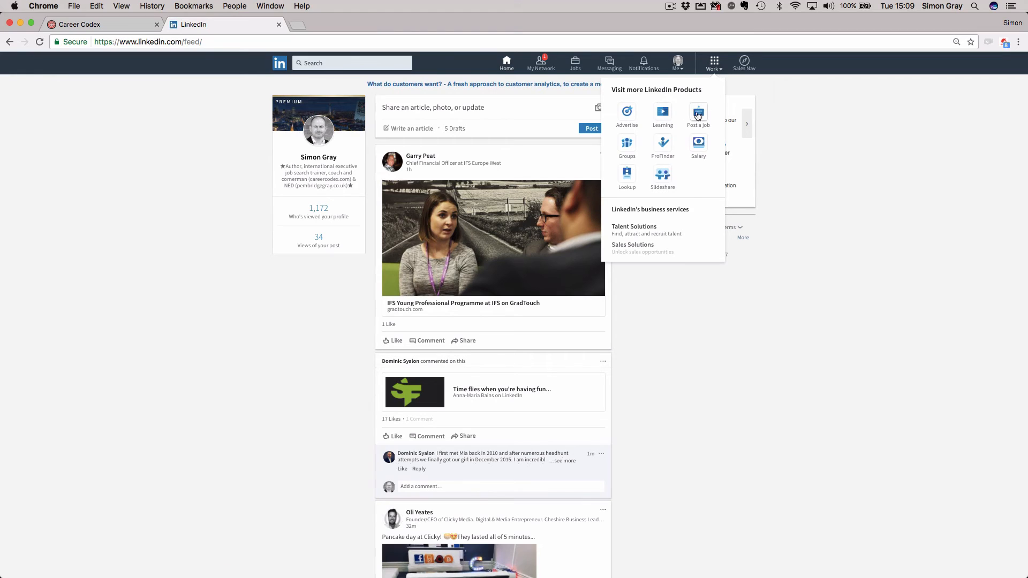
{"action": "left_click", "coordinate": [627, 142]}
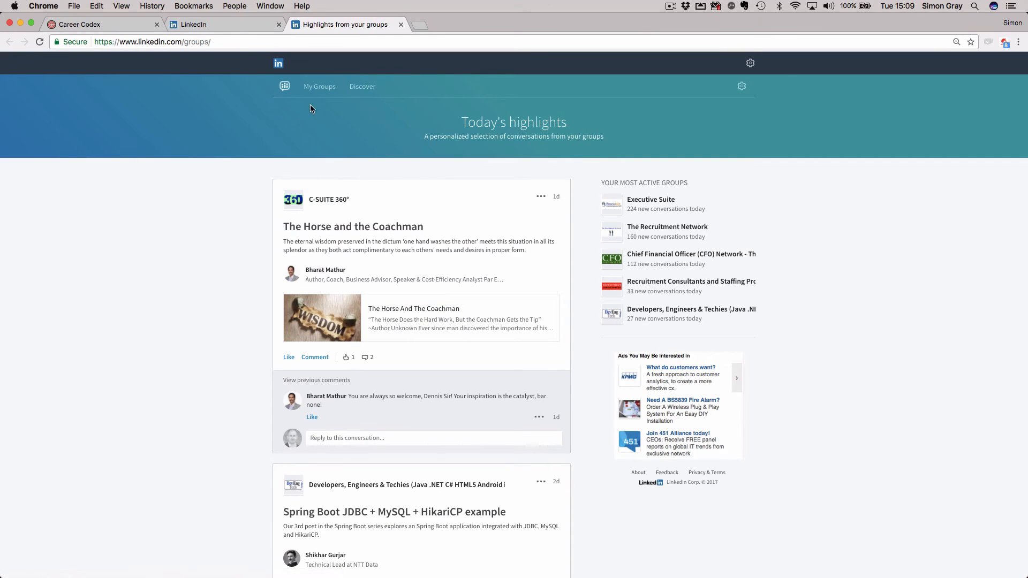
Open the CFO Network group from My Groups and browse its 361,876 members.
{"action": "left_click", "coordinate": [320, 86]}
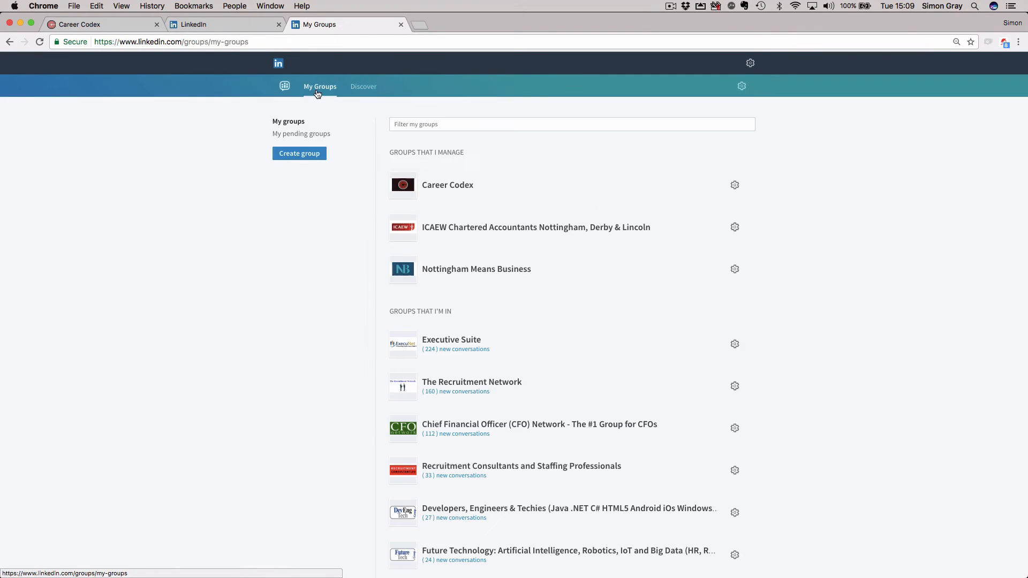
{"action": "left_click", "coordinate": [538, 425]}
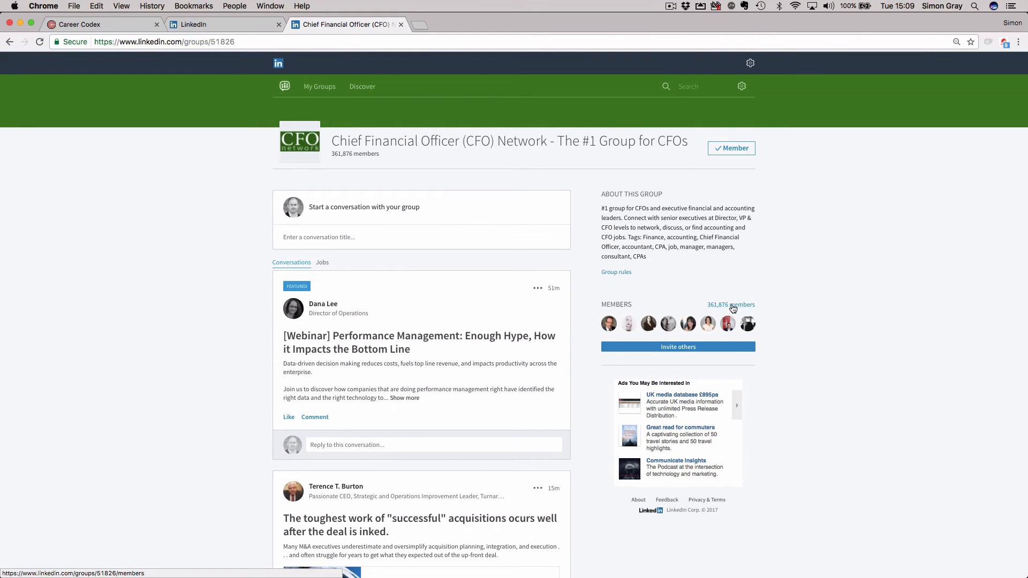
{"action": "left_click", "coordinate": [730, 304]}
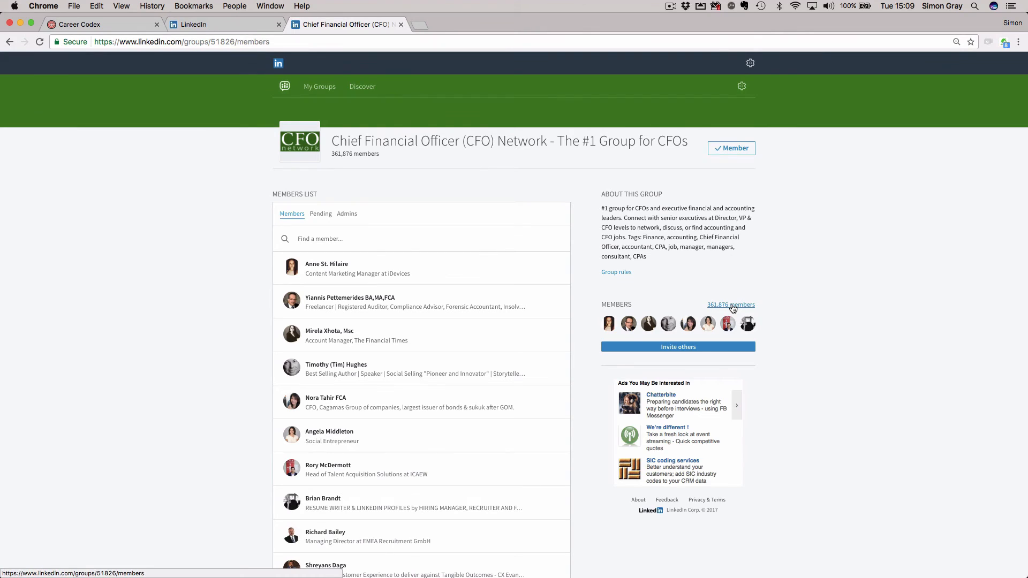
{"action": "scroll", "scroll_direction": "down", "scroll_amount": 3}
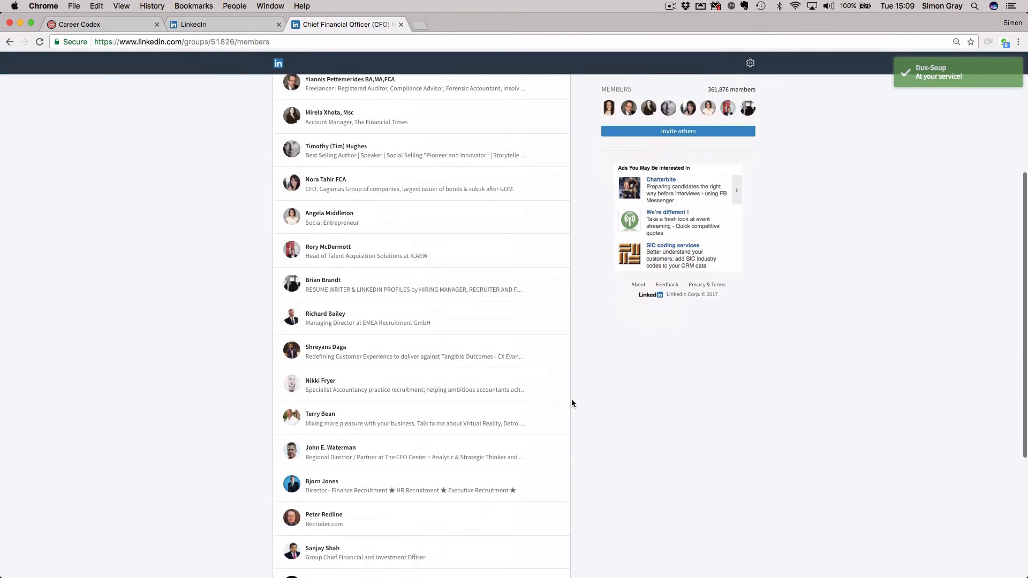
{"action": "scroll", "scroll_direction": "up", "scroll_amount": 3}
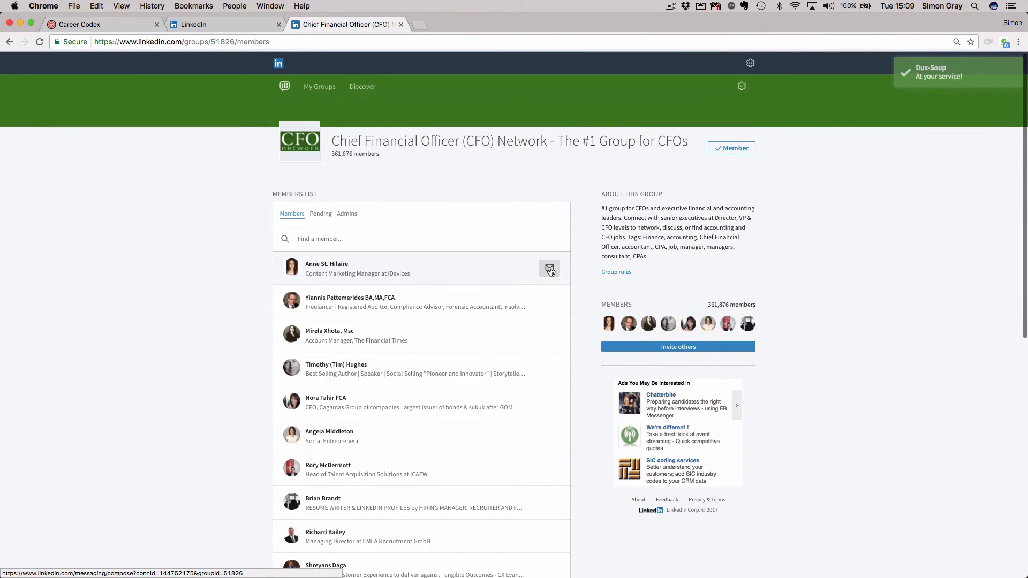
{"action": "mouse_move", "coordinate": [550, 268]}
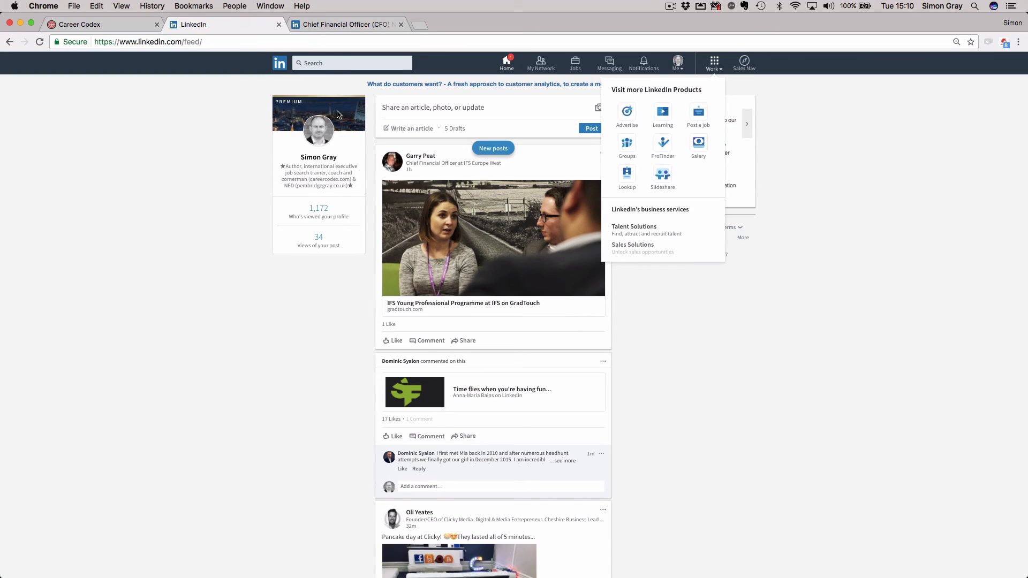
{"action": "mouse_move", "coordinate": [469, 67]}
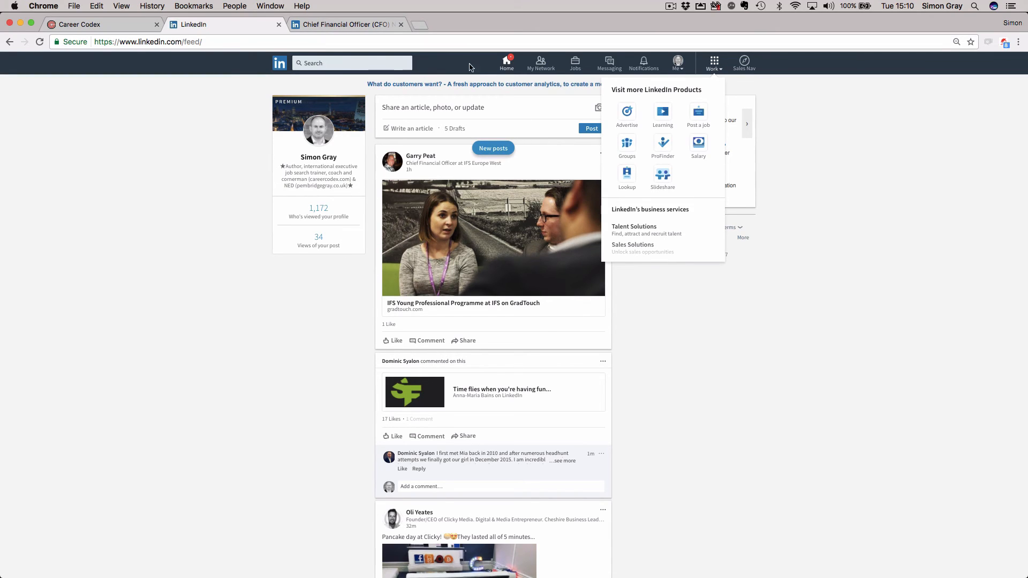
{"action": "mouse_move", "coordinate": [479, 69]}
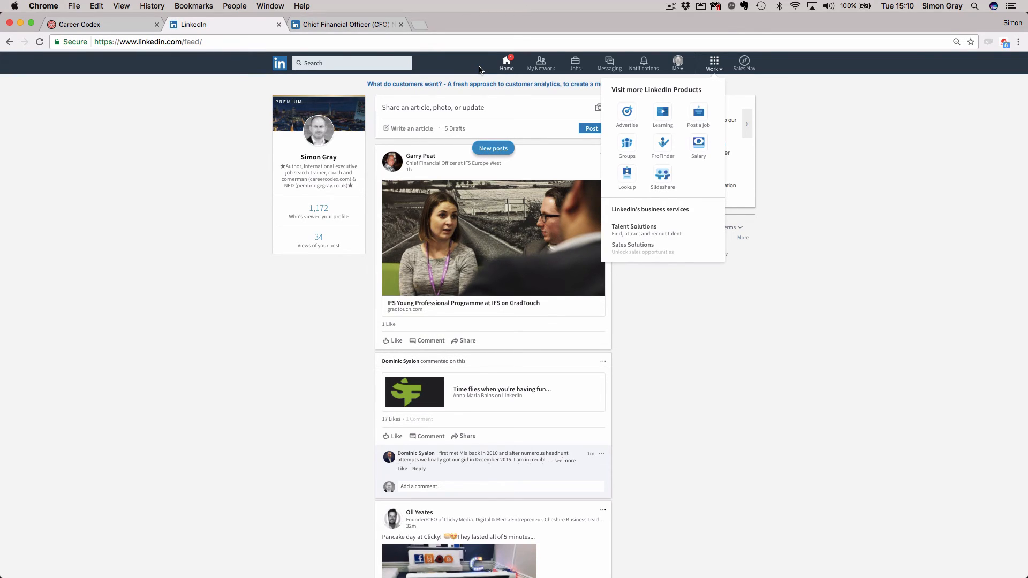
{"action": "mouse_move", "coordinate": [479, 70]}
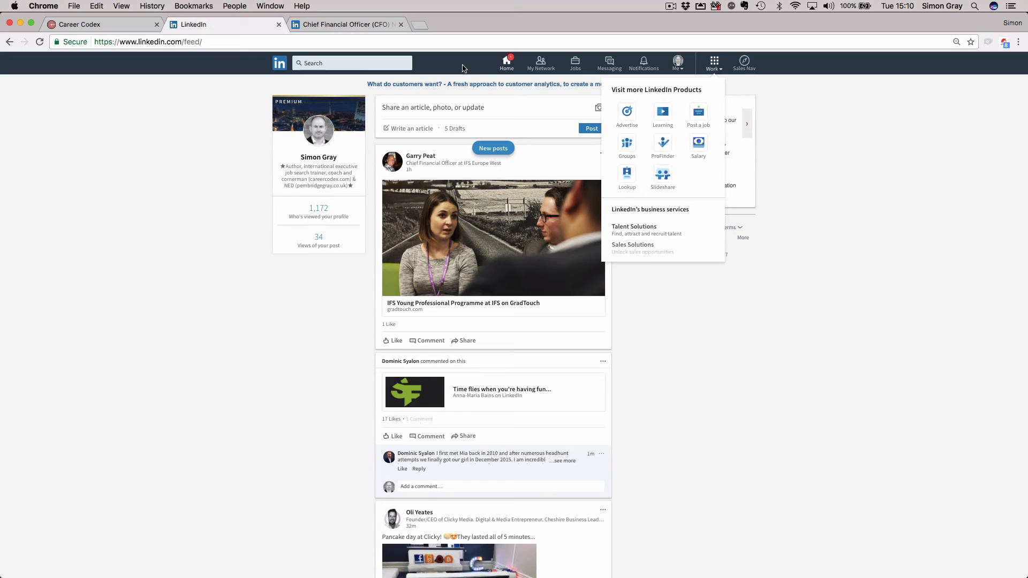
Bring up recent searches and suggested people in the LinkedIn search box.
{"action": "left_click", "coordinate": [344, 64]}
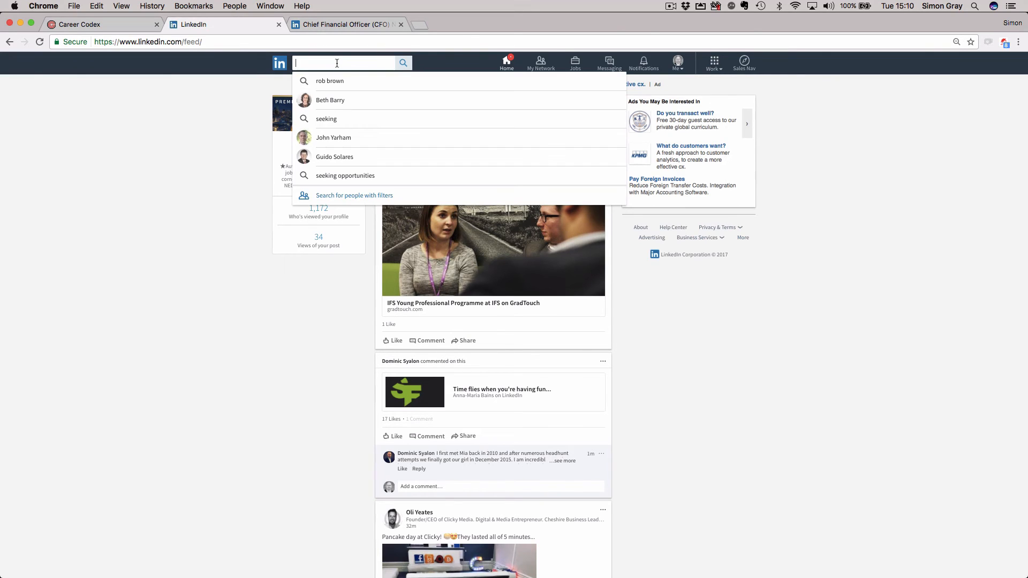
{"action": "mouse_move", "coordinate": [341, 136]}
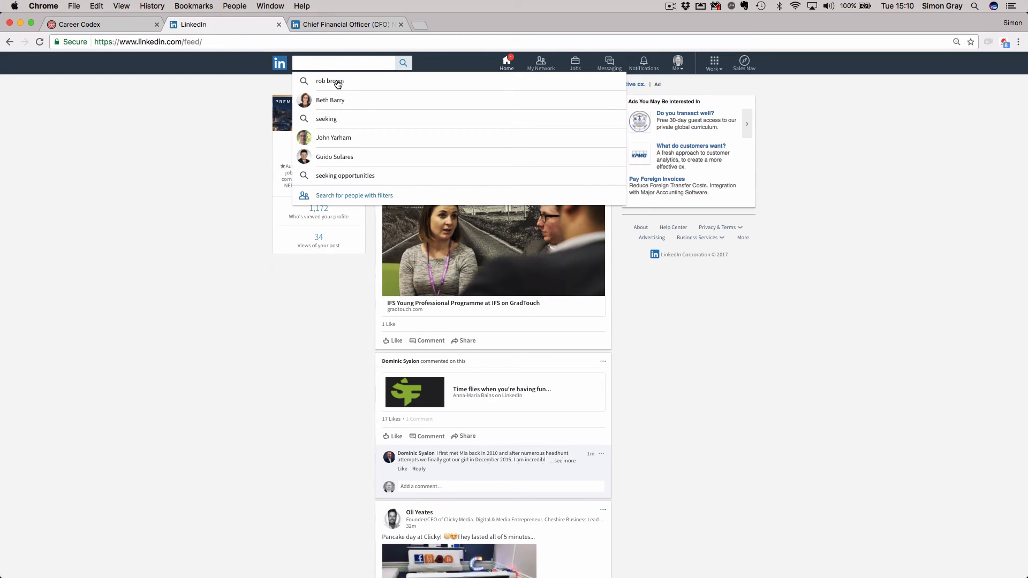
{"action": "mouse_move", "coordinate": [379, 79]}
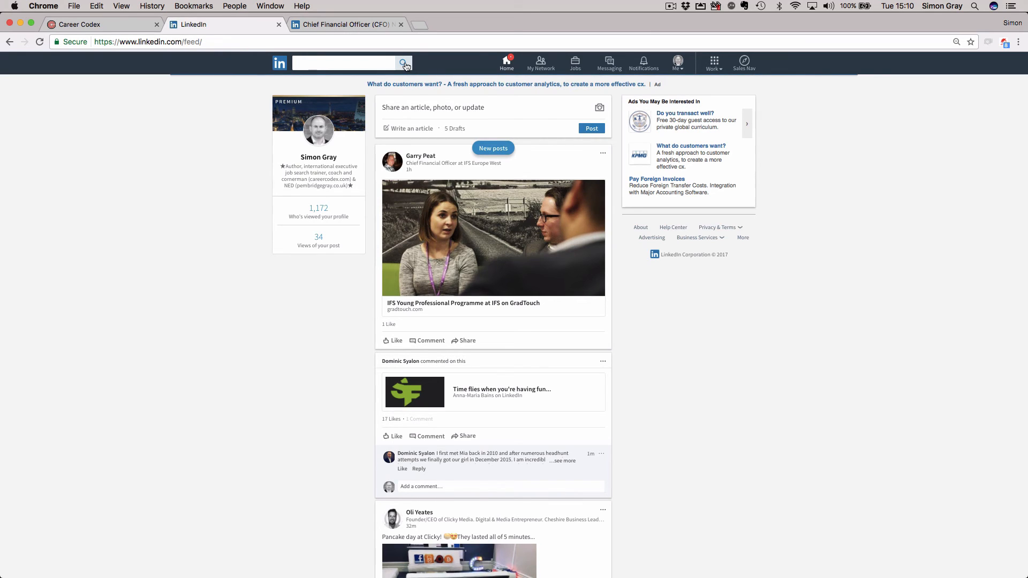
Filter people search to 1st and 2nd connections currently at Experian (943 results).
{"action": "left_click", "coordinate": [405, 64]}
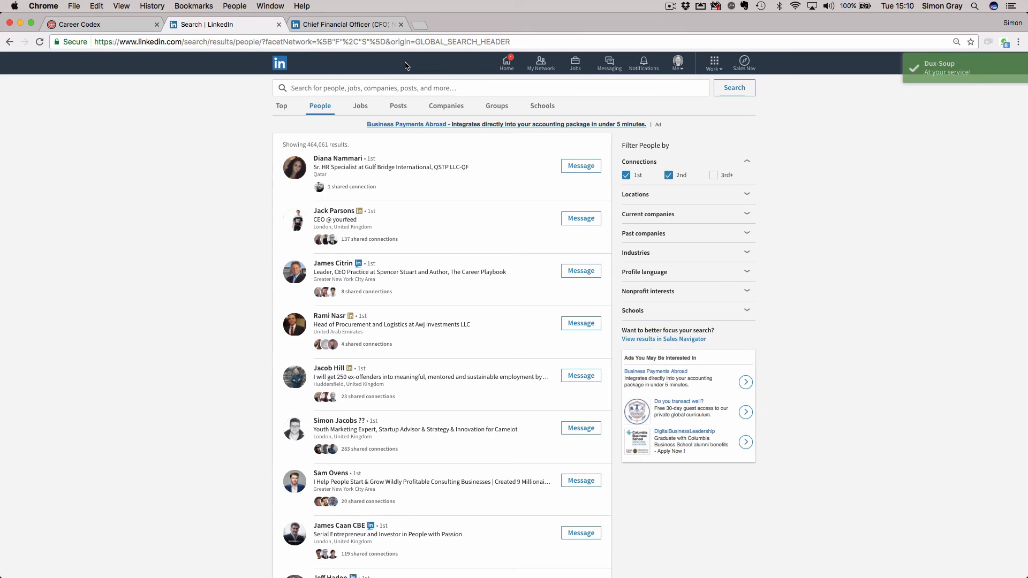
{"action": "left_click", "coordinate": [491, 87]}
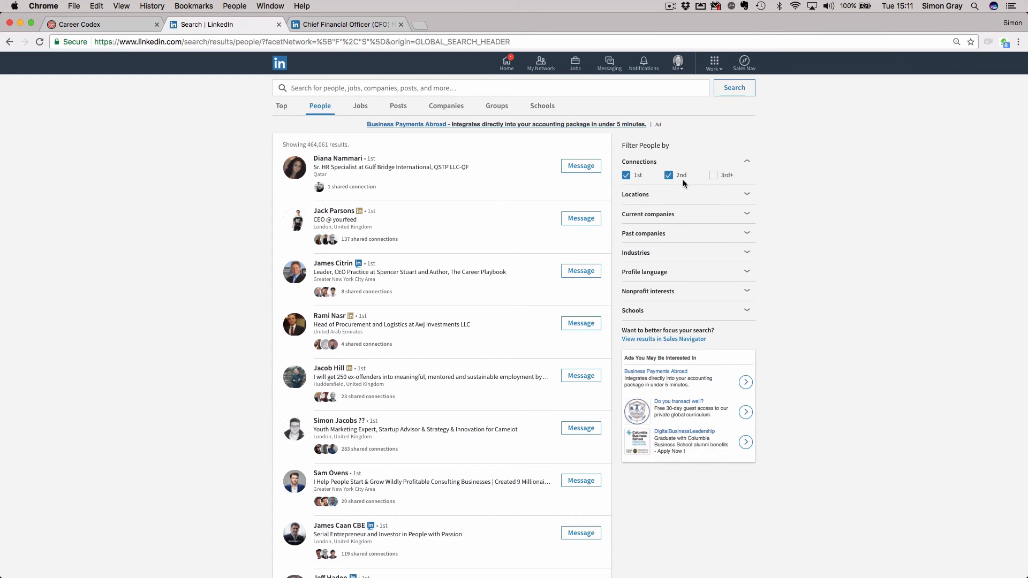
{"action": "left_click", "coordinate": [649, 214]}
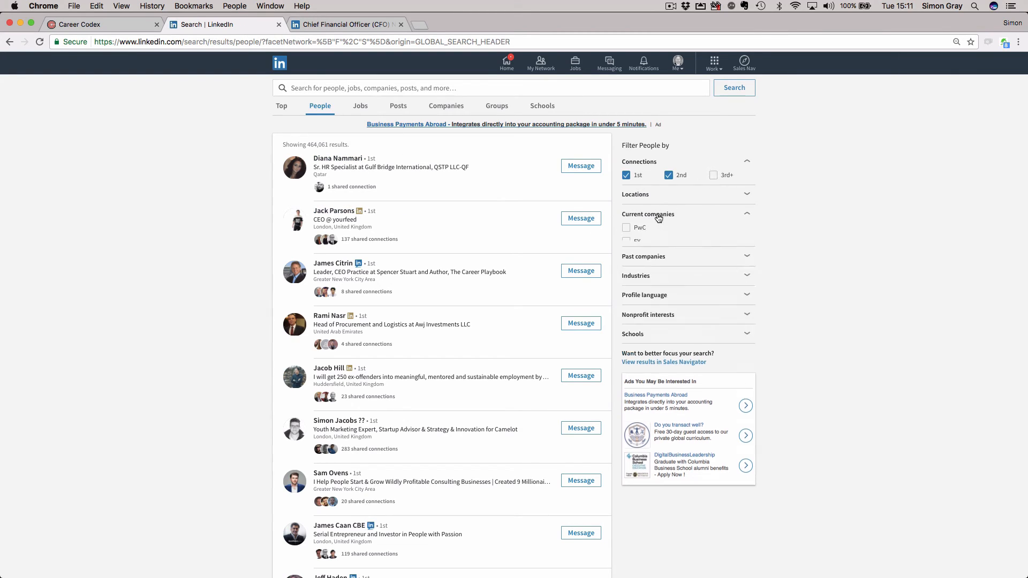
{"action": "left_click", "coordinate": [649, 214]}
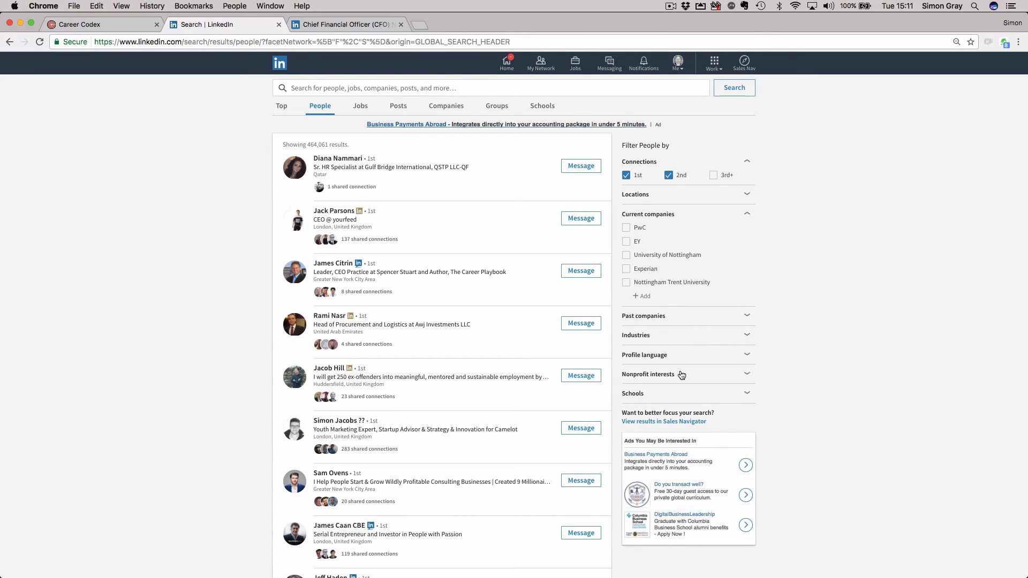
{"action": "mouse_move", "coordinate": [699, 278]}
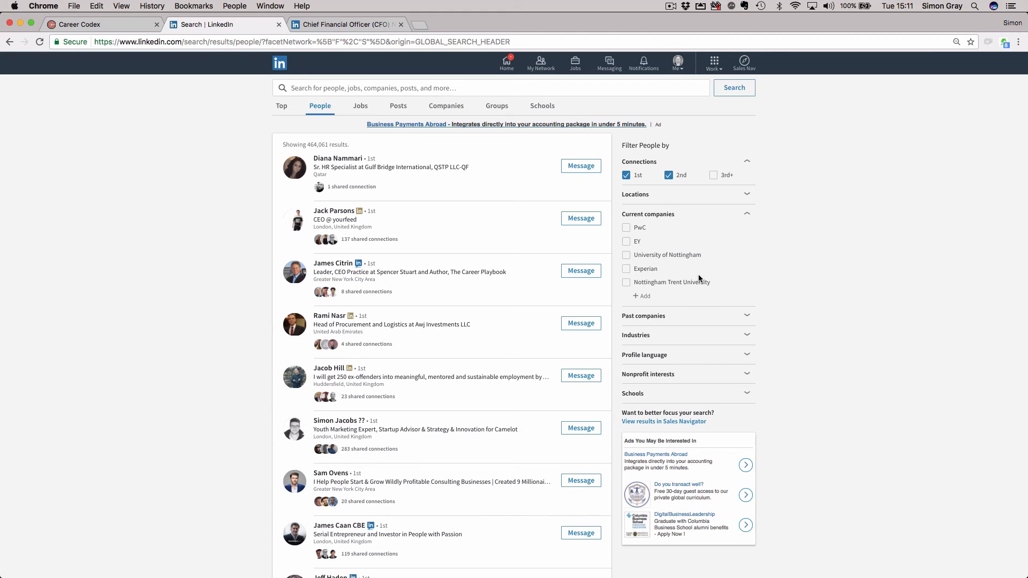
{"action": "mouse_move", "coordinate": [581, 165]}
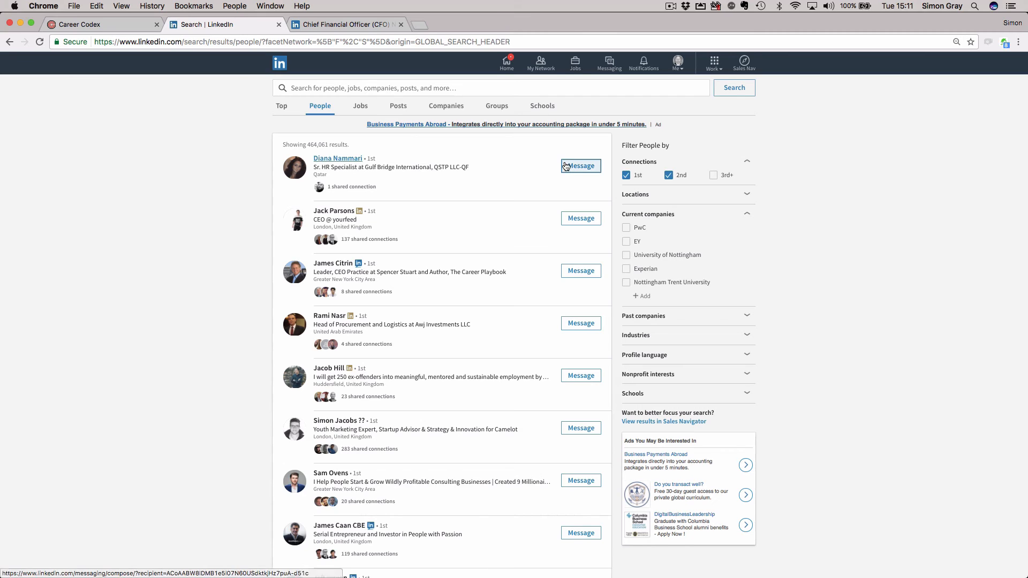
{"action": "mouse_move", "coordinate": [746, 258]}
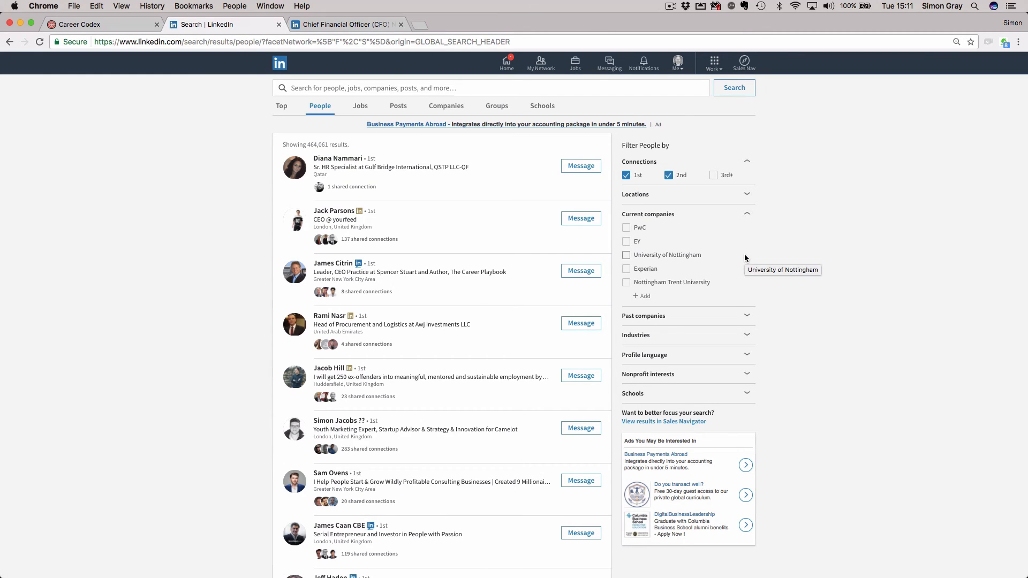
{"action": "mouse_move", "coordinate": [717, 254]}
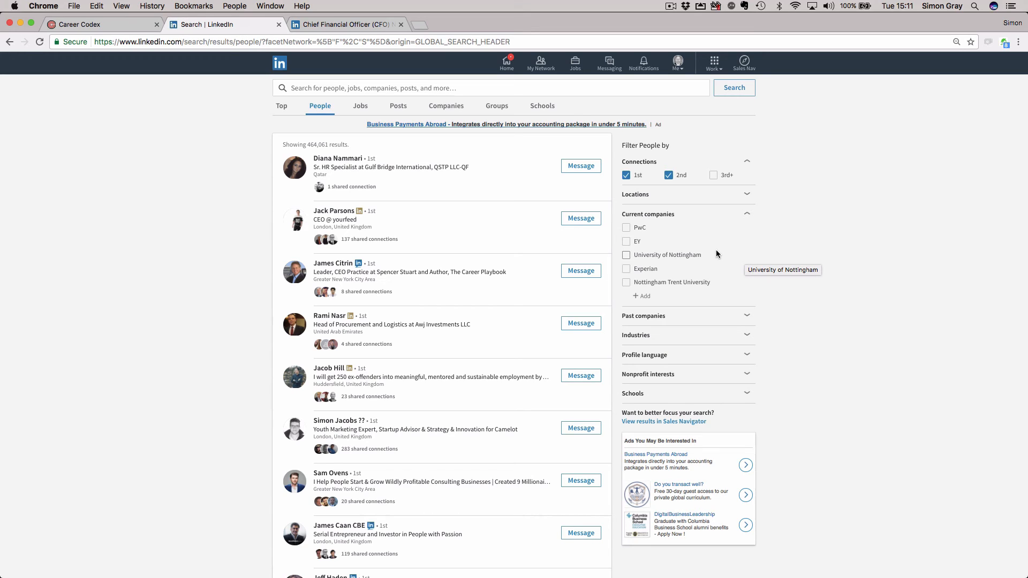
{"action": "mouse_move", "coordinate": [436, 99]}
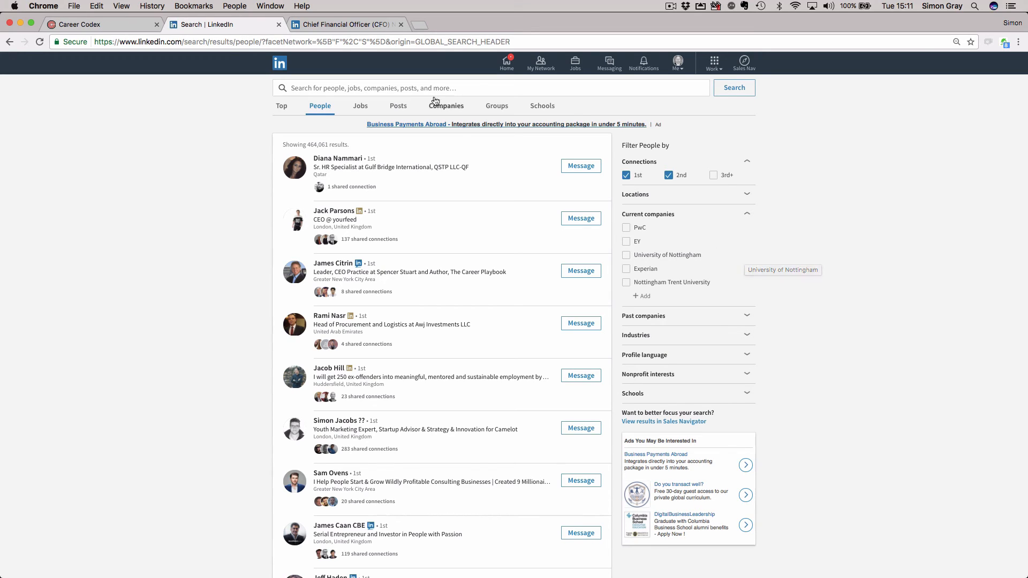
{"action": "left_click", "coordinate": [426, 87]}
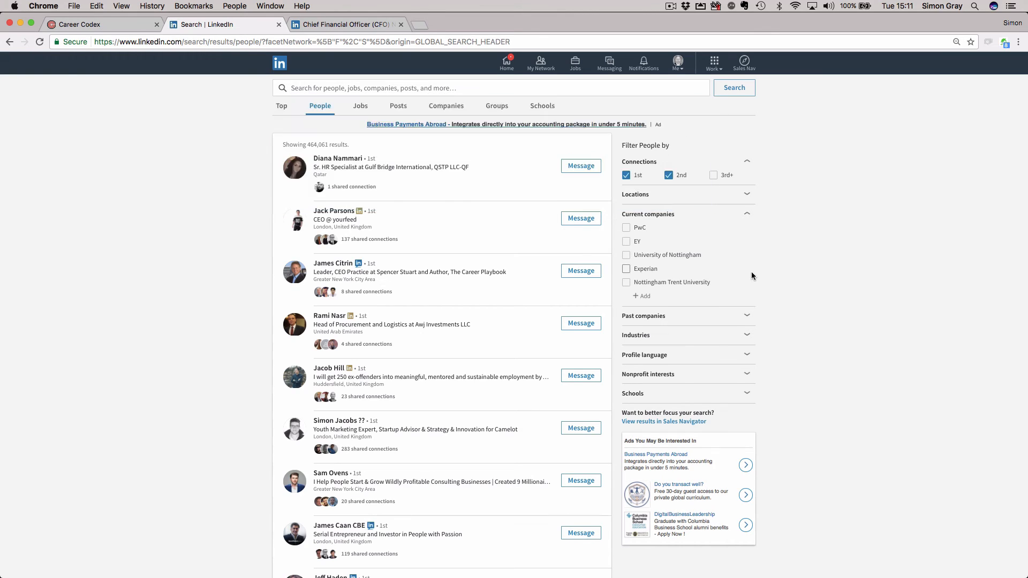
{"action": "left_click", "coordinate": [626, 269]}
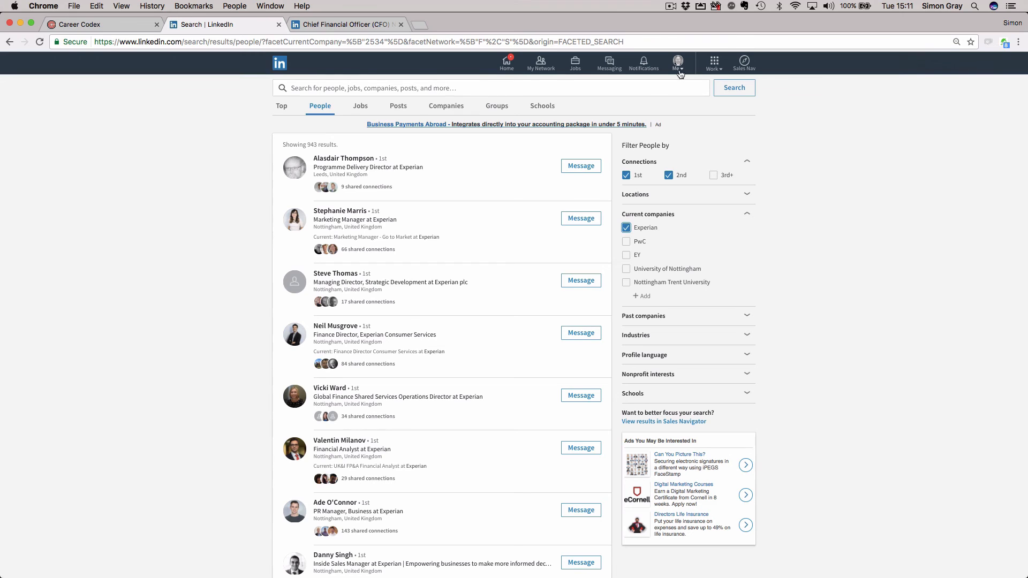
{"action": "left_click", "coordinate": [678, 63]}
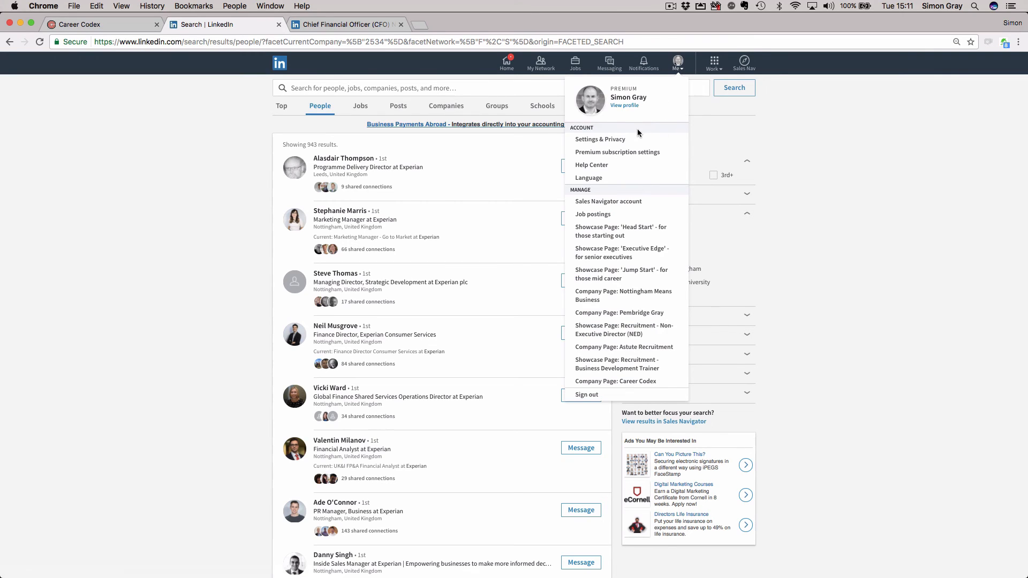
{"action": "mouse_move", "coordinate": [617, 152]}
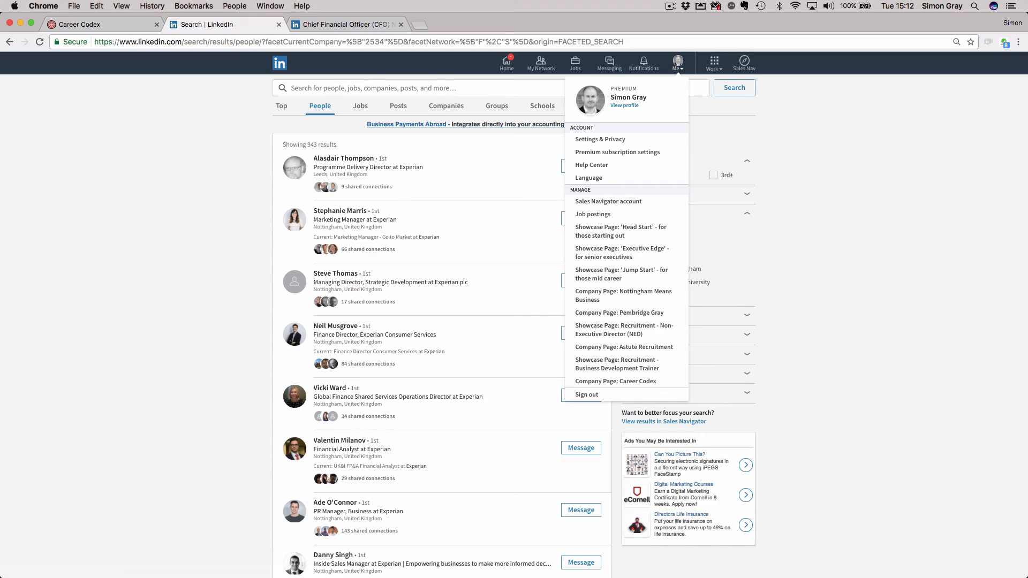
{"action": "mouse_move", "coordinate": [1022, 278]}
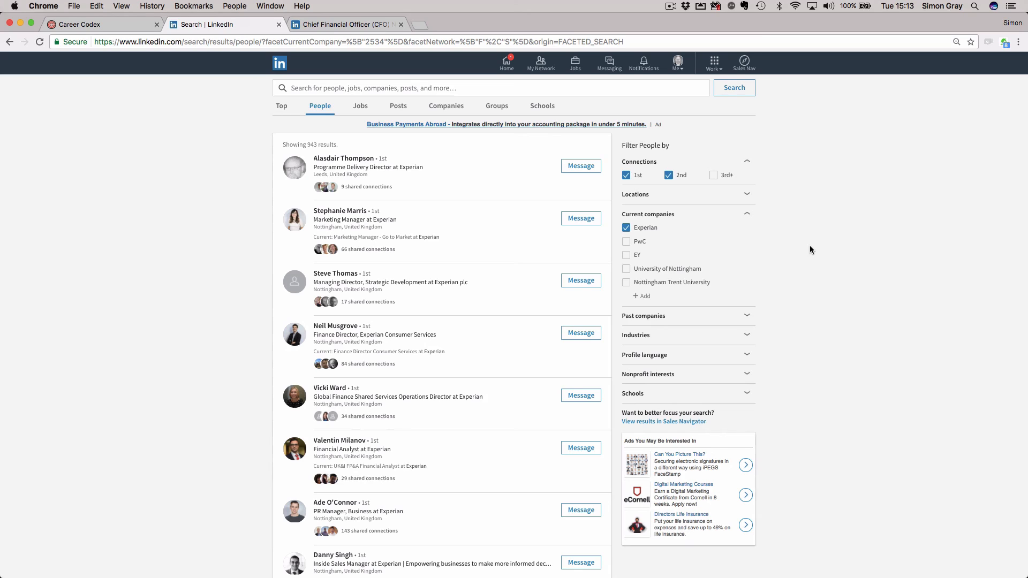
{"action": "mouse_move", "coordinate": [714, 64]}
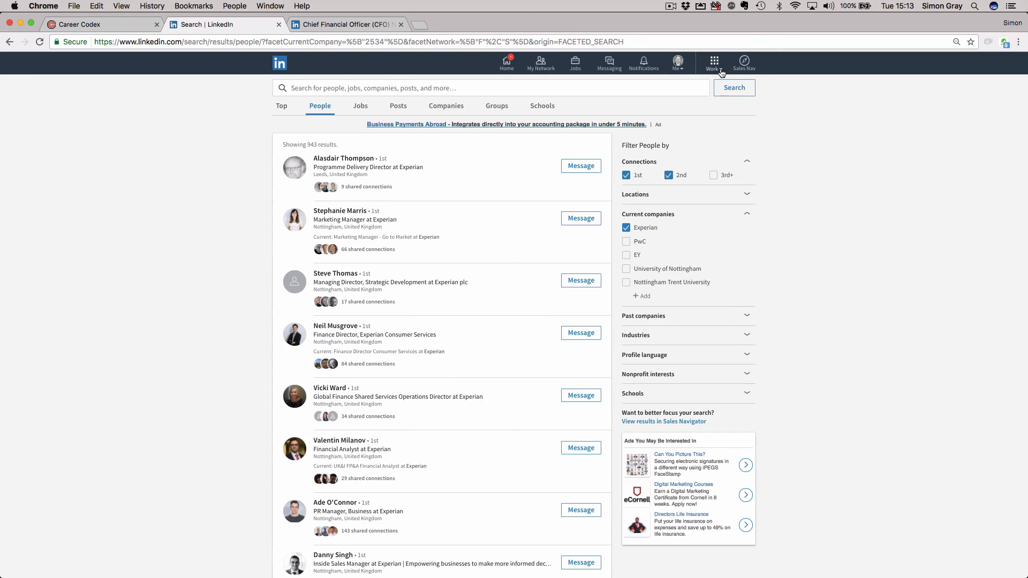
Open Simon Gray's own profile from the Me menu.
{"action": "left_click", "coordinate": [677, 63]}
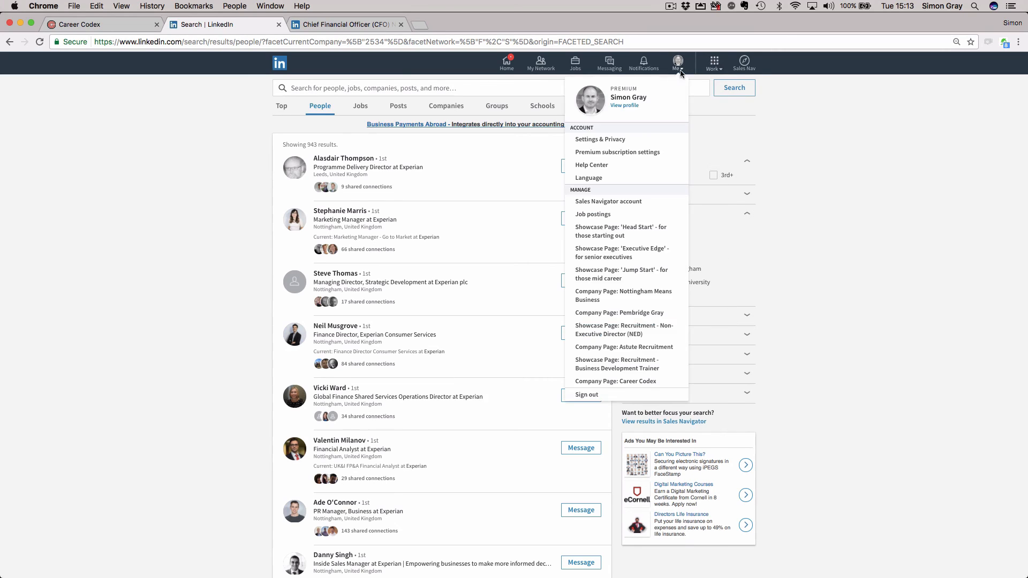
{"action": "mouse_move", "coordinate": [606, 164]}
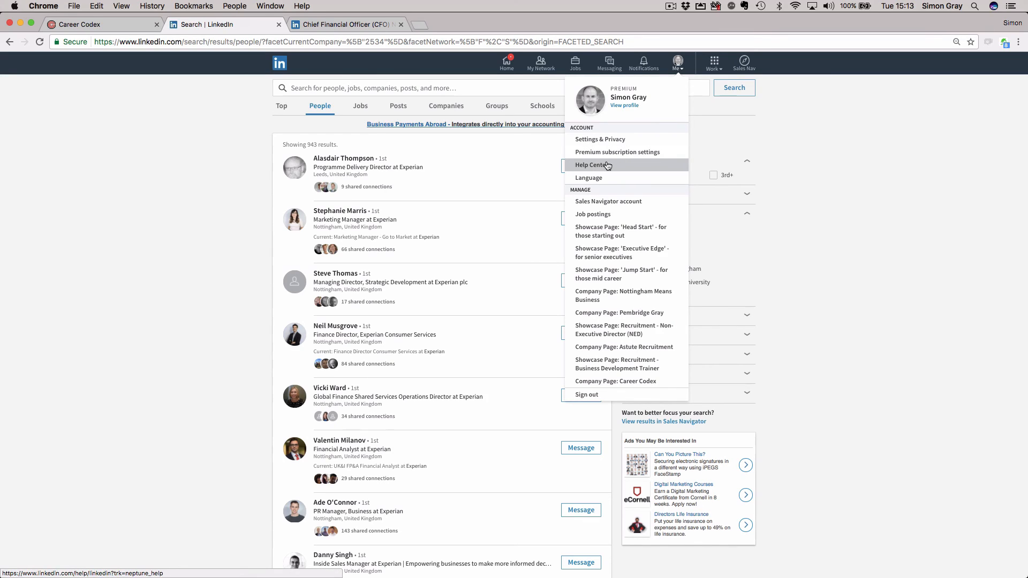
{"action": "mouse_move", "coordinate": [645, 168]}
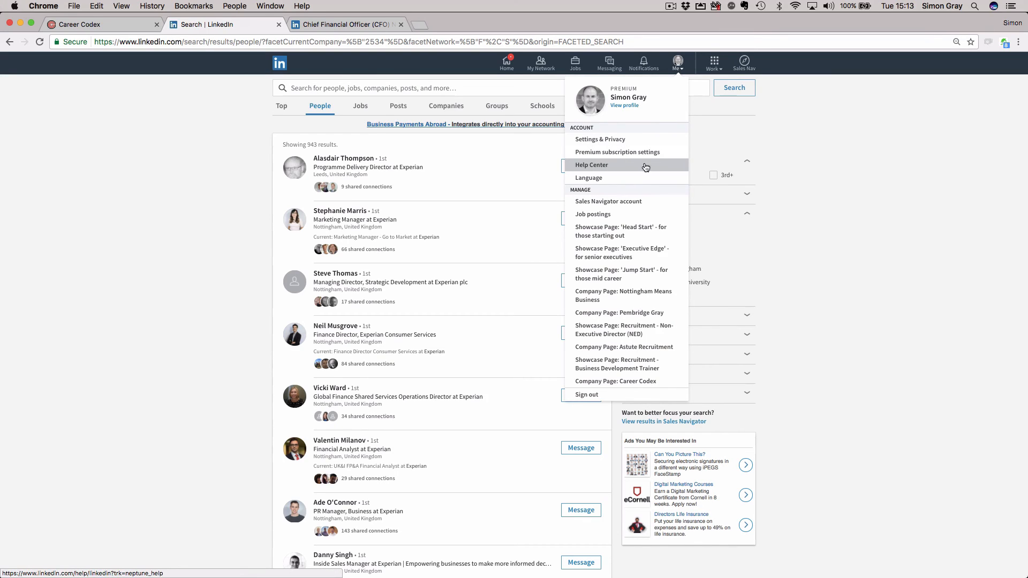
{"action": "mouse_move", "coordinate": [282, 107]}
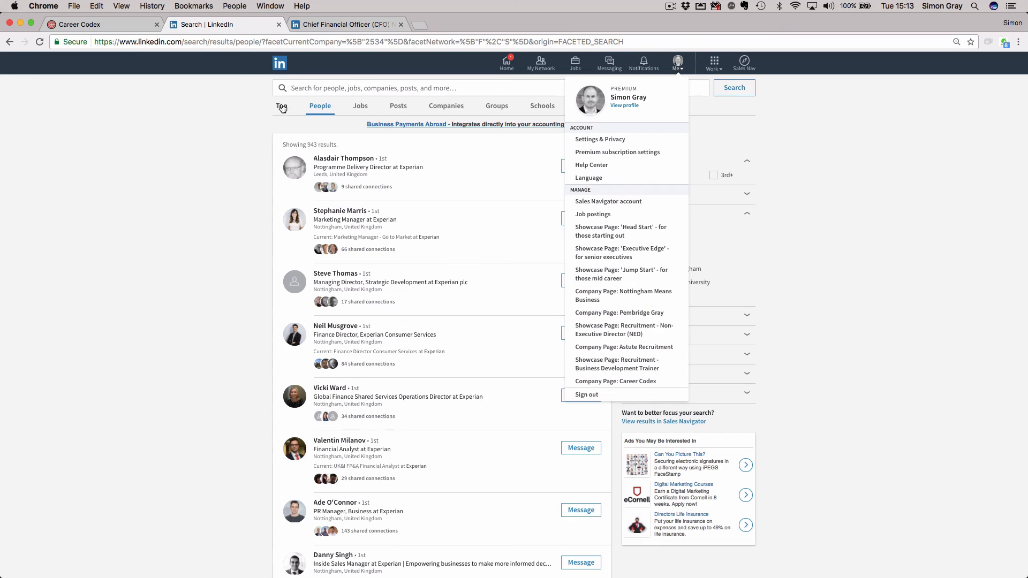
{"action": "left_click", "coordinate": [281, 64]}
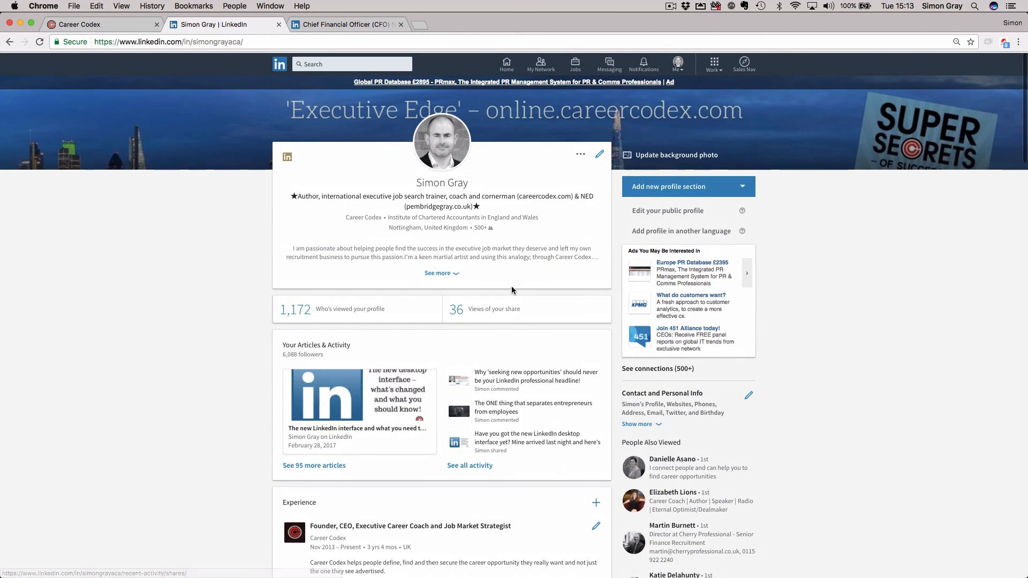
Scroll the profile and launch Sales Navigator in a new tab.
{"action": "scroll", "scroll_direction": "down", "scroll_amount": 3}
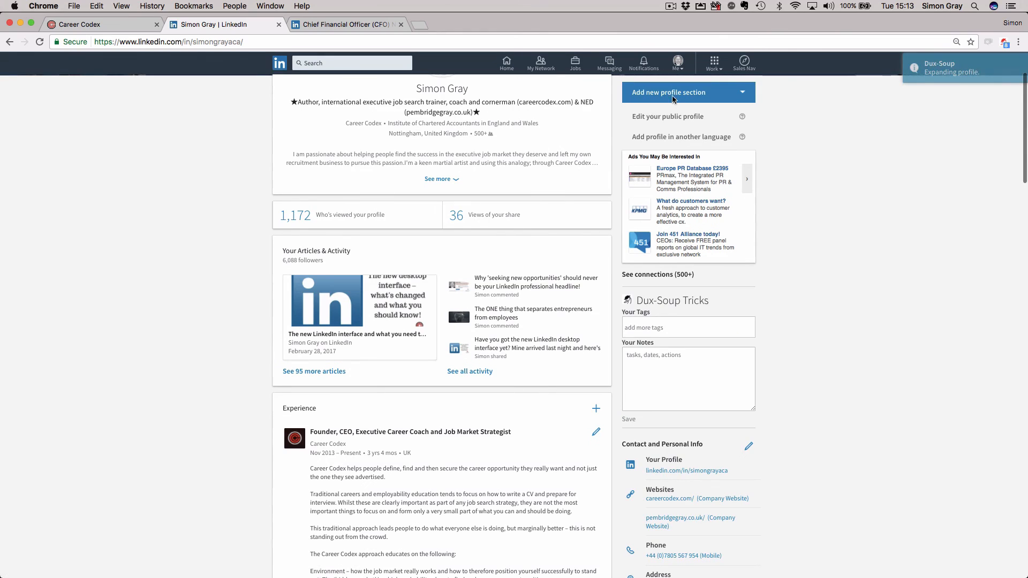
{"action": "left_click", "coordinate": [744, 62]}
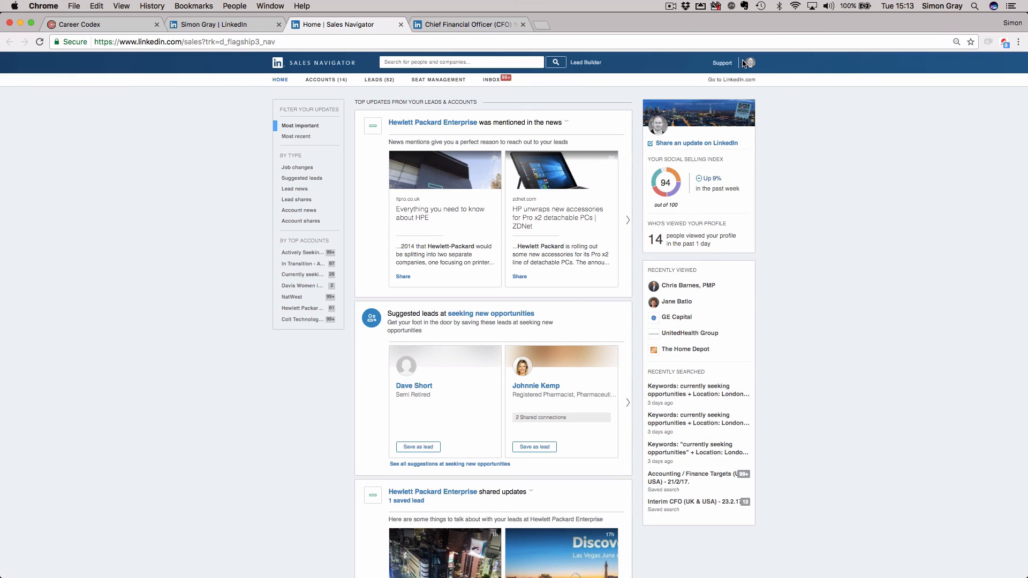
{"action": "mouse_move", "coordinate": [667, 367]}
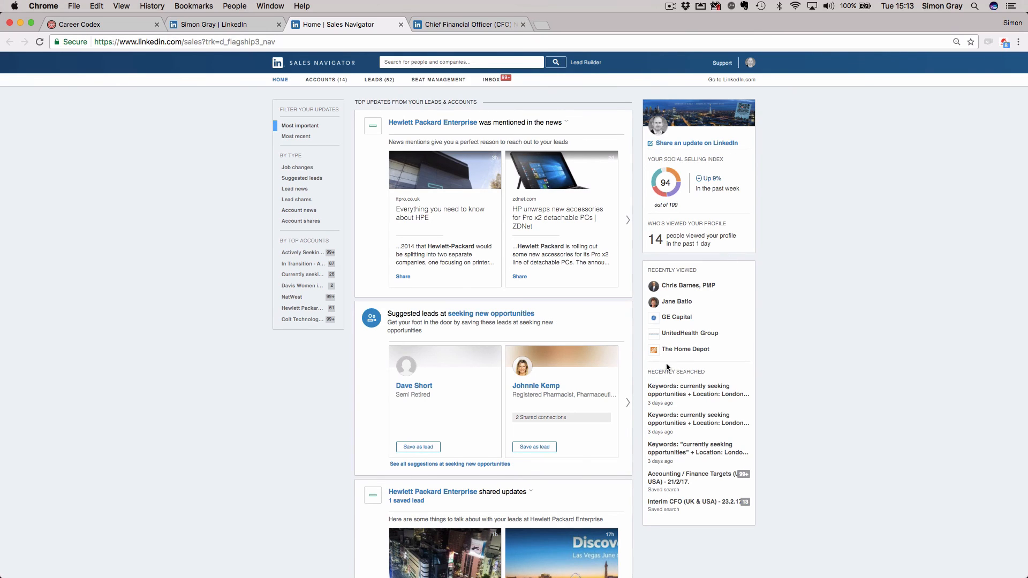
{"action": "mouse_move", "coordinate": [593, 303]}
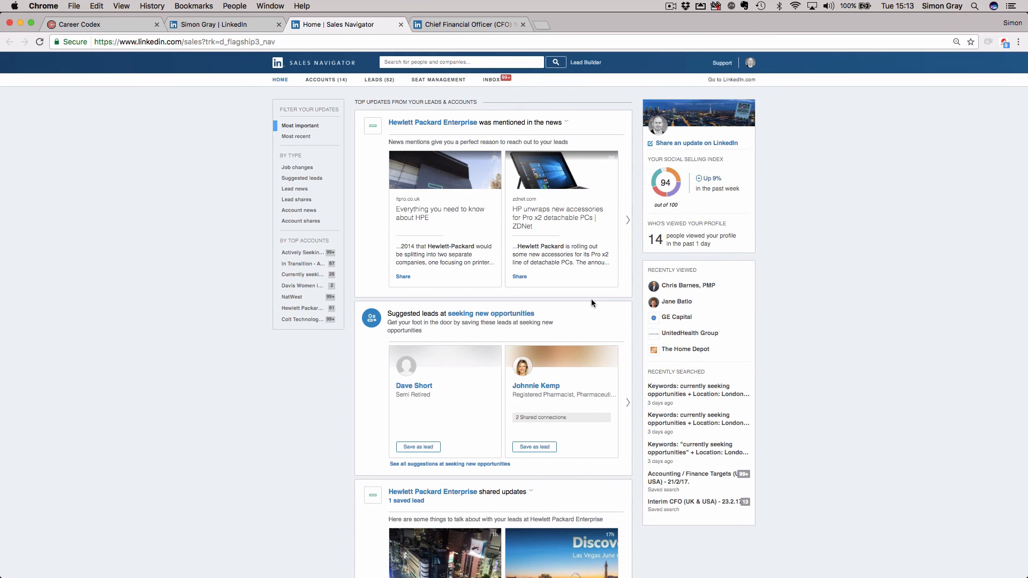
{"action": "mouse_move", "coordinate": [465, 189]}
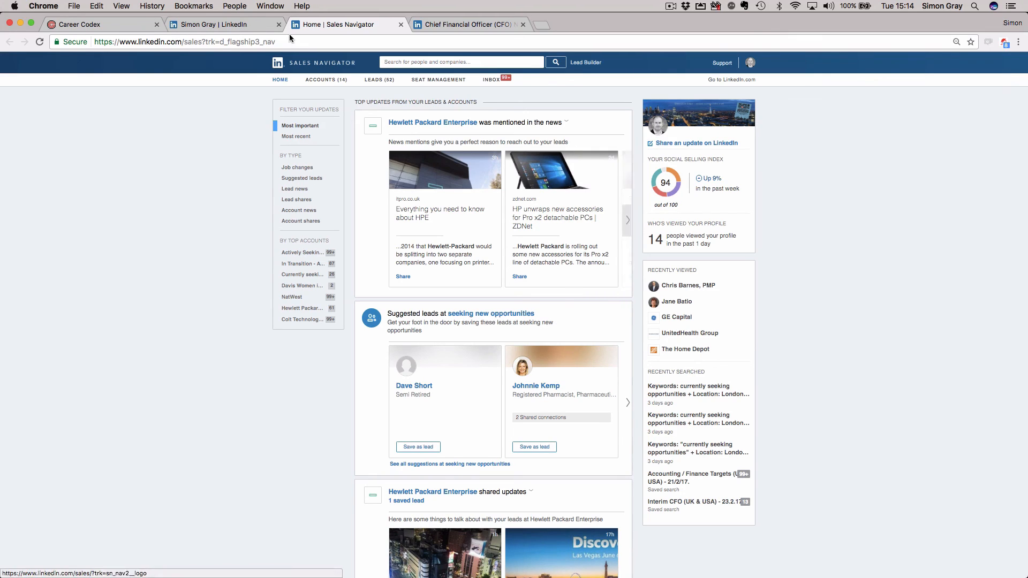
Return to the profile tab and scroll back to the top.
{"action": "left_click", "coordinate": [210, 25]}
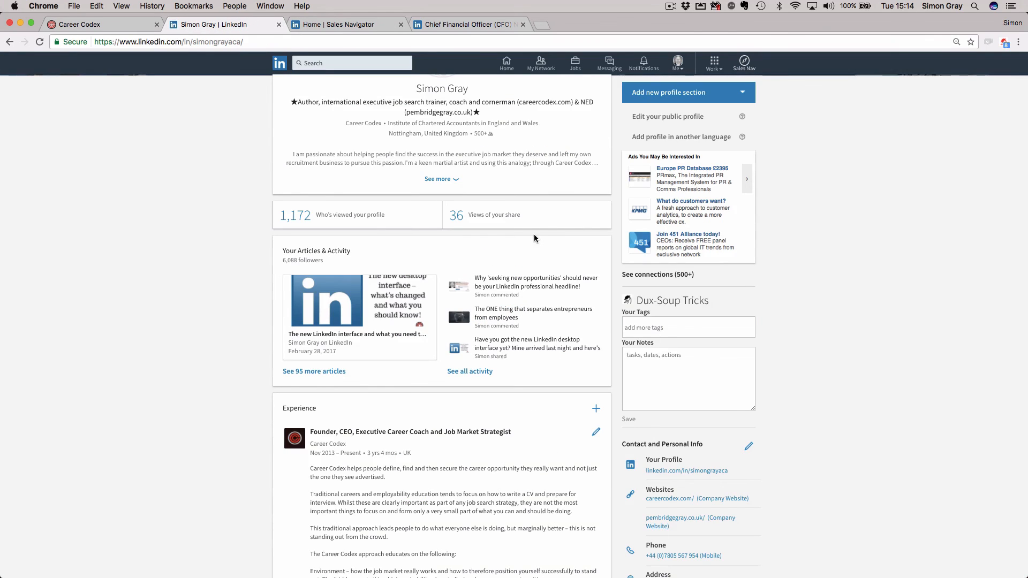
{"action": "scroll", "scroll_direction": "up", "scroll_amount": 3}
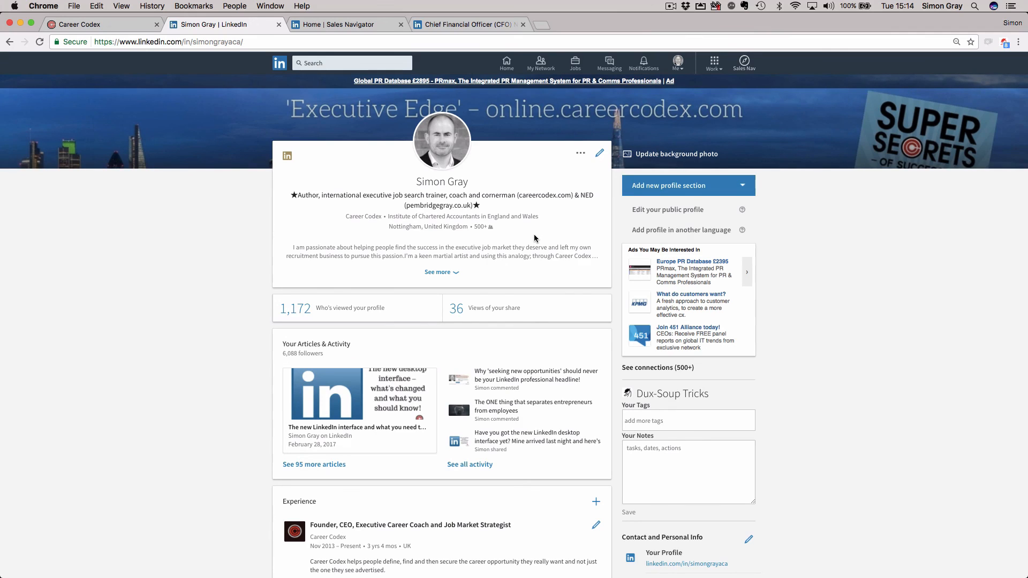
{"action": "mouse_move", "coordinate": [472, 192]}
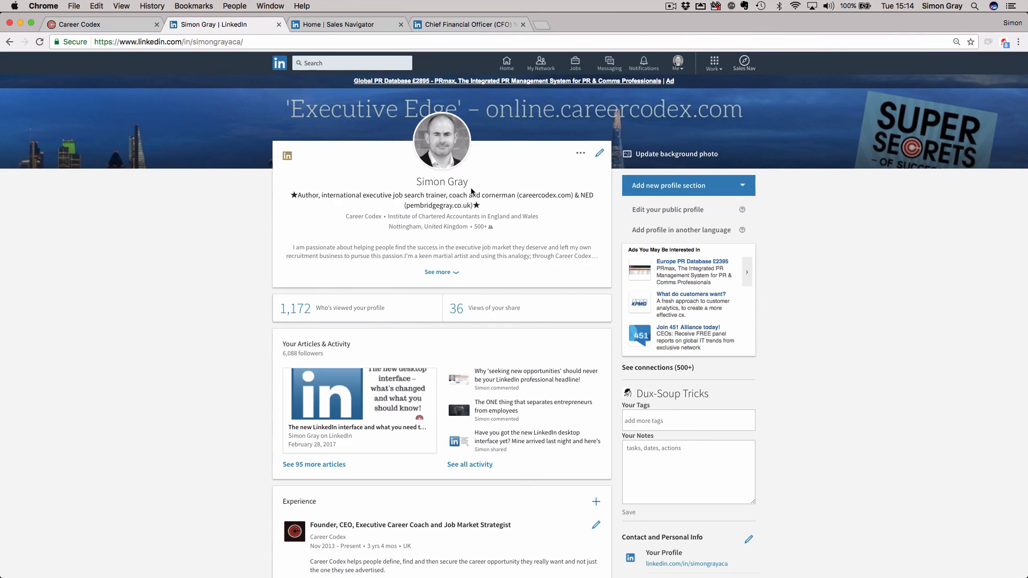
{"action": "mouse_move", "coordinate": [465, 239]}
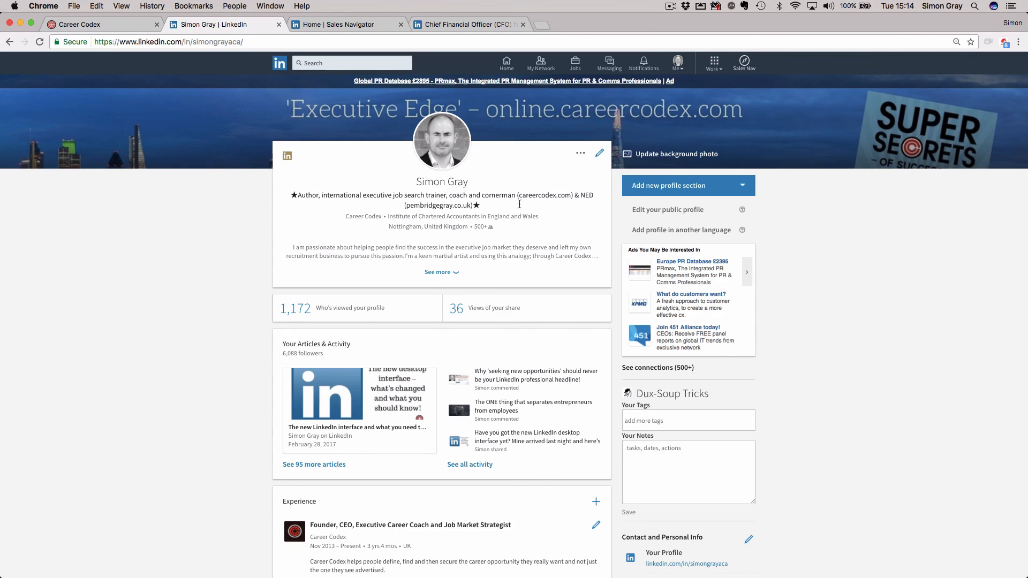
{"action": "mouse_move", "coordinate": [553, 193]}
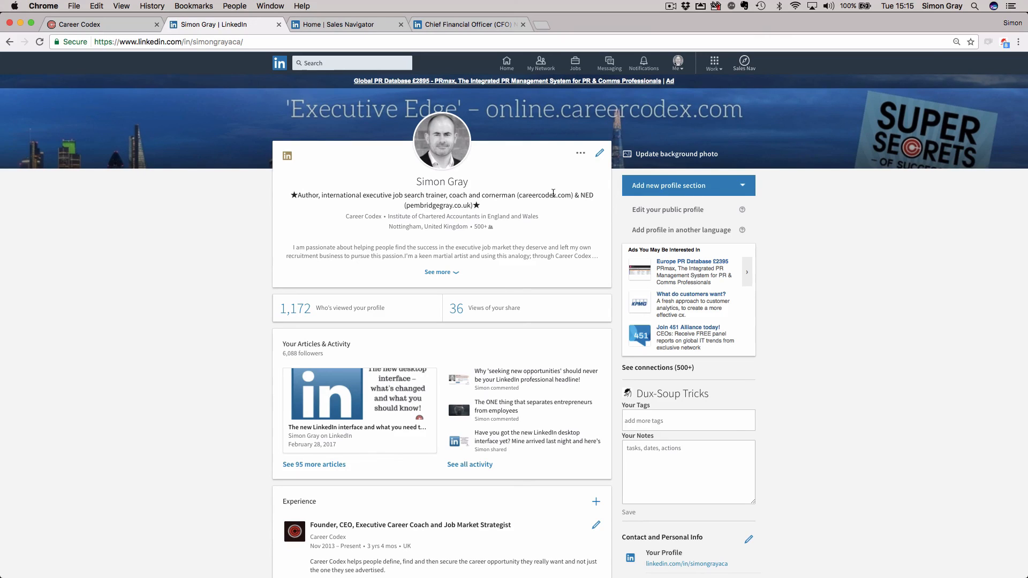
{"action": "mouse_move", "coordinate": [678, 72]}
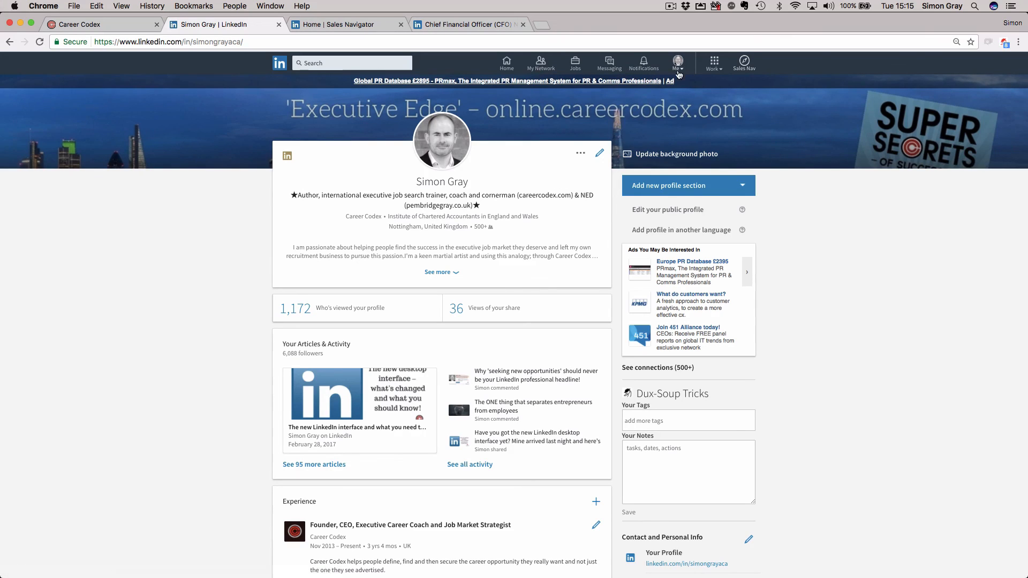
{"action": "mouse_move", "coordinate": [698, 147]}
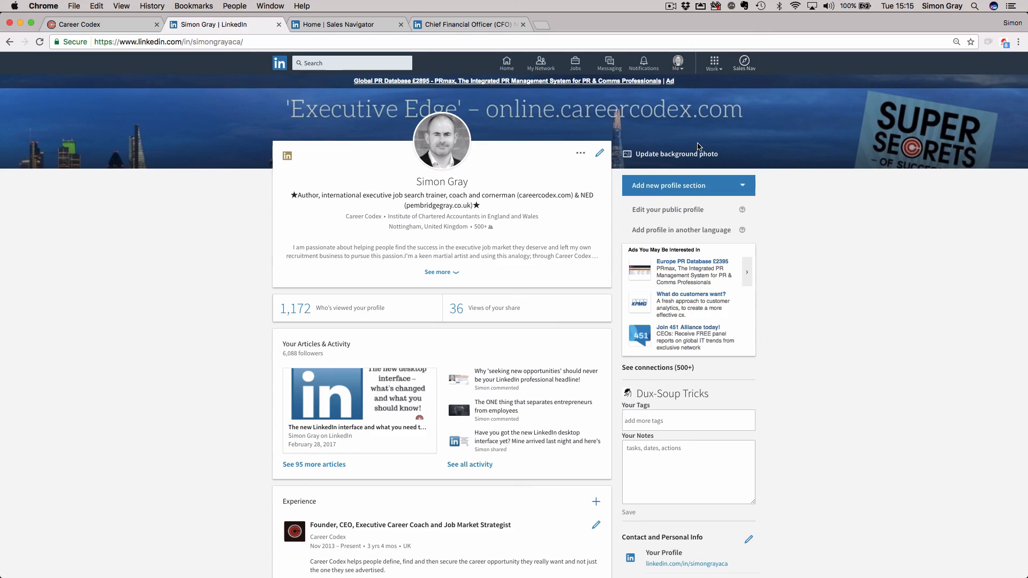
{"action": "mouse_move", "coordinate": [602, 126]}
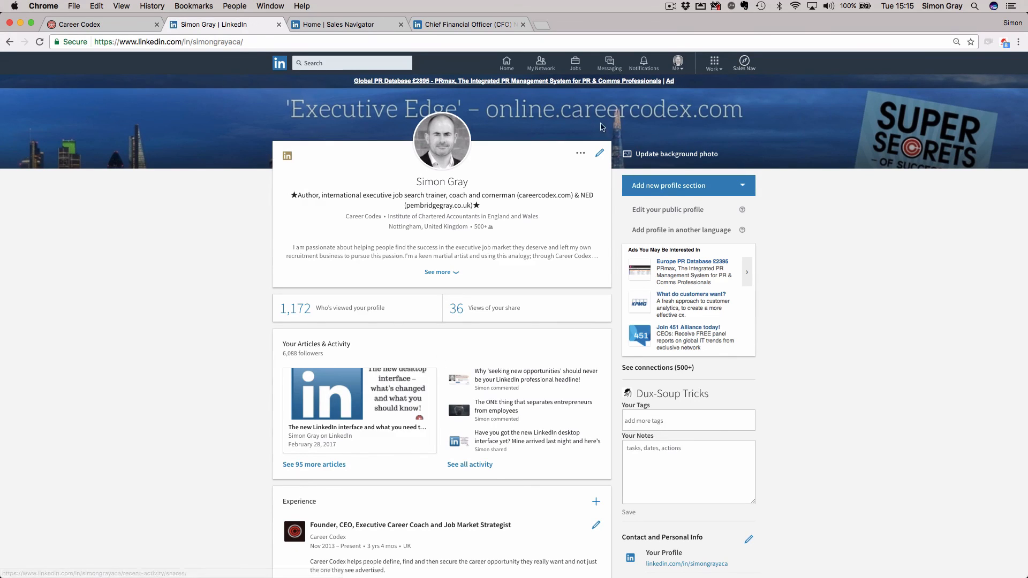
{"action": "mouse_move", "coordinate": [512, 215]}
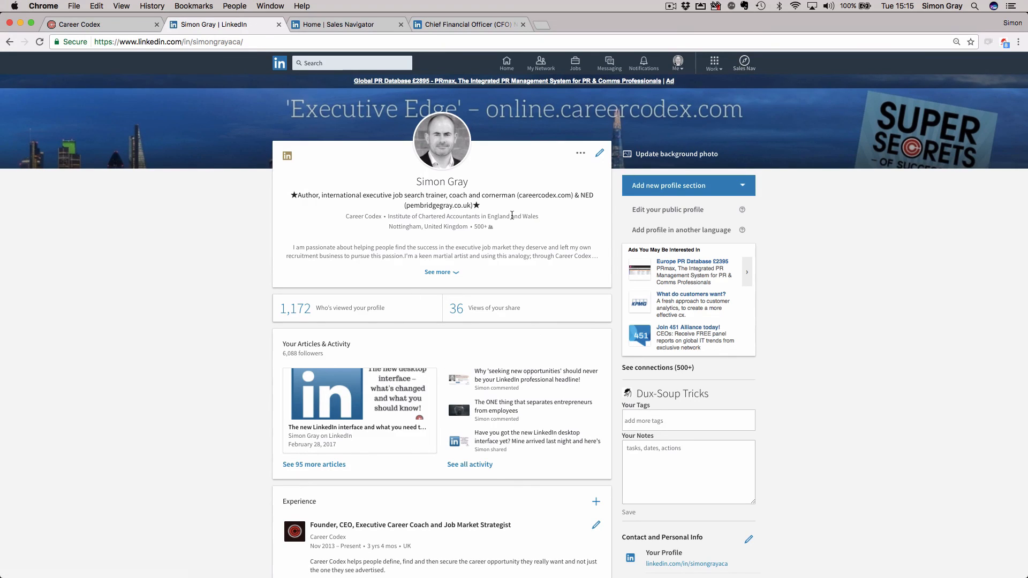
{"action": "mouse_move", "coordinate": [352, 400]}
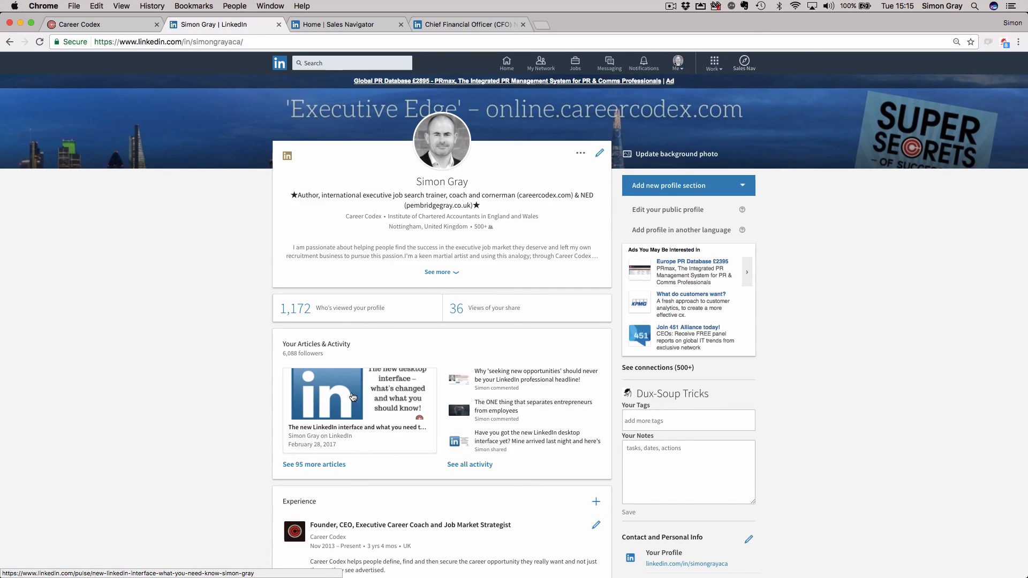
{"action": "mouse_move", "coordinate": [412, 313]}
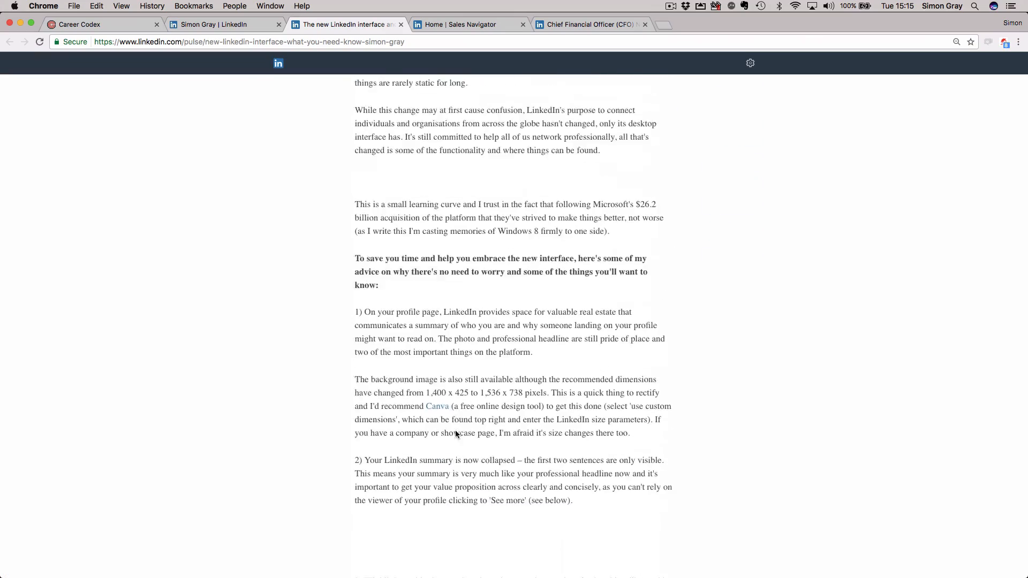
Read the new-interface article down to its comments, then return to the profile tab.
{"action": "scroll", "scroll_direction": "down", "scroll_amount": 3}
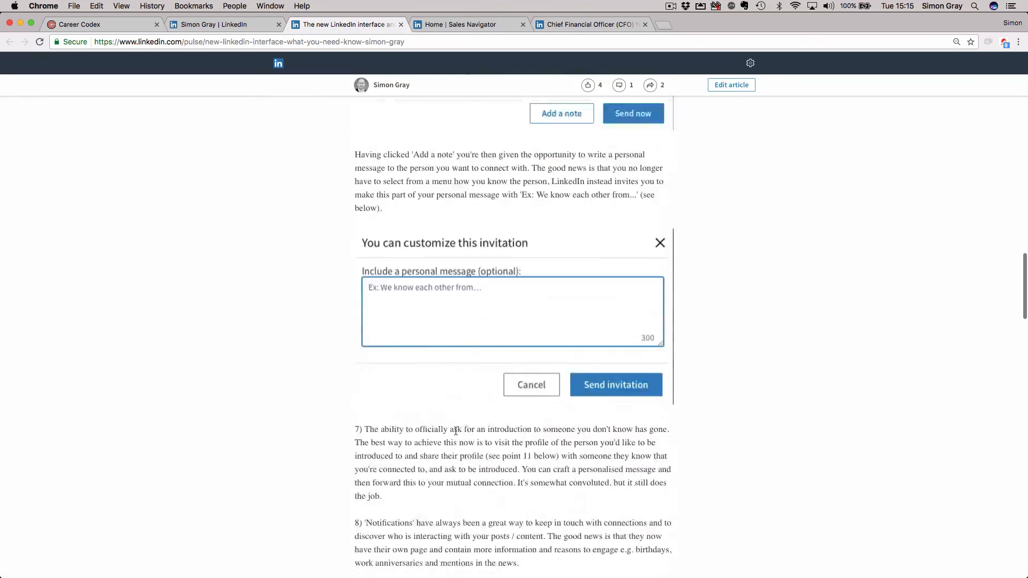
{"action": "scroll", "scroll_direction": "down", "scroll_amount": 3}
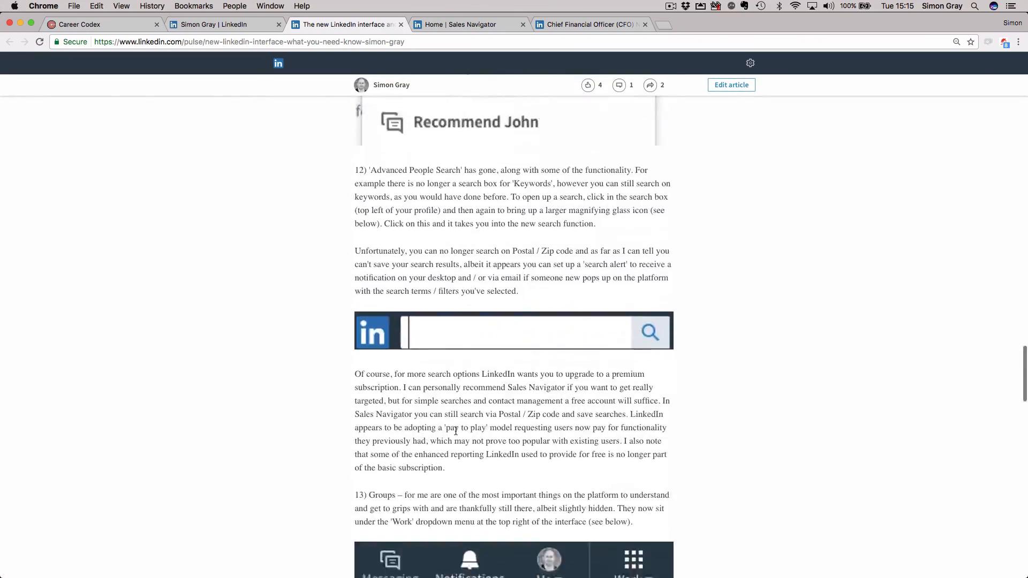
{"action": "scroll", "scroll_direction": "down", "scroll_amount": 3}
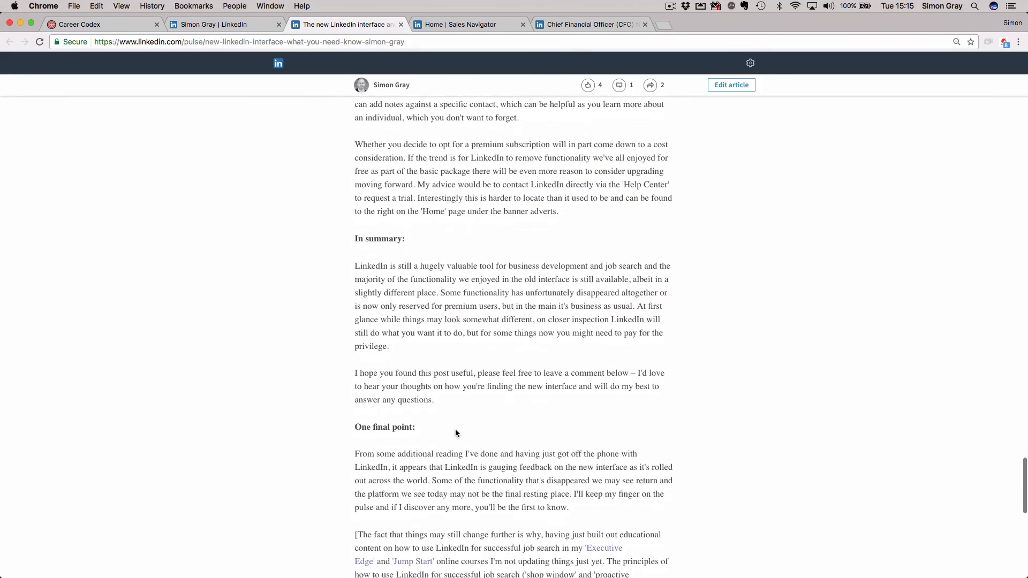
{"action": "scroll", "scroll_direction": "down", "scroll_amount": 3}
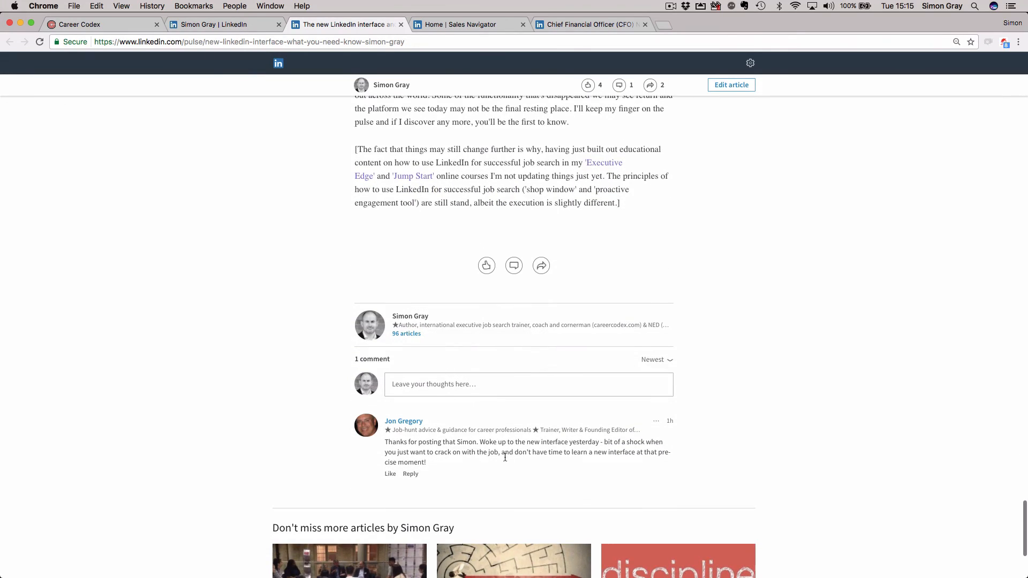
{"action": "mouse_move", "coordinate": [568, 474]}
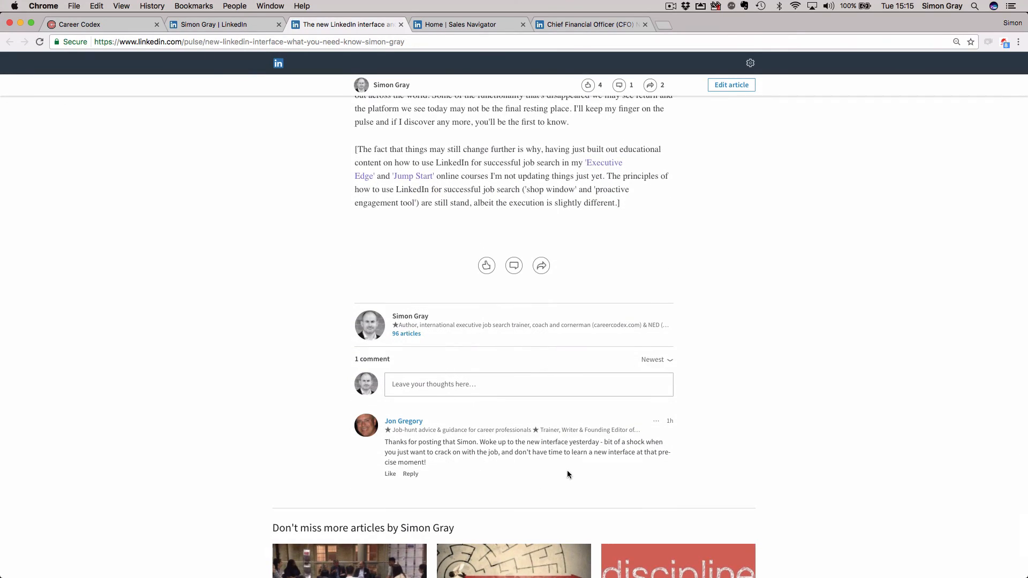
{"action": "scroll", "scroll_direction": "up", "scroll_amount": 3}
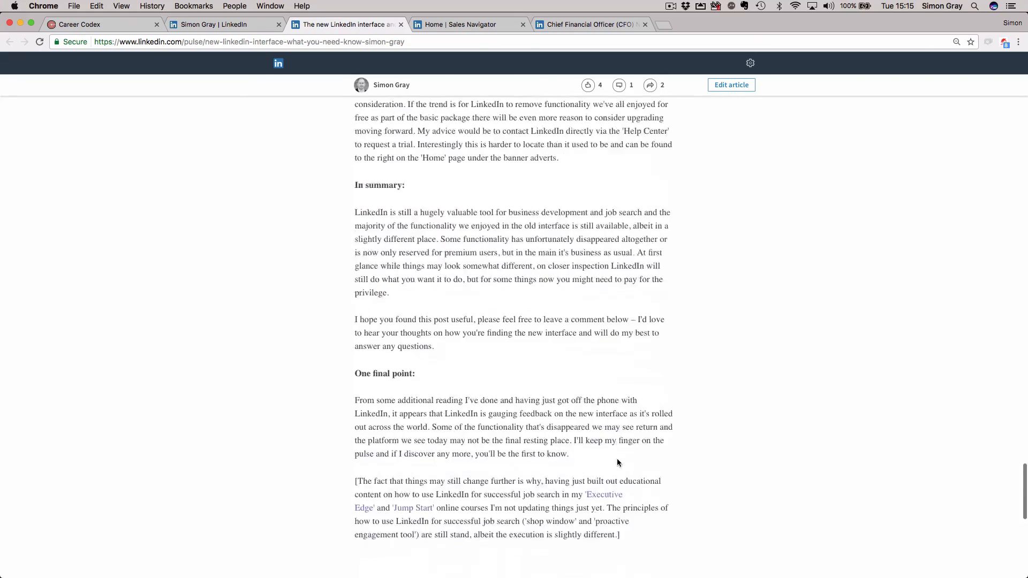
{"action": "scroll", "scroll_direction": "up", "scroll_amount": 3}
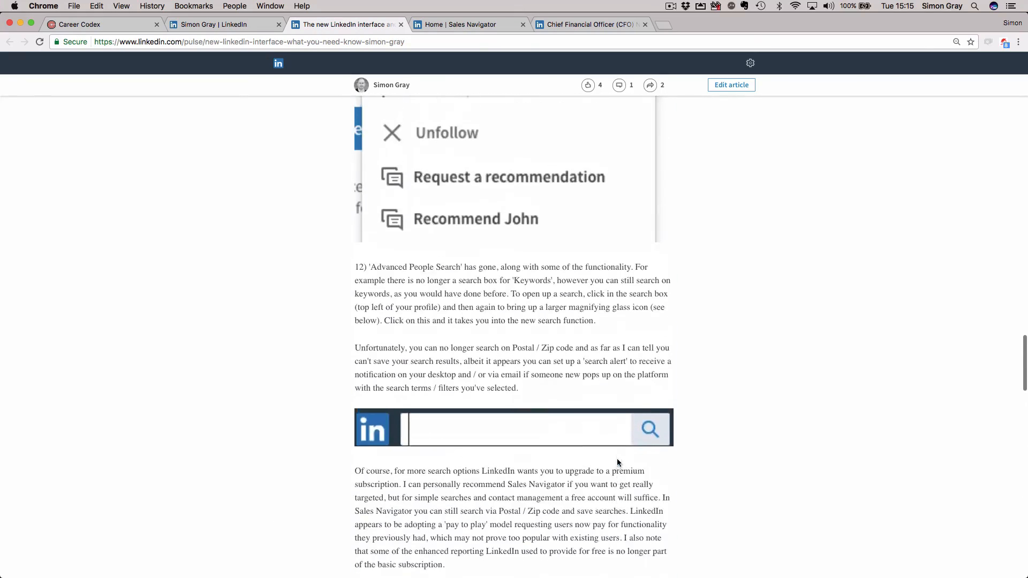
{"action": "scroll", "scroll_direction": "up", "scroll_amount": 3}
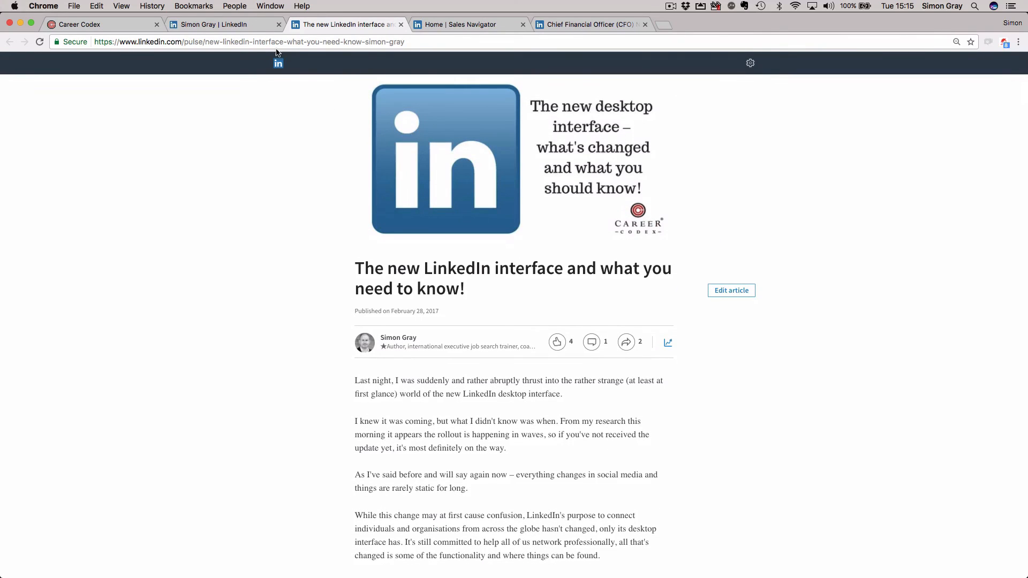
{"action": "left_click", "coordinate": [225, 24]}
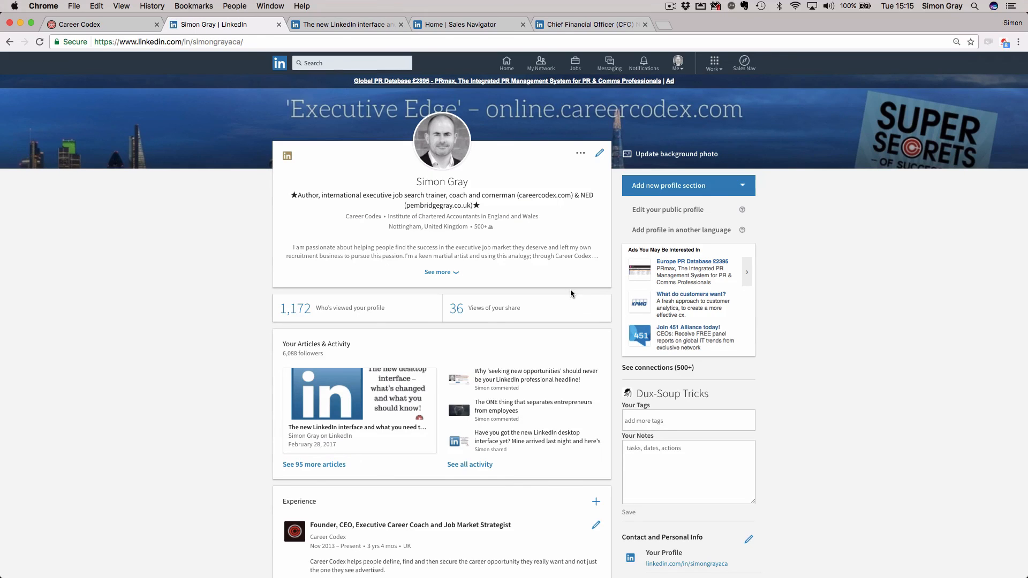